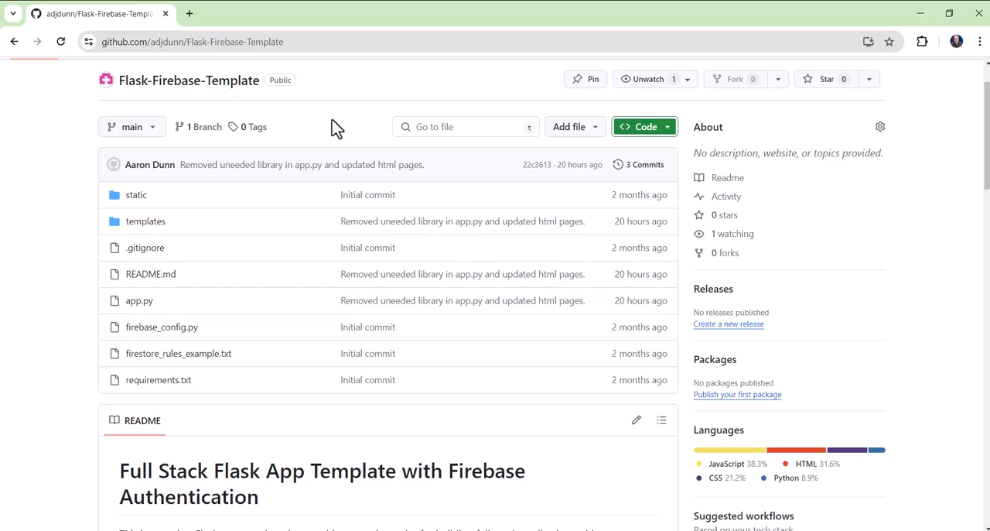
# Show the repository's clone options and scroll the README to the Firebase configuration section
pyautogui.click(644, 127)
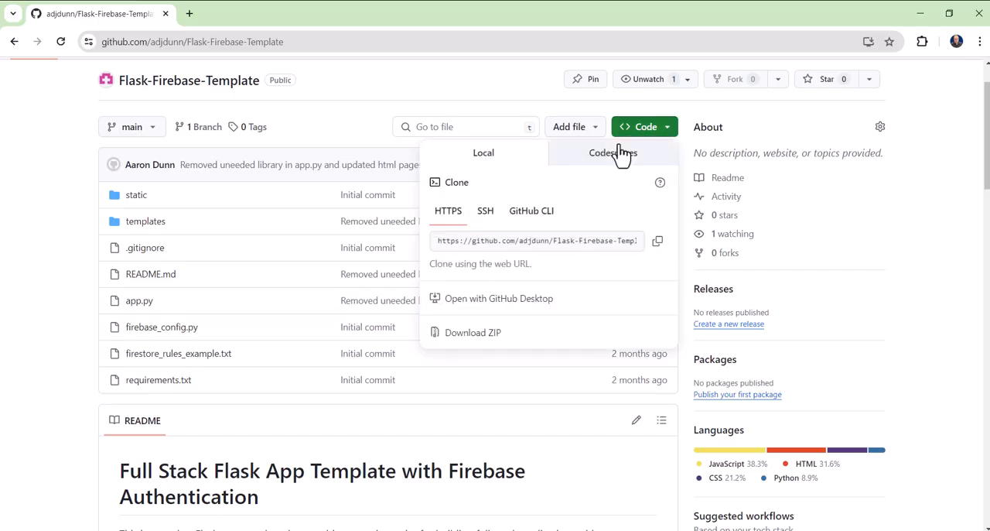
pyautogui.scroll(-3)
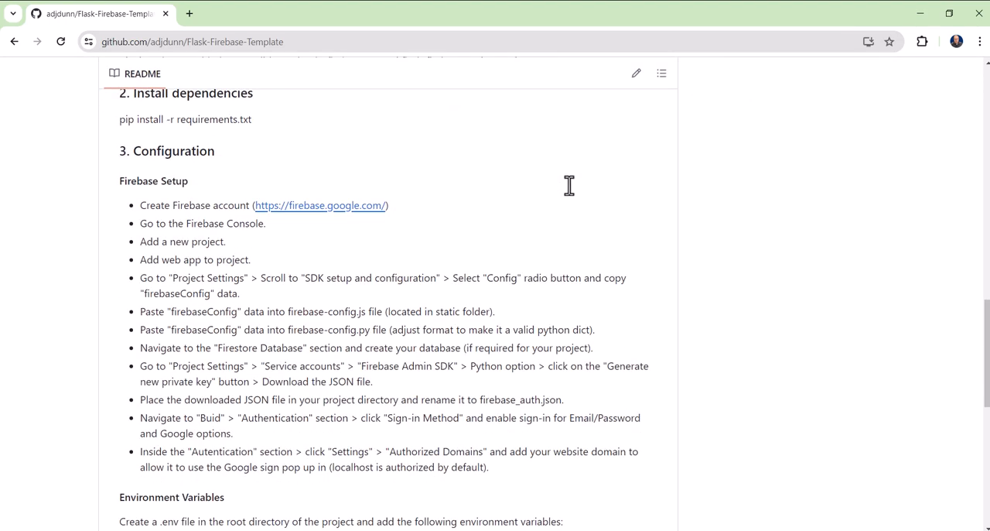
pyautogui.scroll(-3)
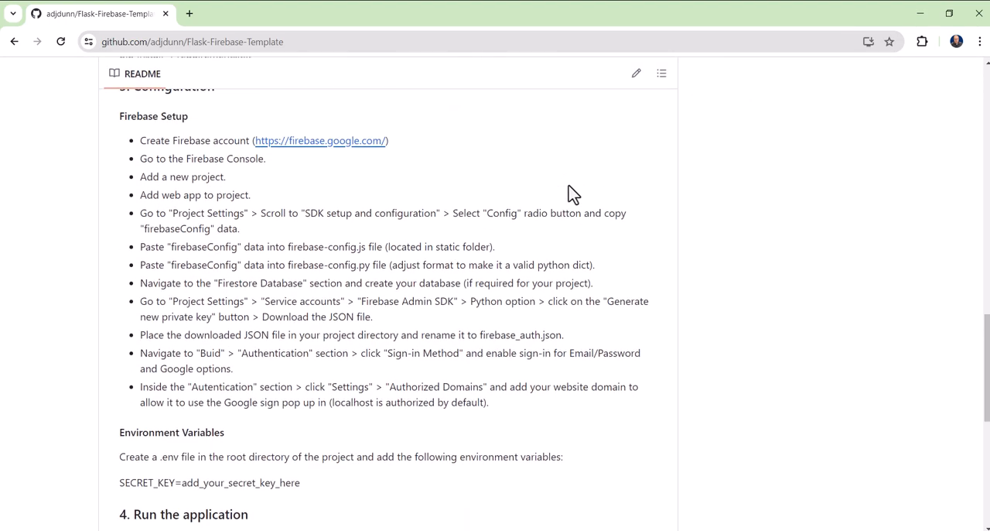
pyautogui.click(645, 192)
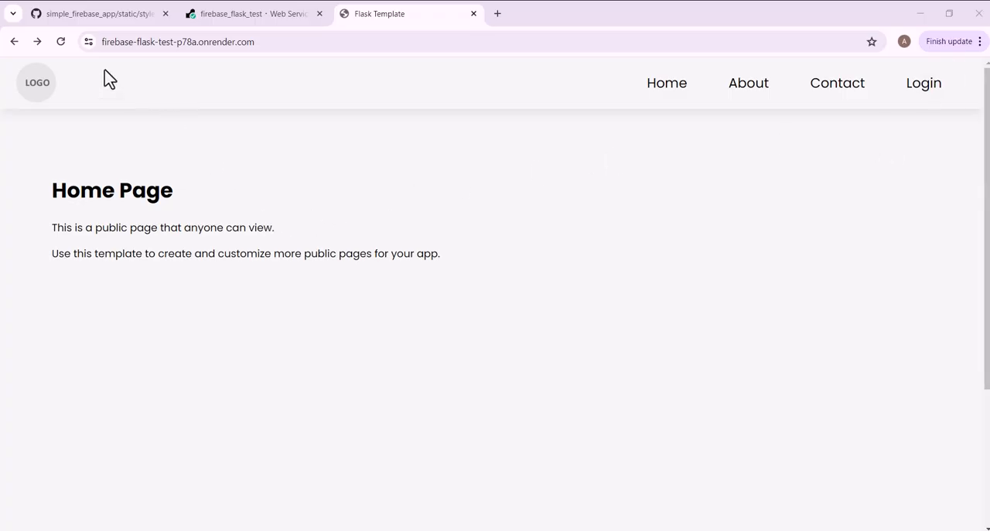
pyautogui.moveTo(288, 240)
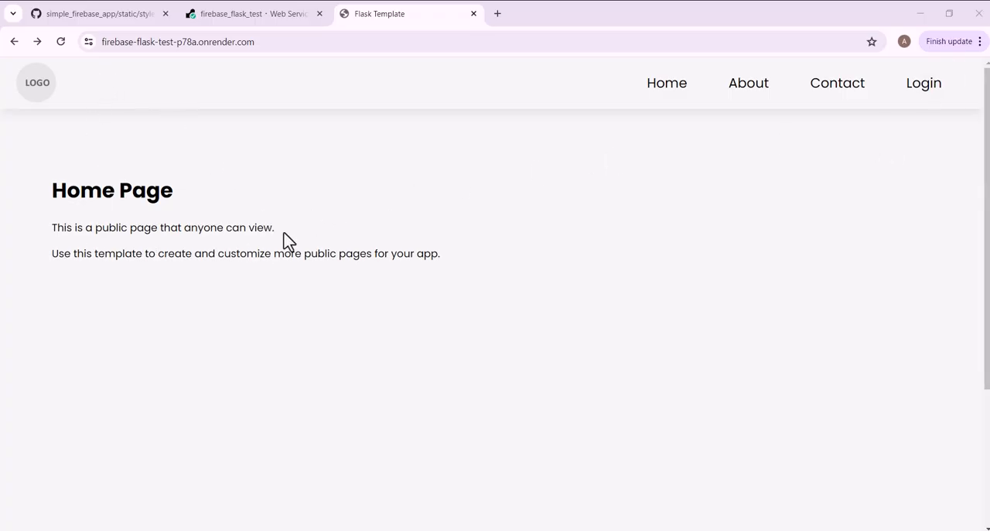
pyautogui.moveTo(442, 180)
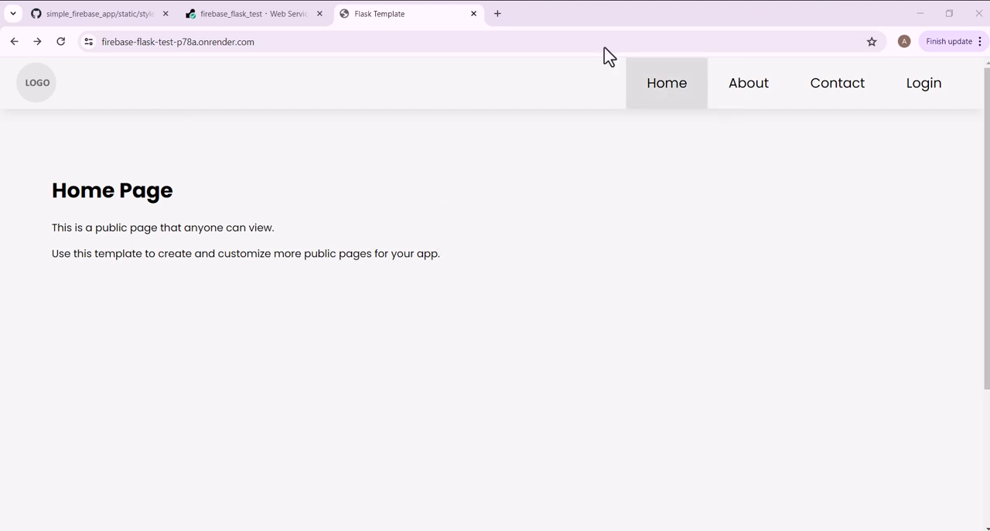
pyautogui.moveTo(269, 63)
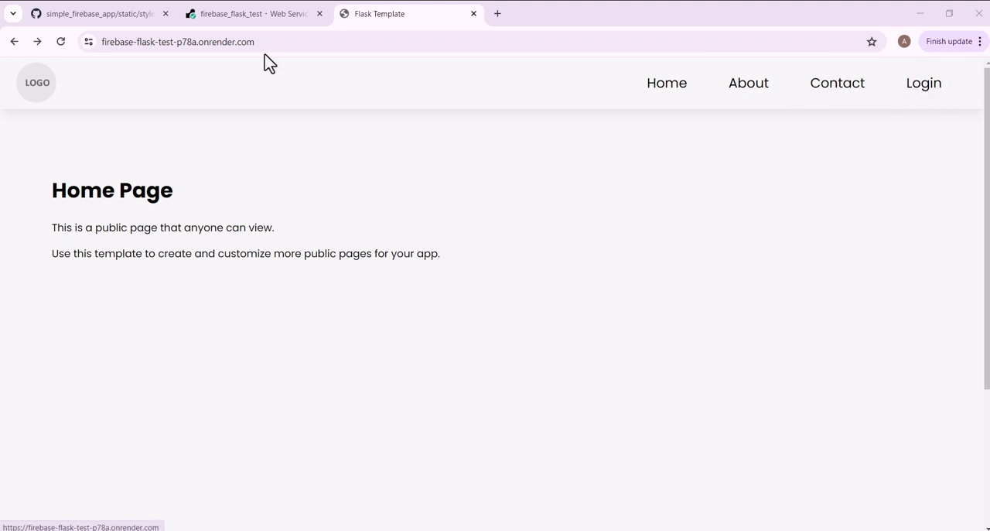
# Scroll the narrowed mobile-layout home page of the deployed Flask Template
pyautogui.scroll(-3)
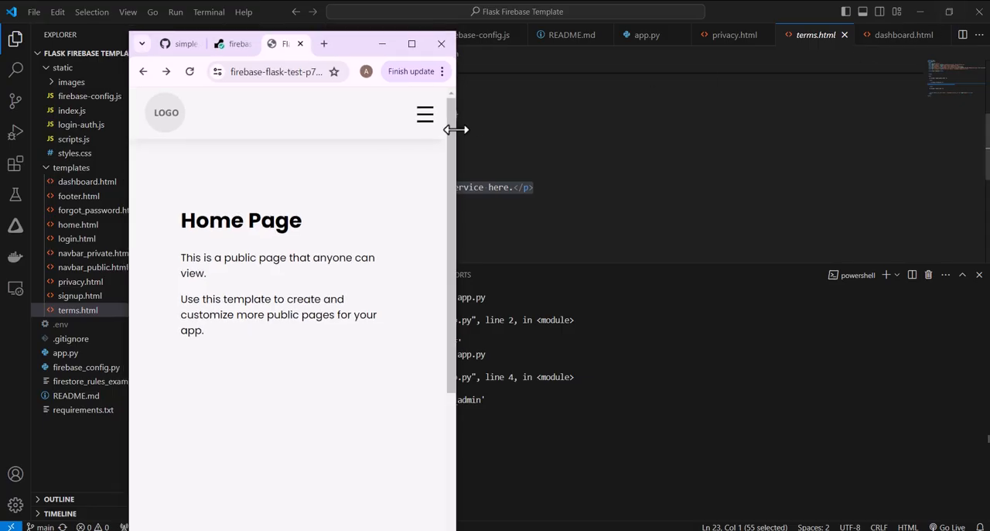
pyautogui.moveTo(424, 121)
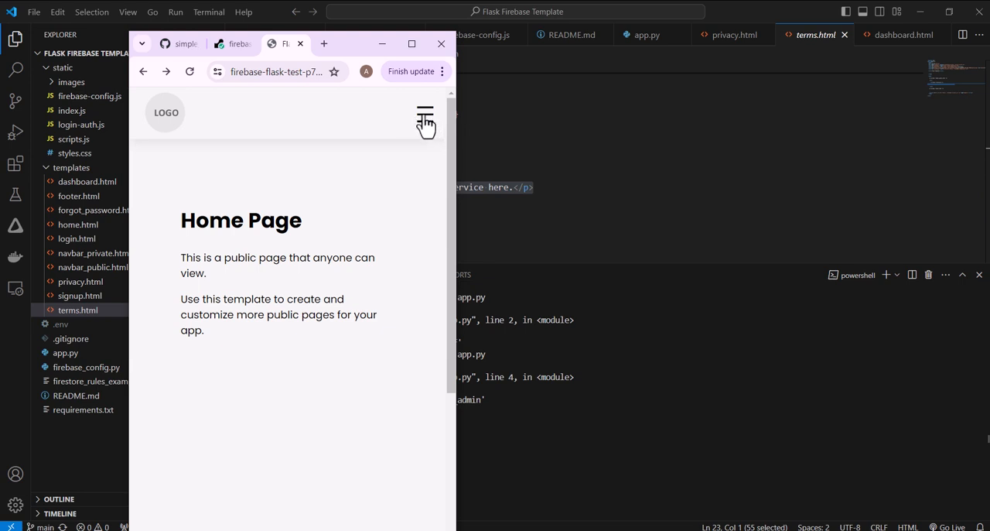
pyautogui.moveTo(304, 49)
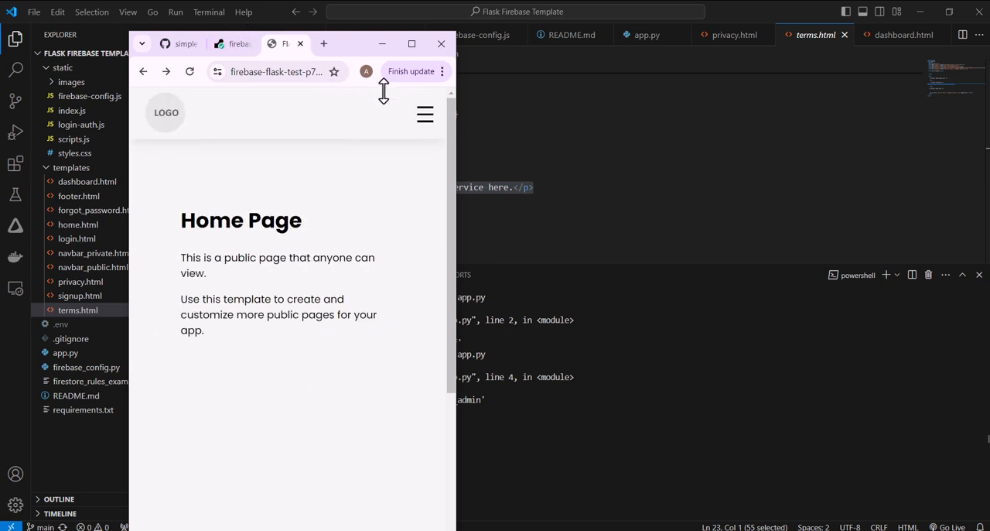
# Go to the deployed app's login page and sign in with a Google account
pyautogui.click(411, 43)
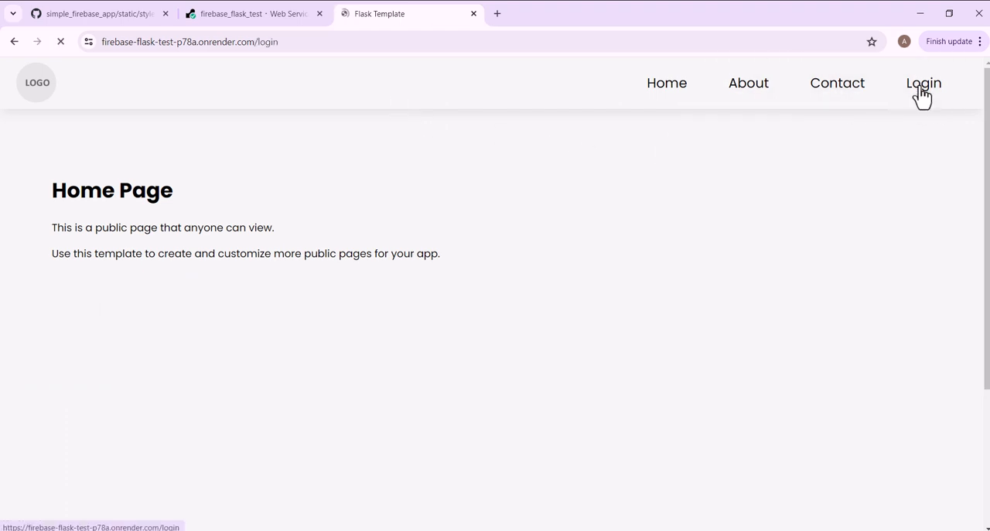
pyautogui.click(924, 83)
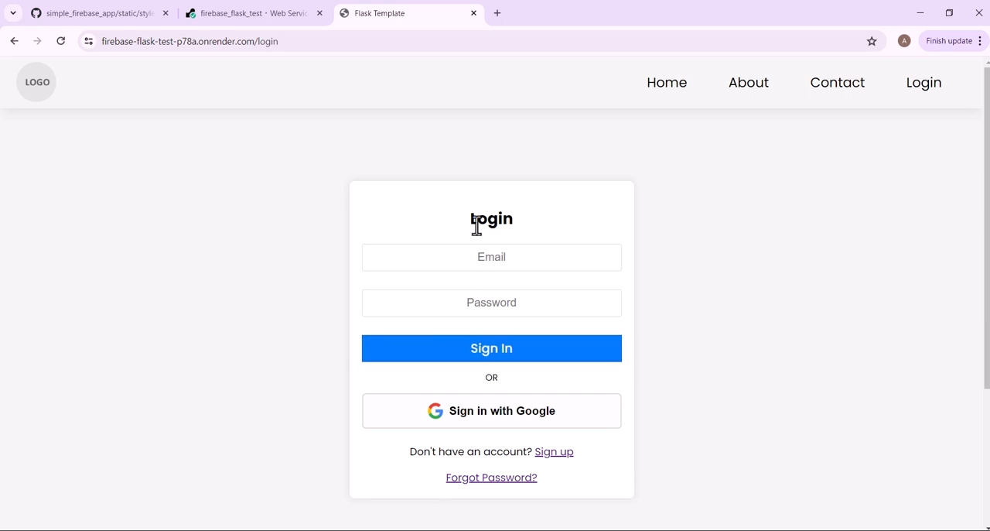
pyautogui.click(492, 347)
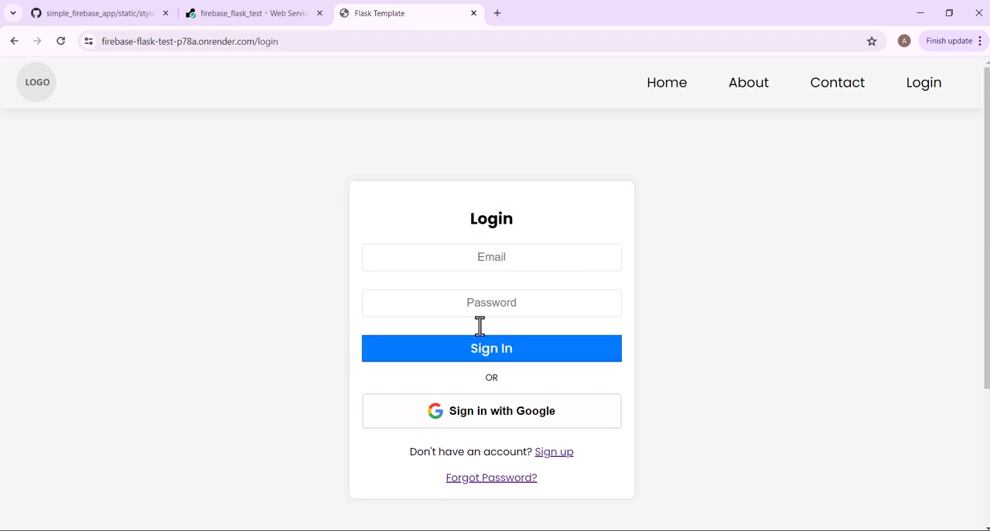
pyautogui.click(492, 410)
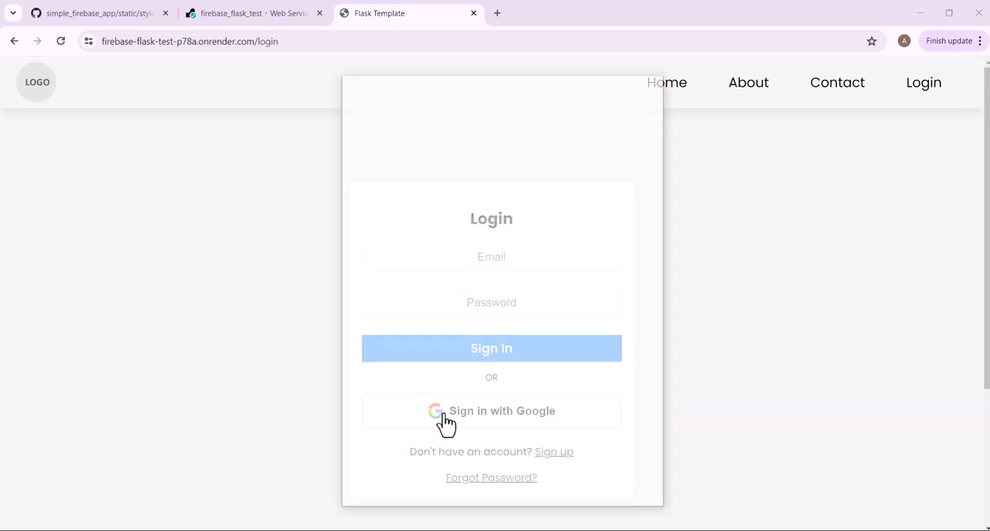
pyautogui.click(492, 410)
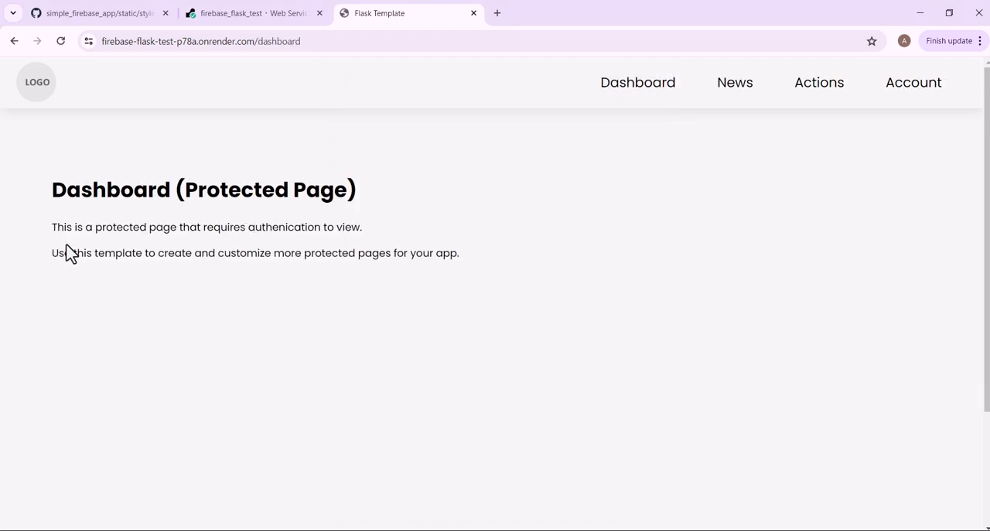
pyautogui.moveTo(158, 226)
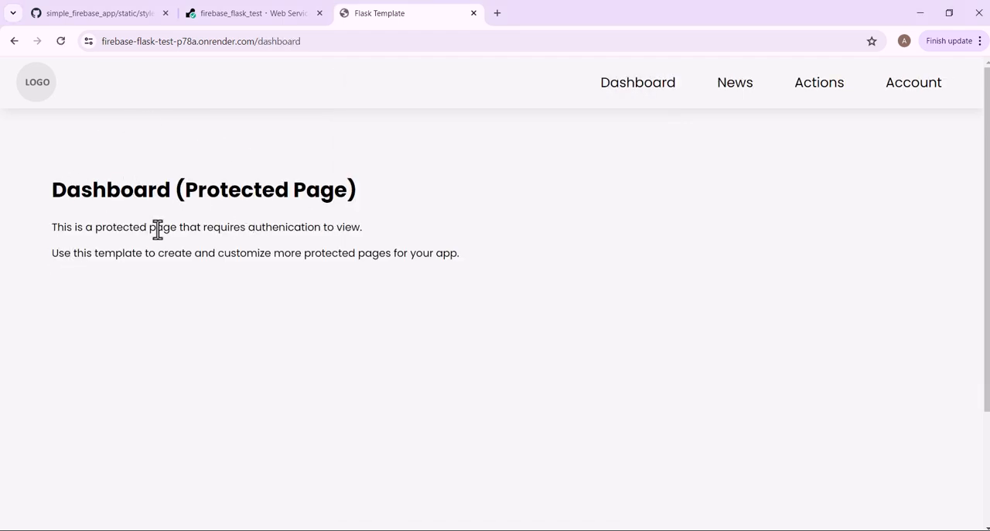
pyautogui.moveTo(333, 230)
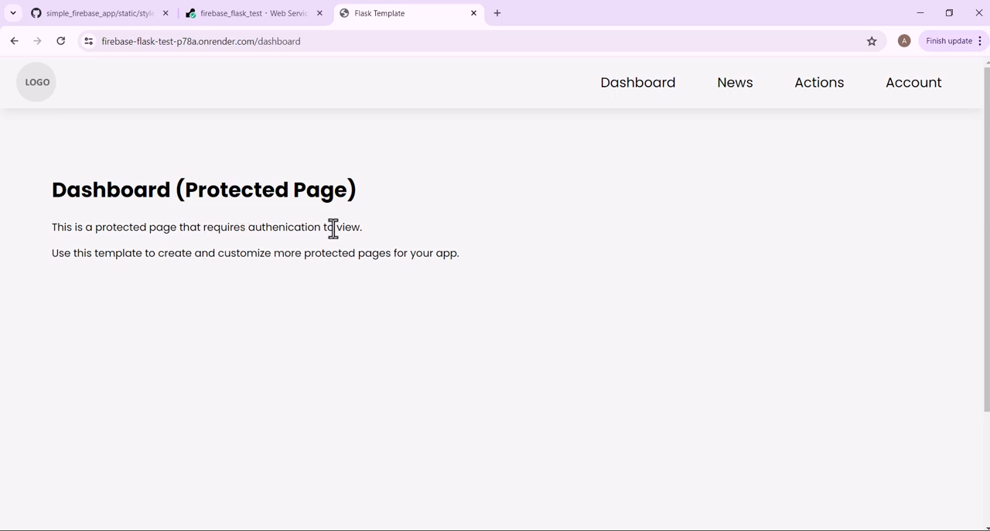
pyautogui.moveTo(734, 84)
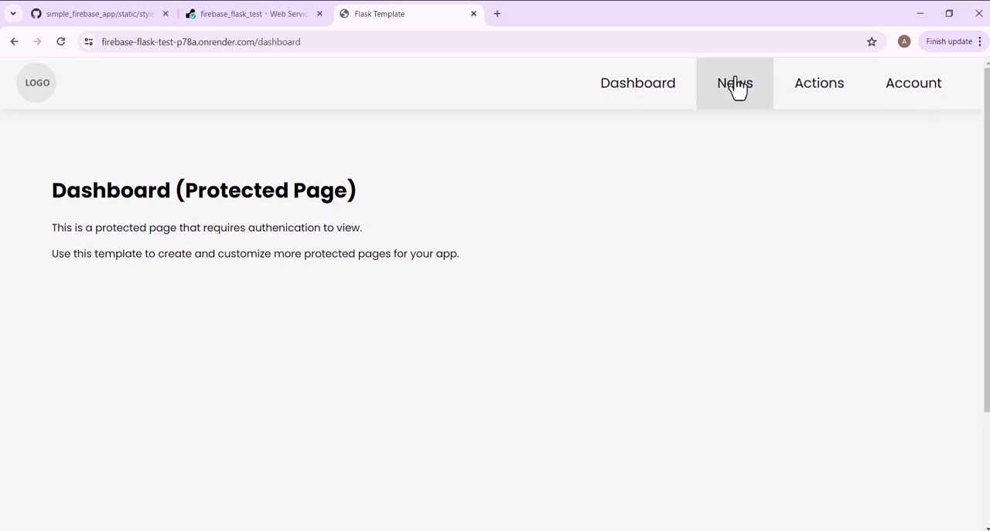
pyautogui.moveTo(820, 83)
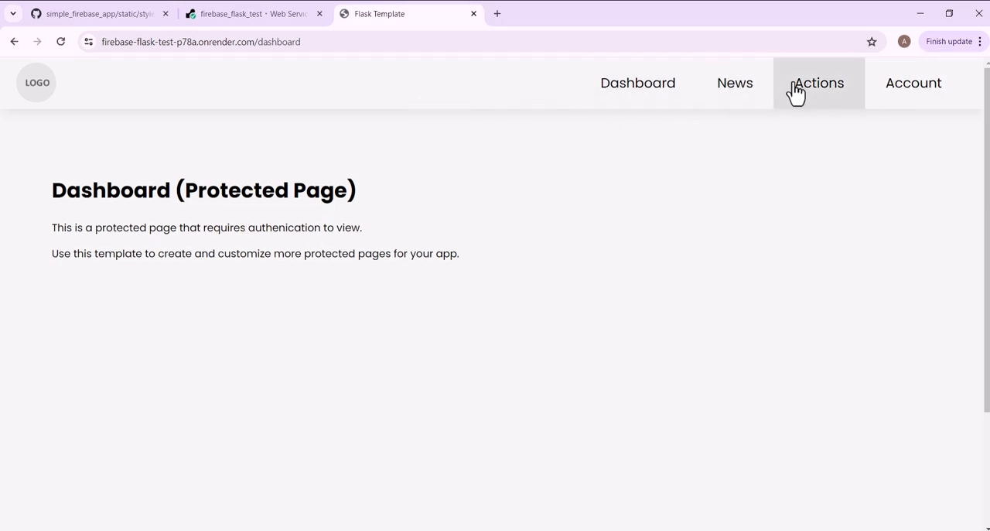
# Log out from the account menu and visit the sign up page, returning to login
pyautogui.click(913, 83)
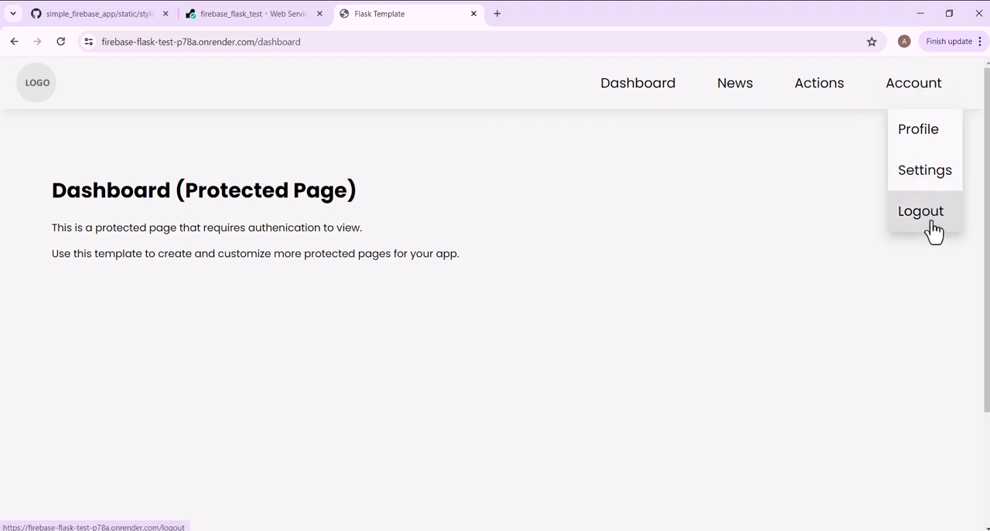
pyautogui.click(920, 211)
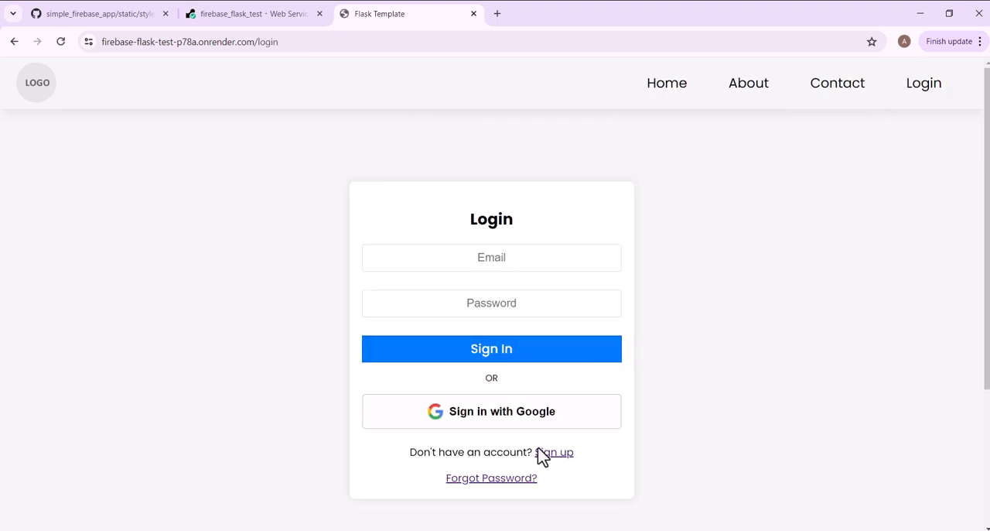
pyautogui.click(554, 451)
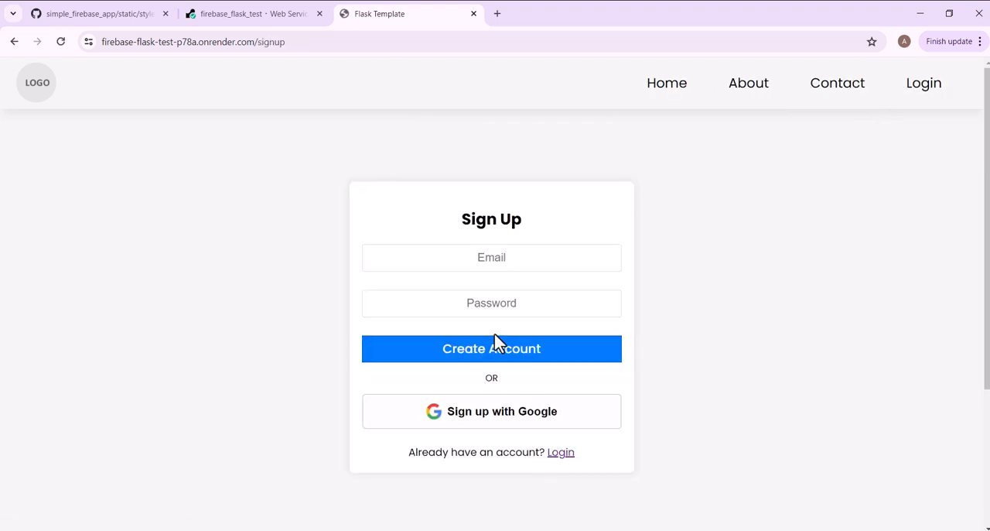
pyautogui.click(560, 452)
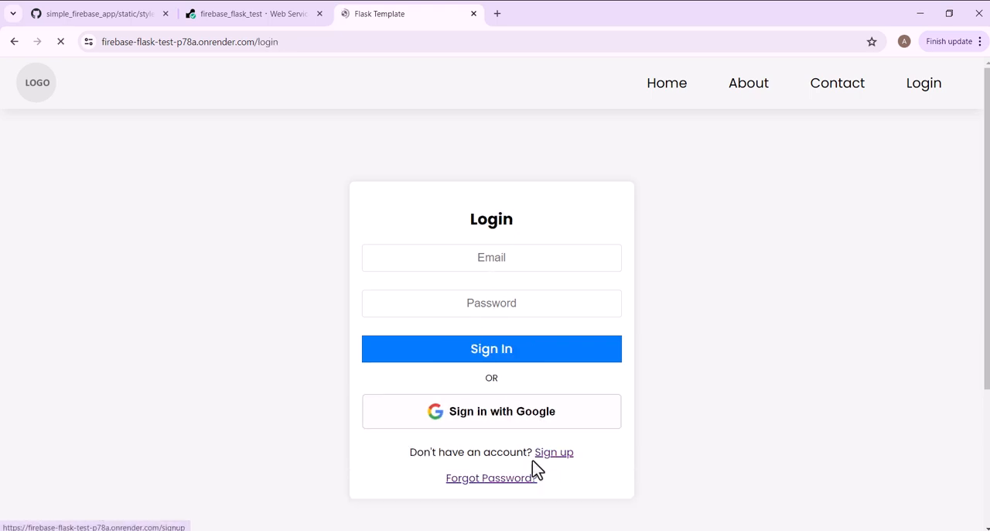
# Visit the password reset page, return to the public home page and the template's GitHub repository
pyautogui.click(491, 477)
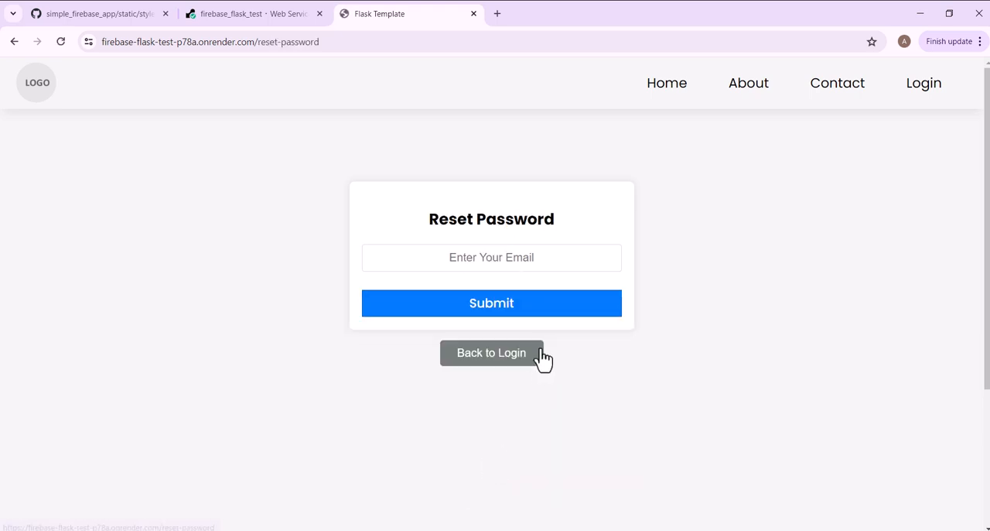
pyautogui.moveTo(470, 379)
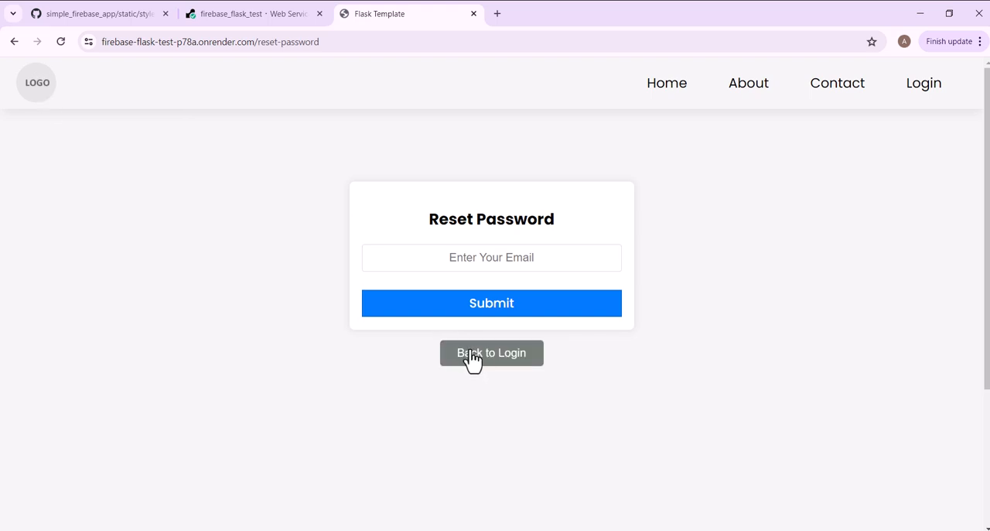
pyautogui.click(492, 353)
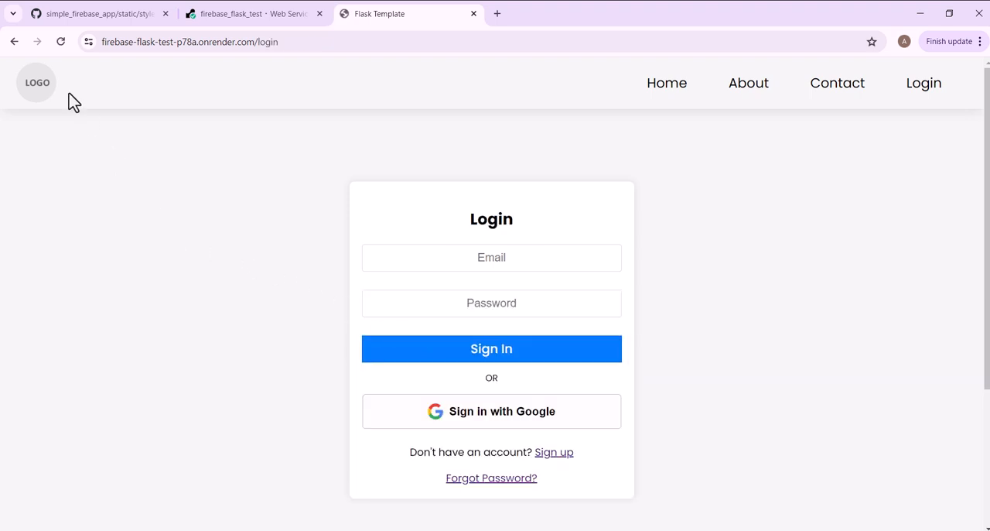
pyautogui.click(665, 84)
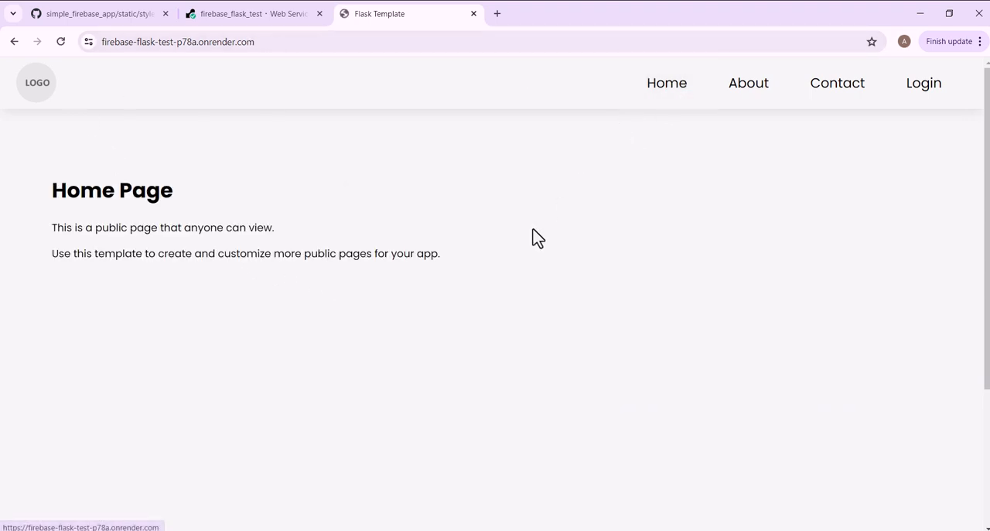
pyautogui.moveTo(557, 266)
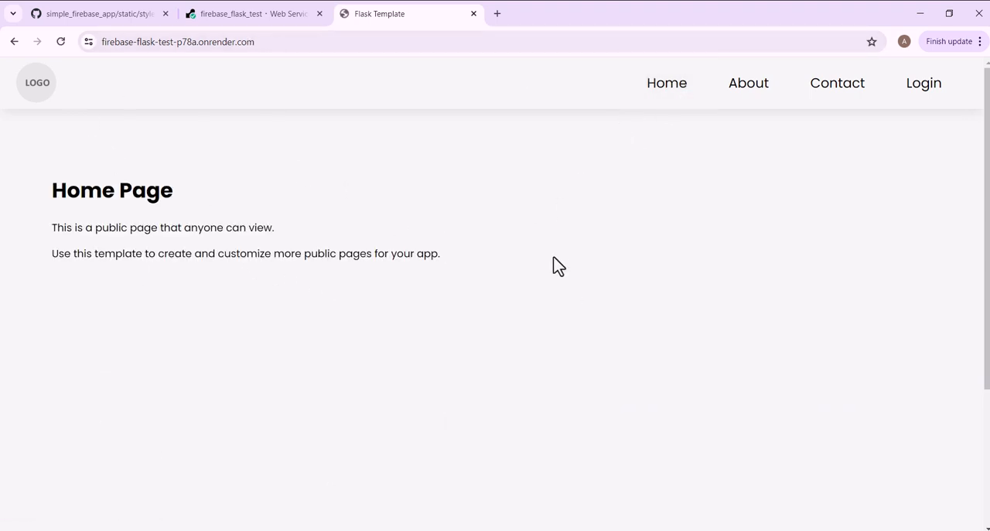
pyautogui.moveTo(542, 274)
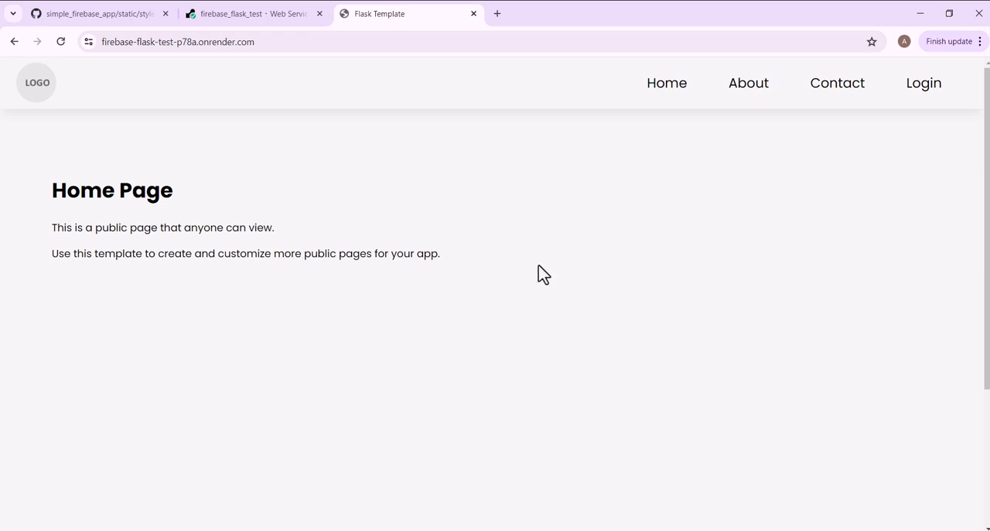
pyautogui.moveTo(406, 226)
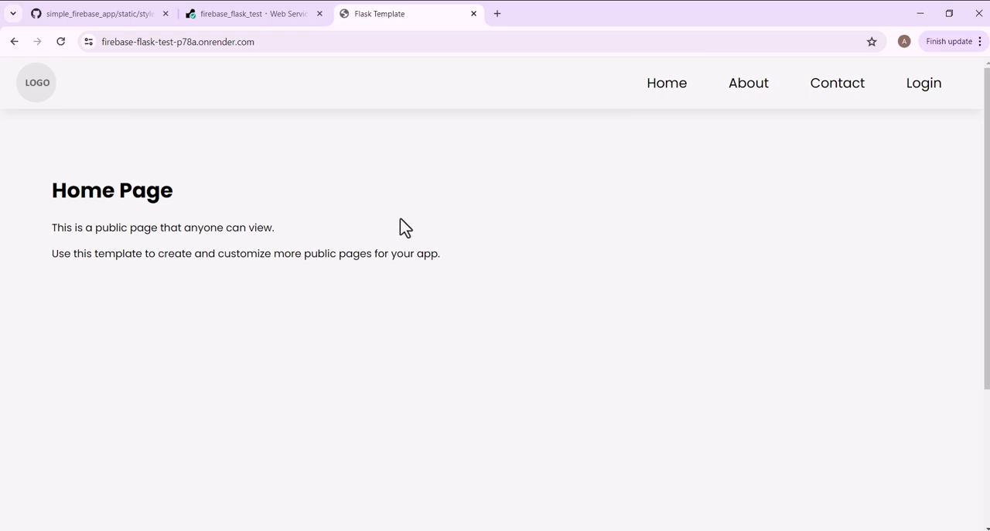
pyautogui.moveTo(155, 192)
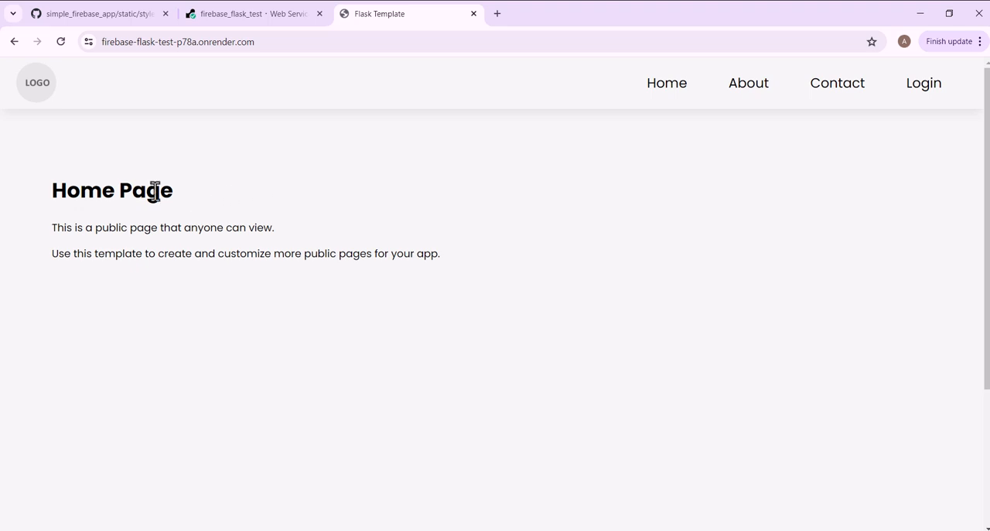
pyautogui.moveTo(371, 232)
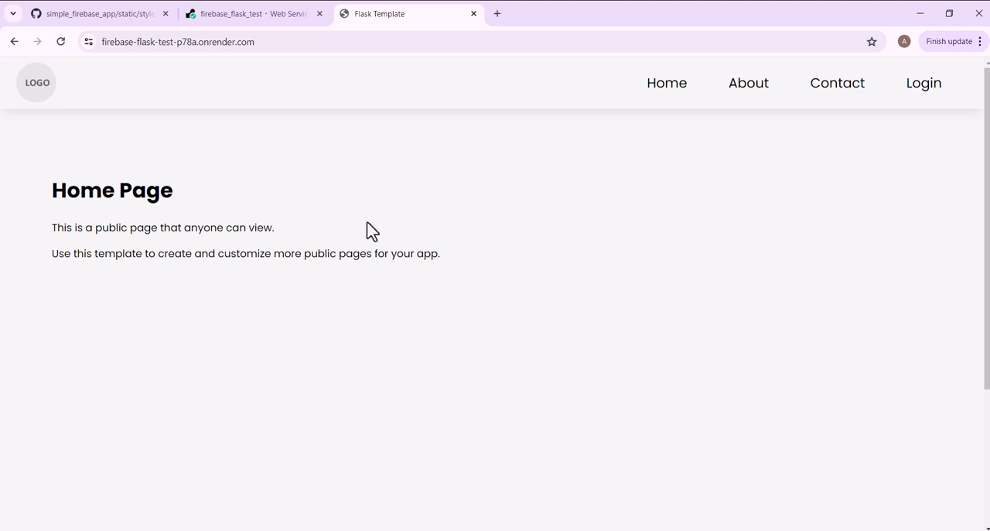
pyautogui.click(93, 13)
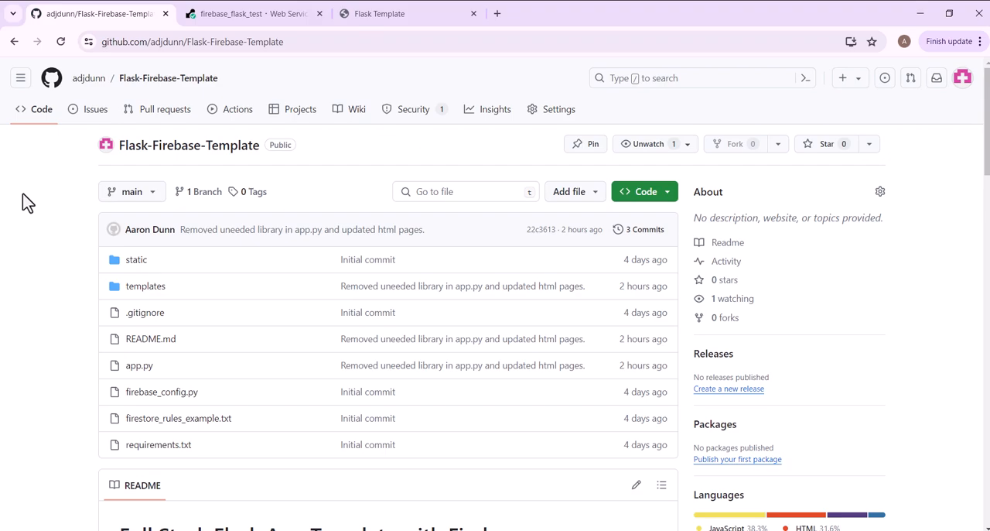
# Scroll through the README's Features, Prerequisites and Configuration sections and back to the top
pyautogui.scroll(-3)
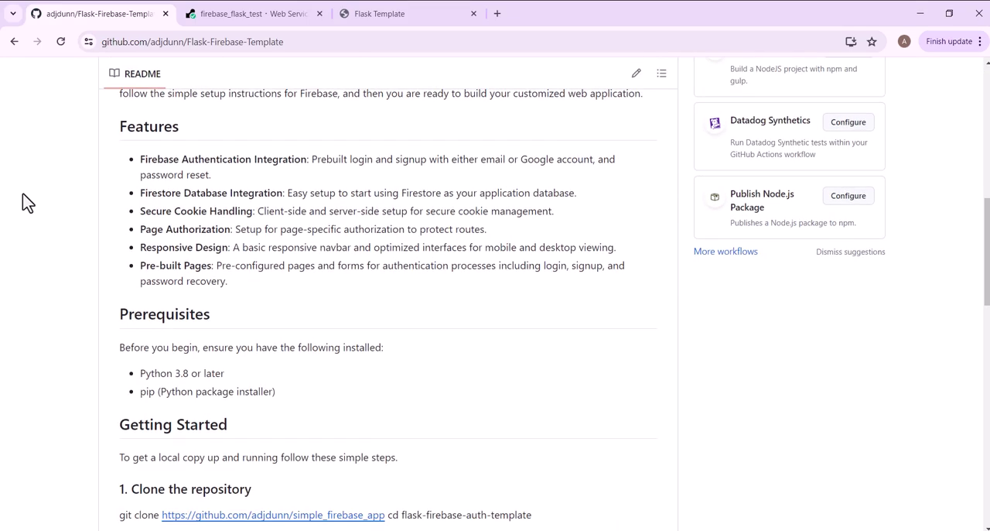
pyautogui.scroll(-3)
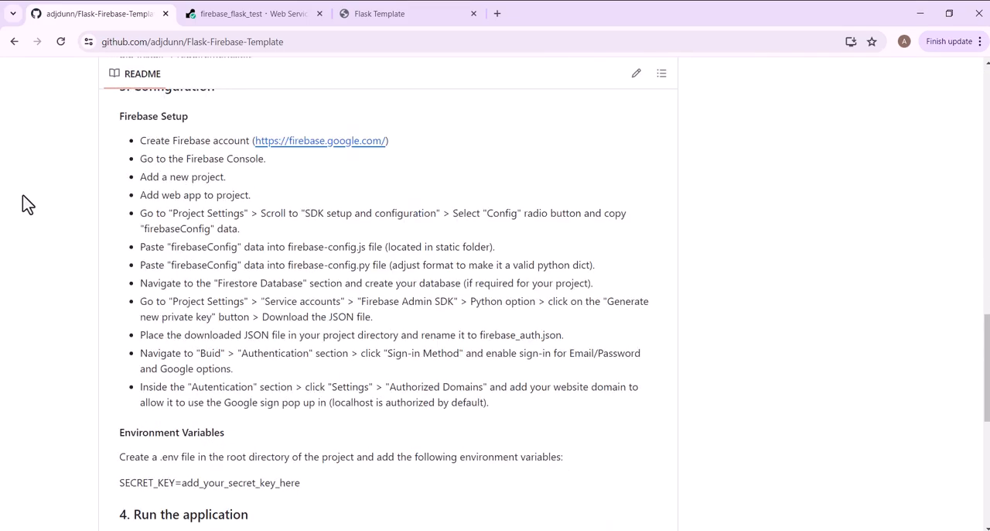
pyautogui.scroll(3)
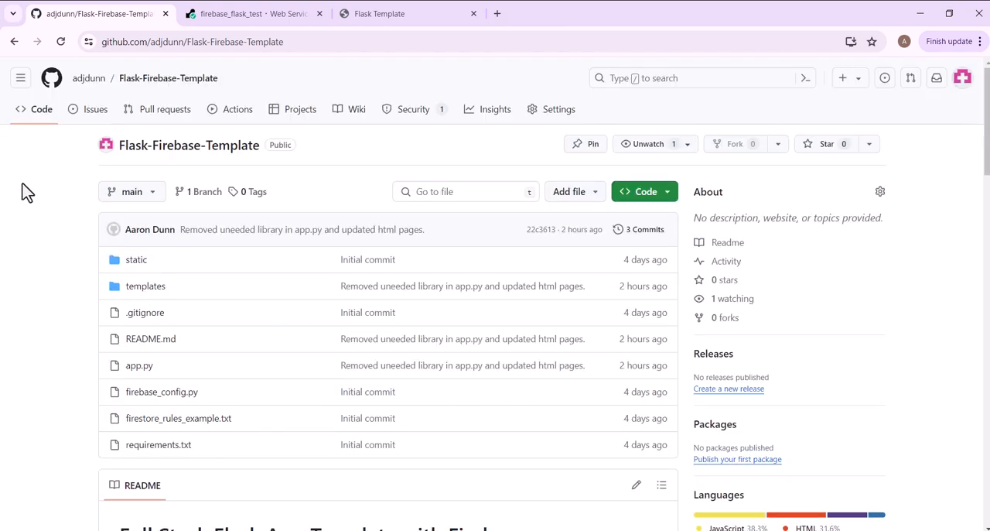
pyautogui.moveTo(34, 170)
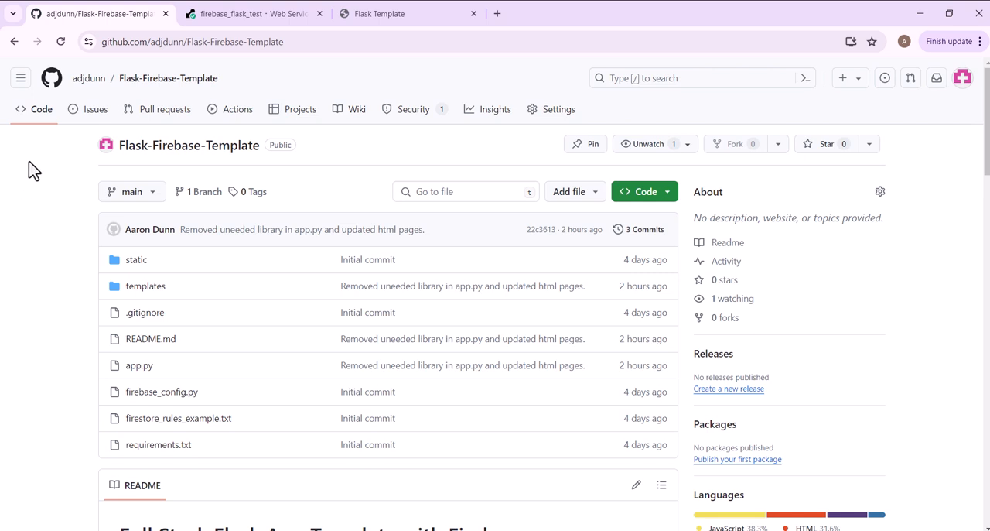
pyautogui.moveTo(643, 191)
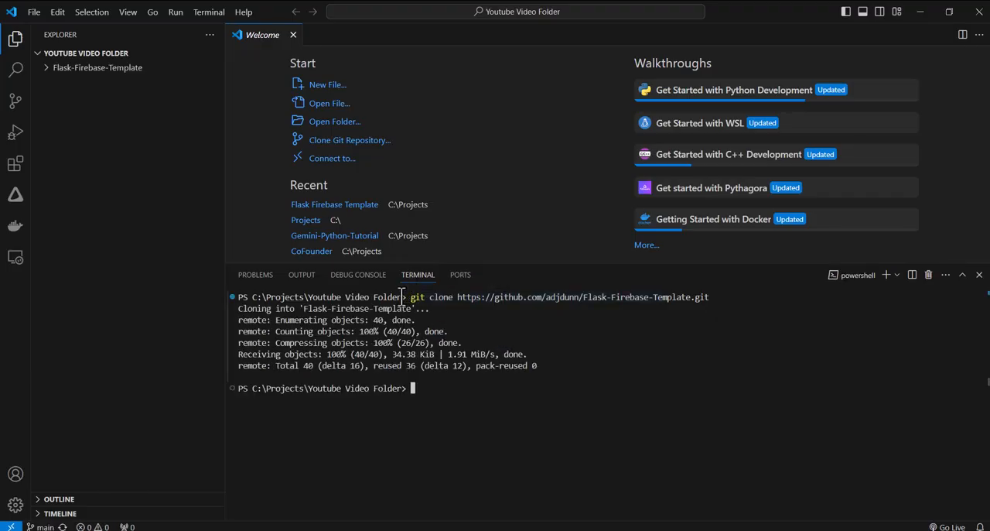
# Run cd Flask-Firebase-Template in the terminal using Tab completion
pyautogui.write('cd')
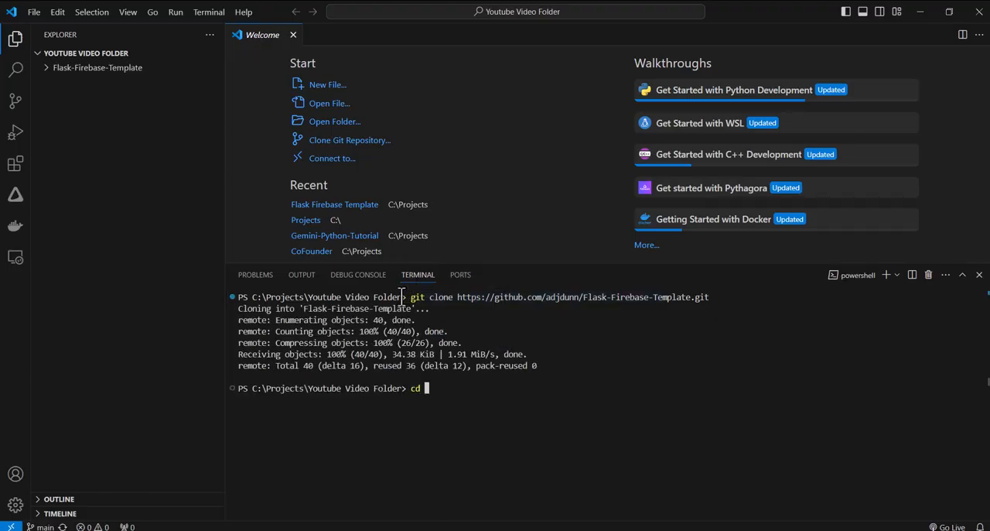
pyautogui.write('Flas')
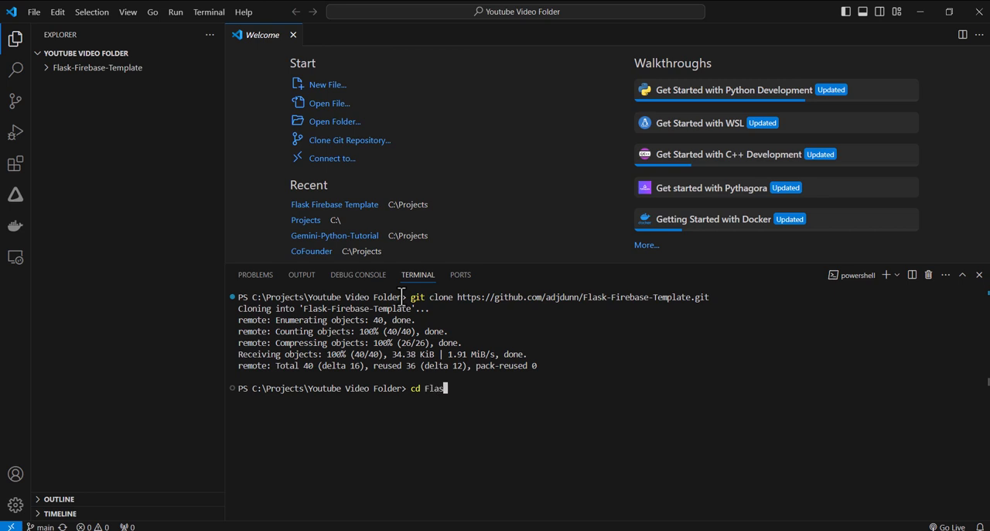
pyautogui.press('Return')
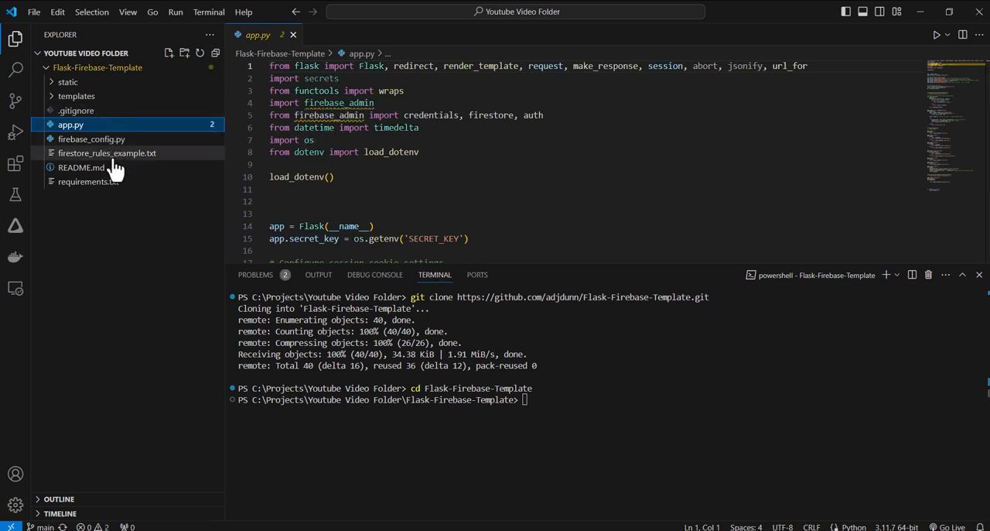
pyautogui.moveTo(115, 214)
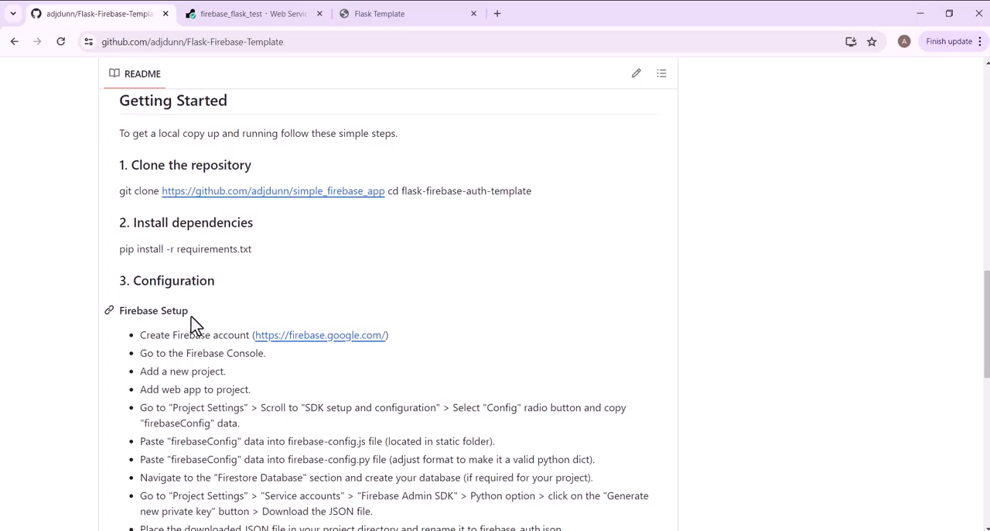
# Select the README's pip install dependencies command and follow its Firebase website link
pyautogui.tripleClick(185, 247)
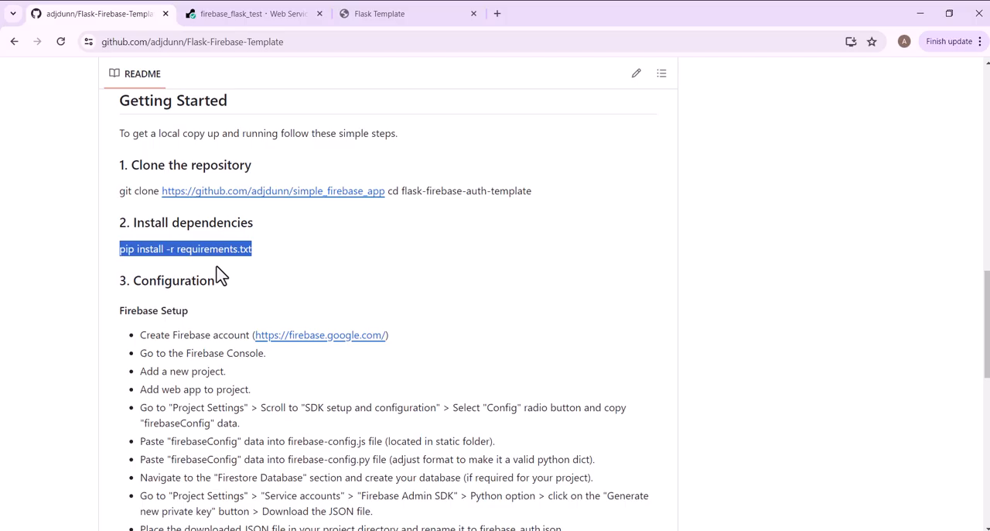
pyautogui.moveTo(145, 310)
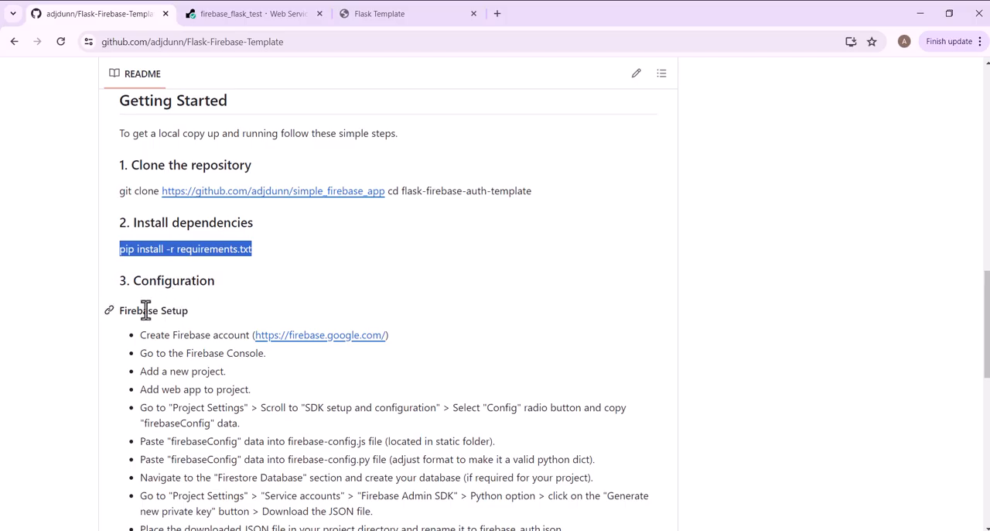
pyautogui.moveTo(116, 314)
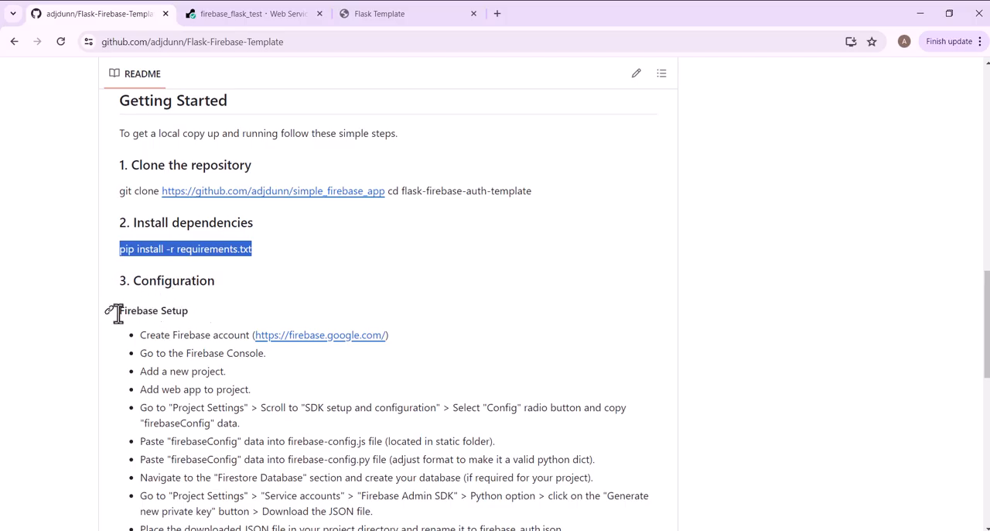
pyautogui.moveTo(290, 342)
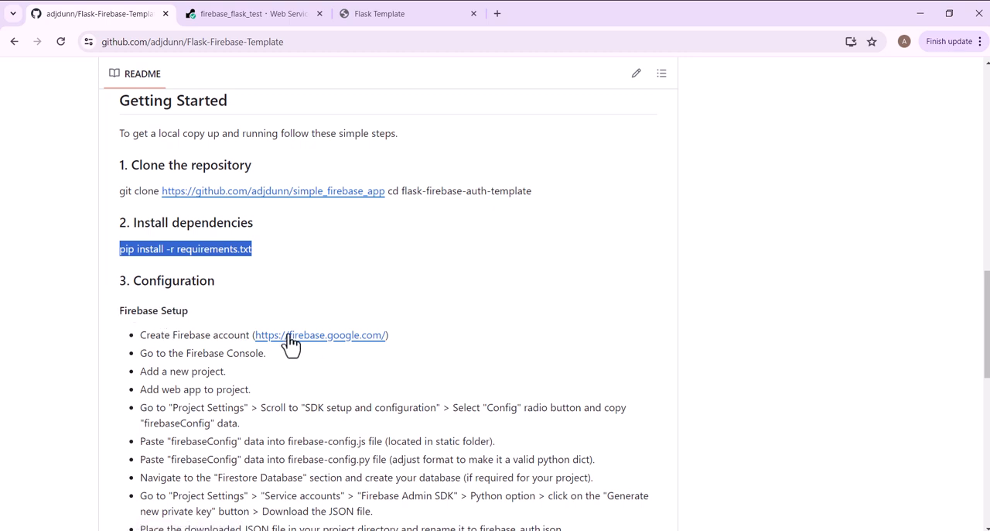
pyautogui.click(319, 335)
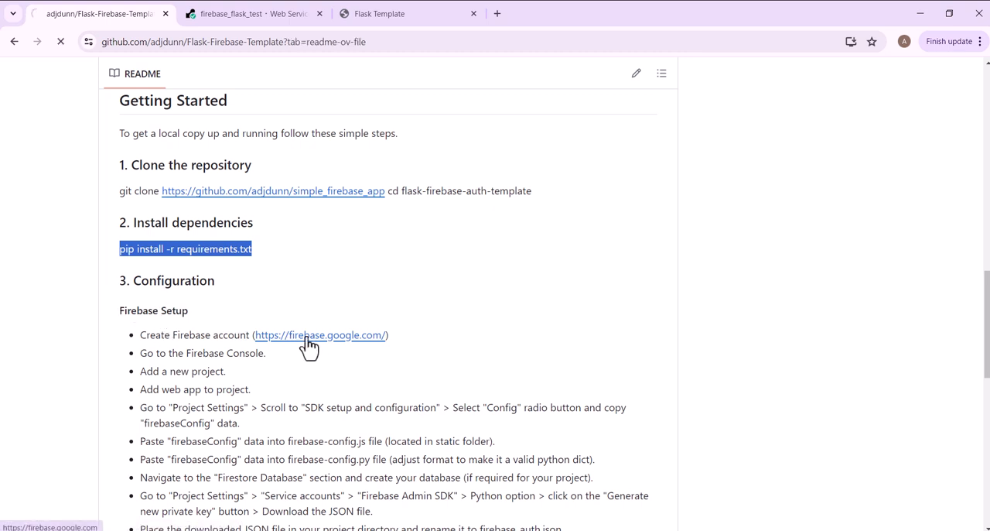
pyautogui.click(320, 335)
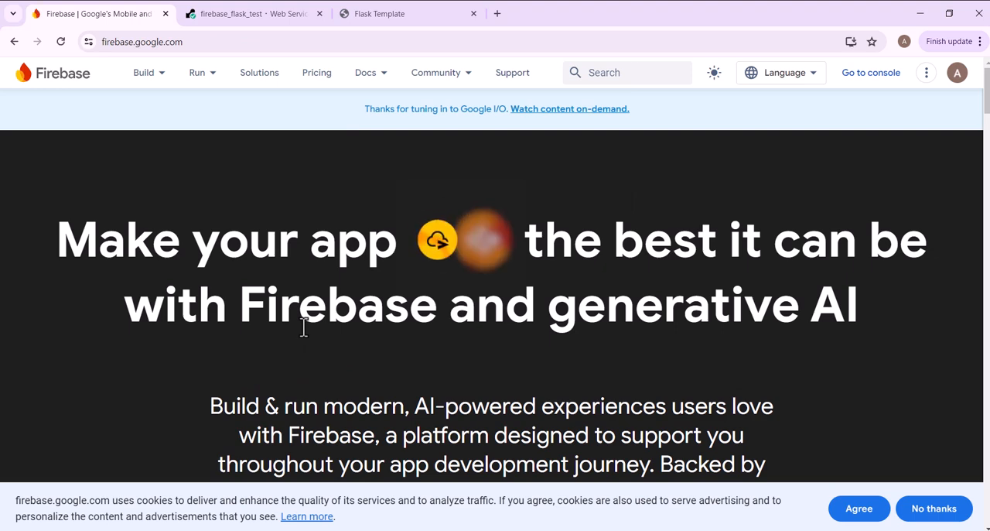
# Go from the Firebase site to the Firebase console projects list
pyautogui.click(144, 71)
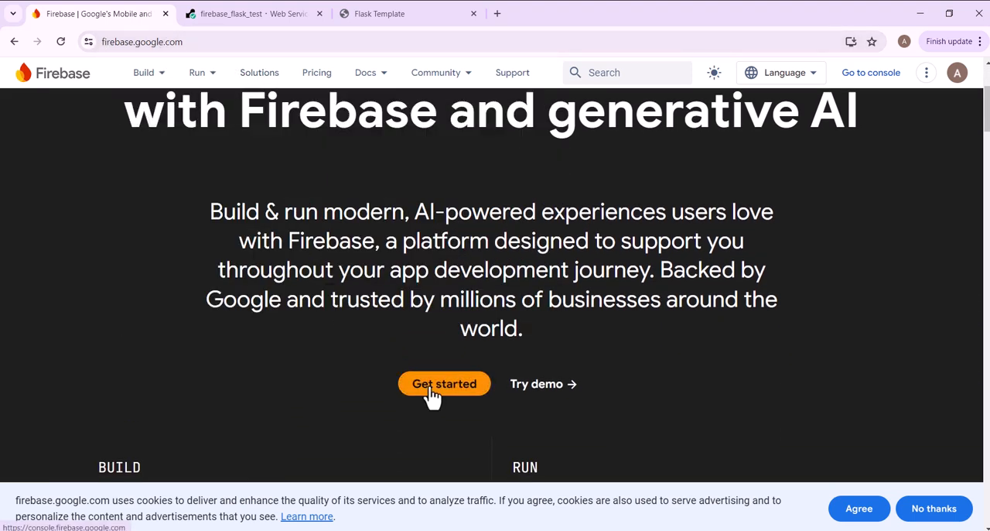
pyautogui.scroll(3)
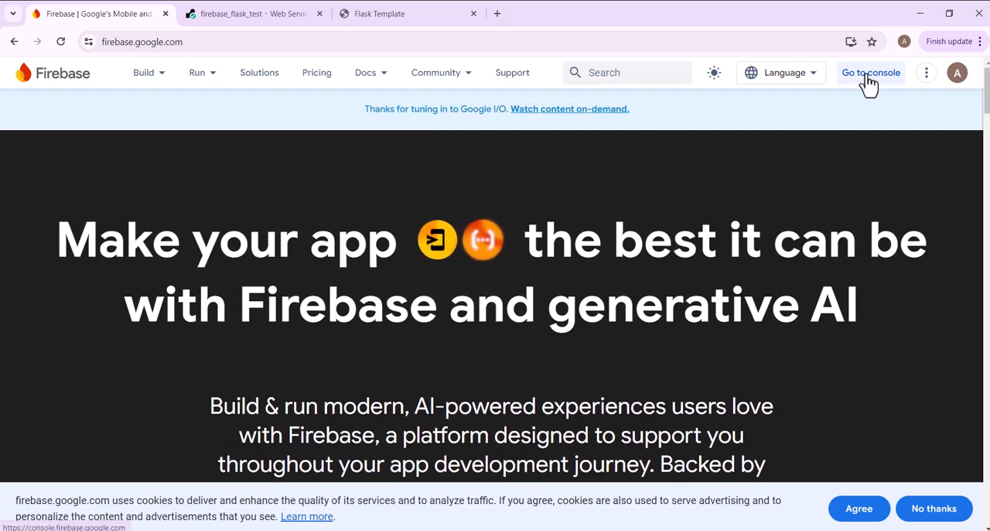
pyautogui.click(872, 71)
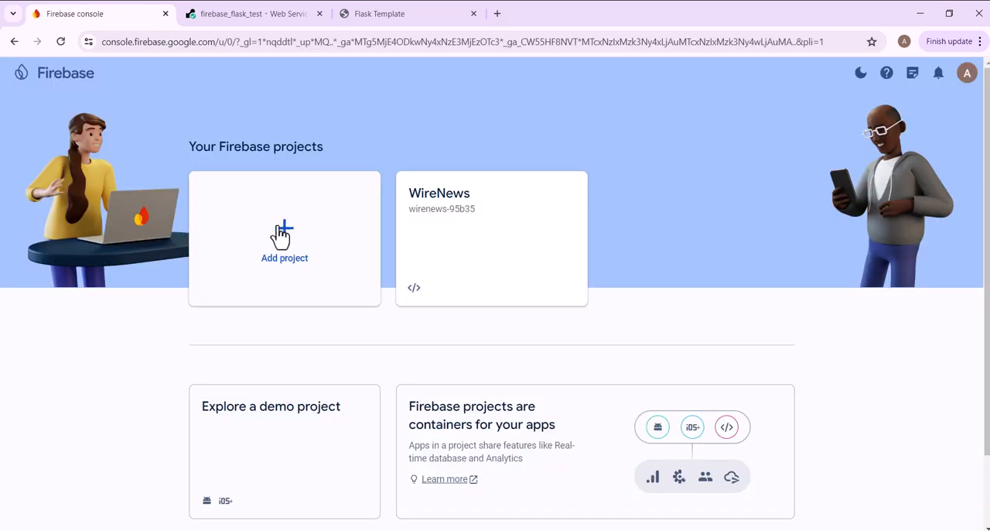
# Start a new Firebase project named Flask Demo
pyautogui.click(285, 240)
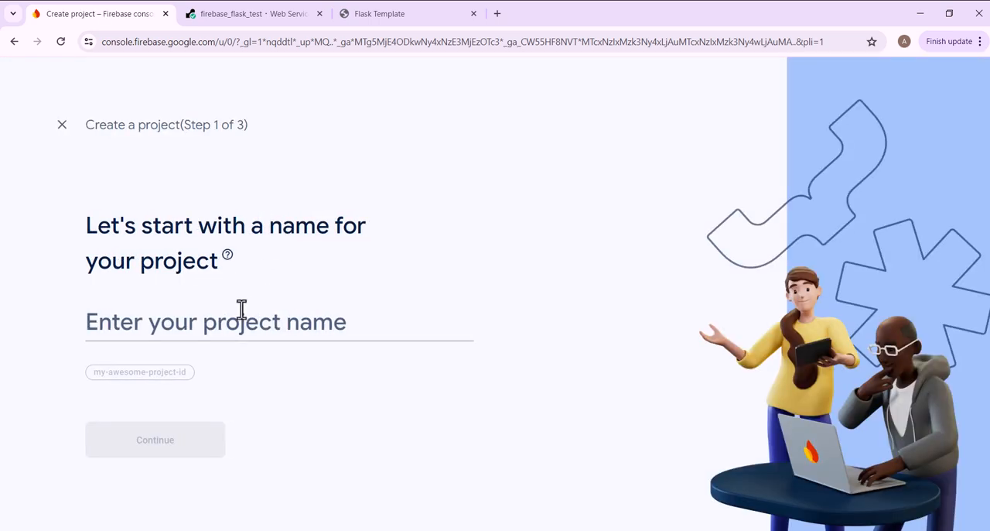
pyautogui.click(279, 322)
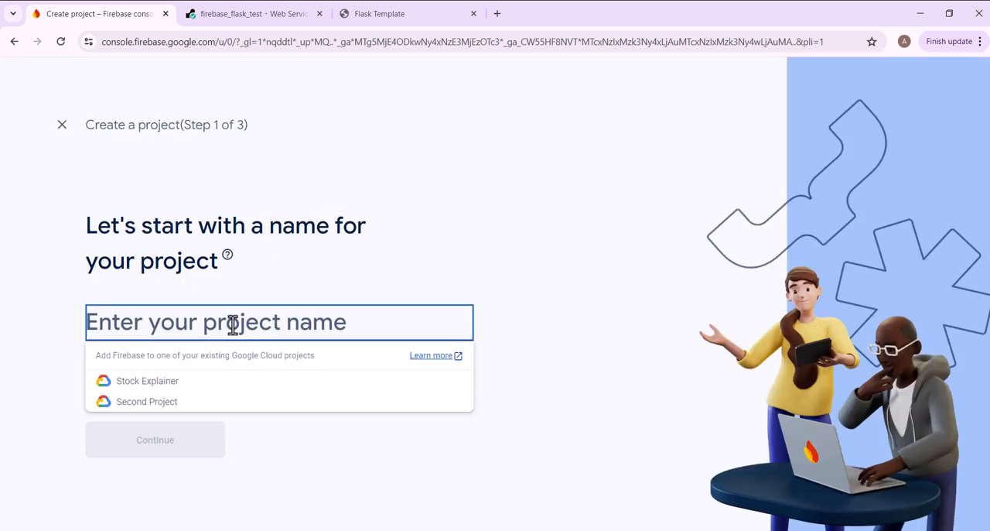
pyautogui.write('Flask Demo')
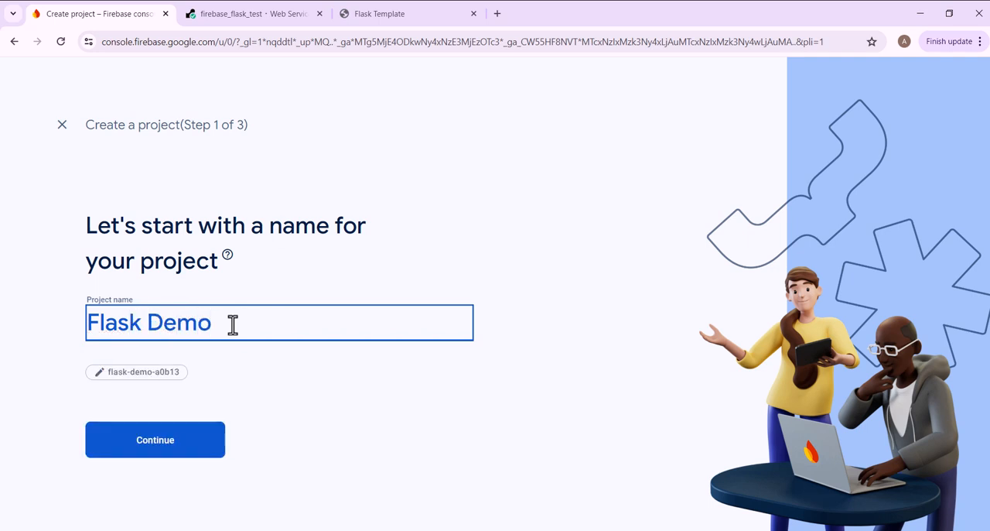
pyautogui.click(155, 439)
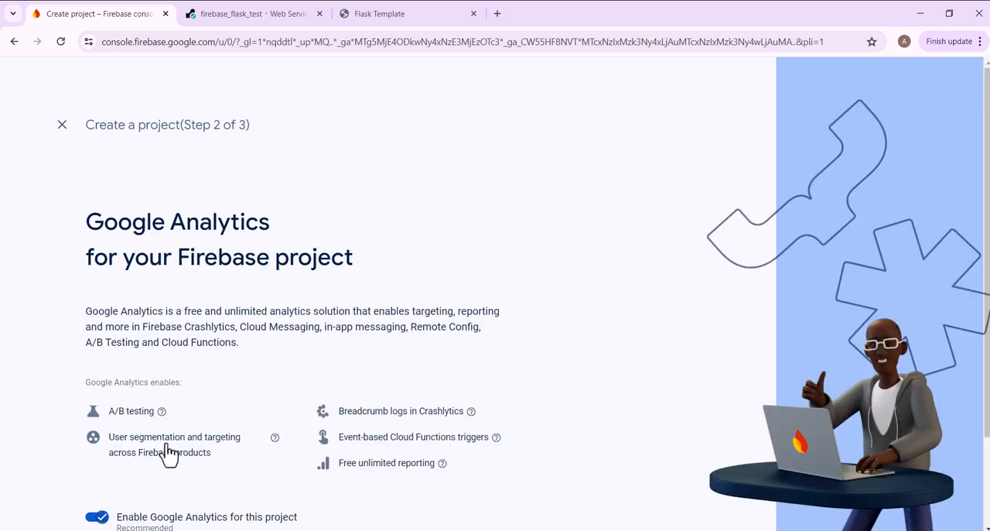
# Keep Google Analytics with Default Account for Firebase and create the project, landing on its overview
pyautogui.scroll(-3)
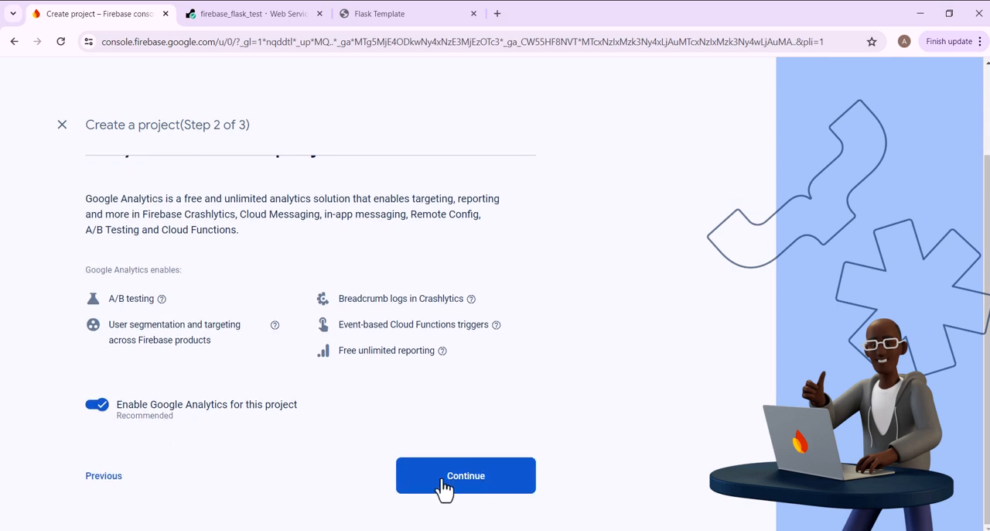
pyautogui.click(464, 475)
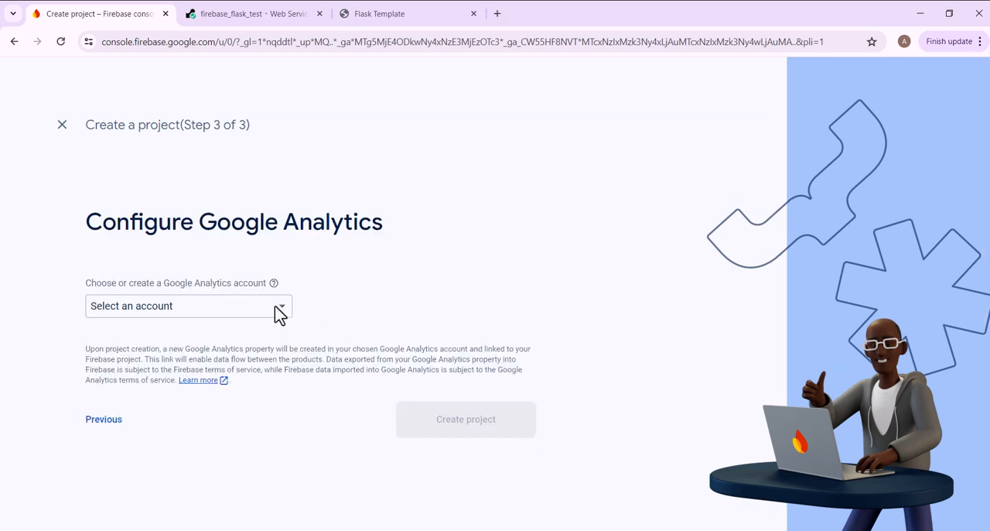
pyautogui.click(188, 306)
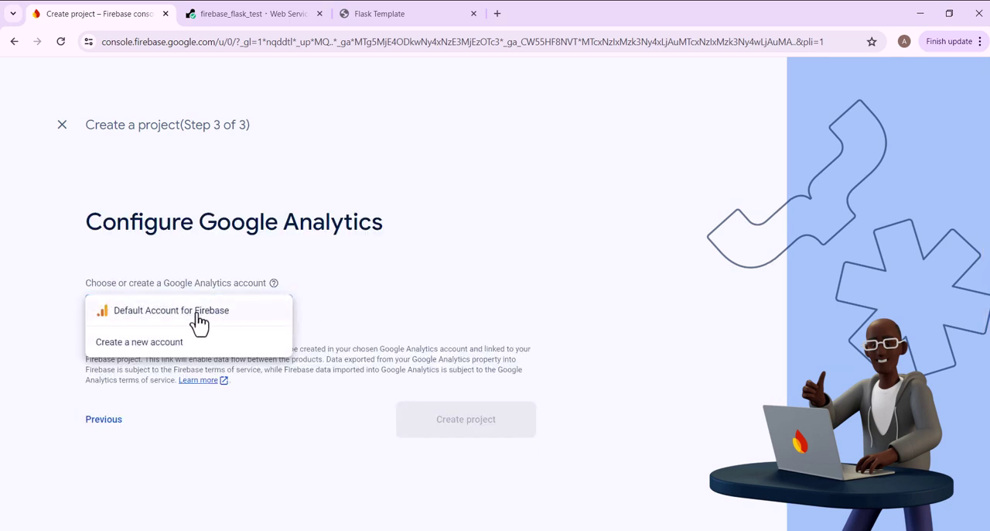
pyautogui.click(170, 309)
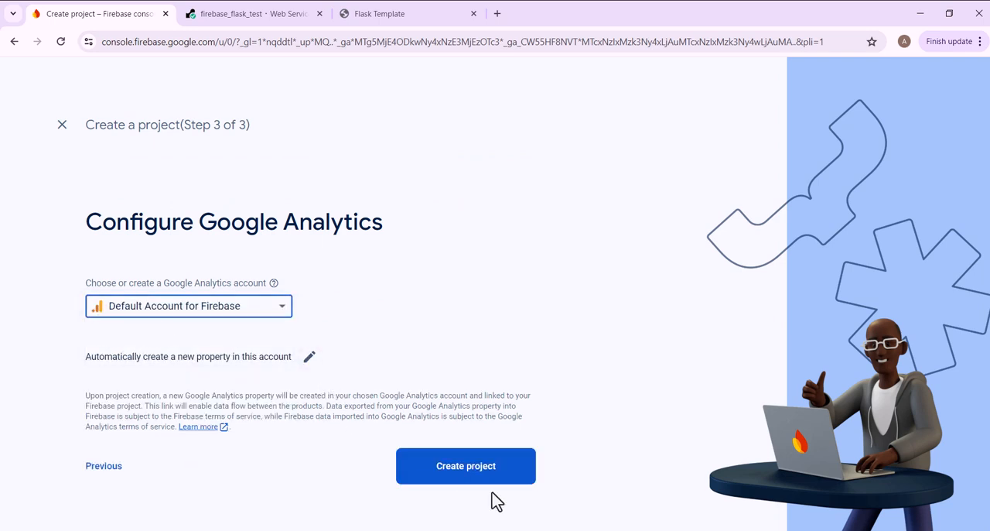
pyautogui.click(466, 464)
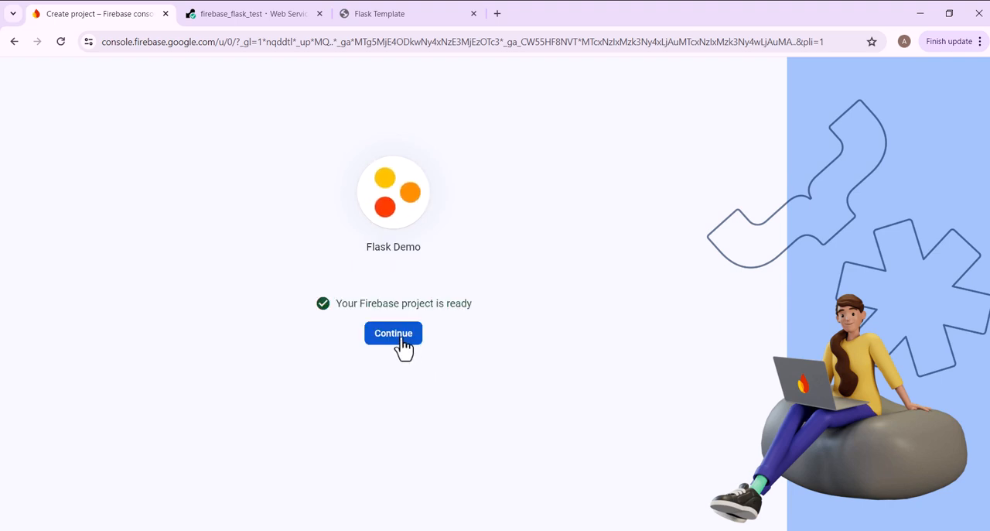
pyautogui.click(393, 333)
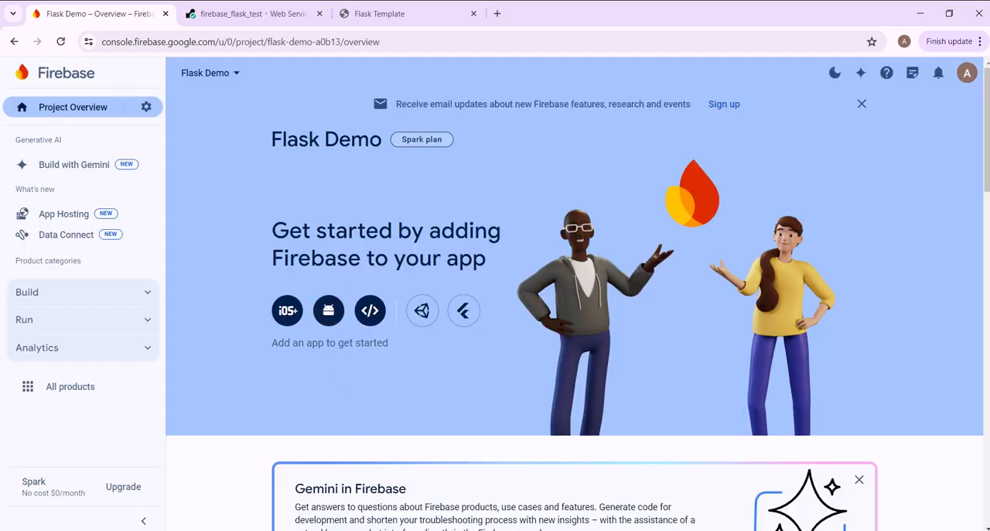
pyautogui.moveTo(370, 310)
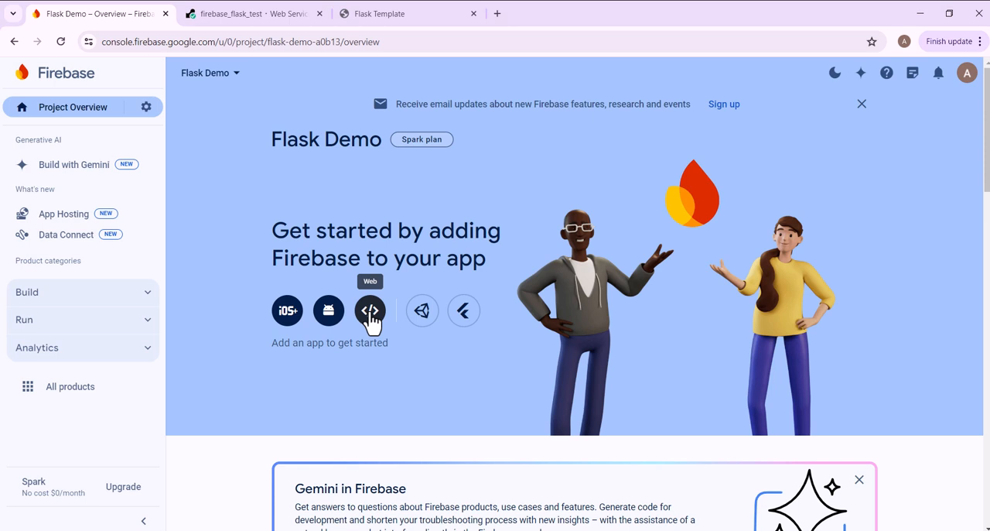
# Register a web app nicknamed Flask Demo and return to the project overview
pyautogui.click(370, 310)
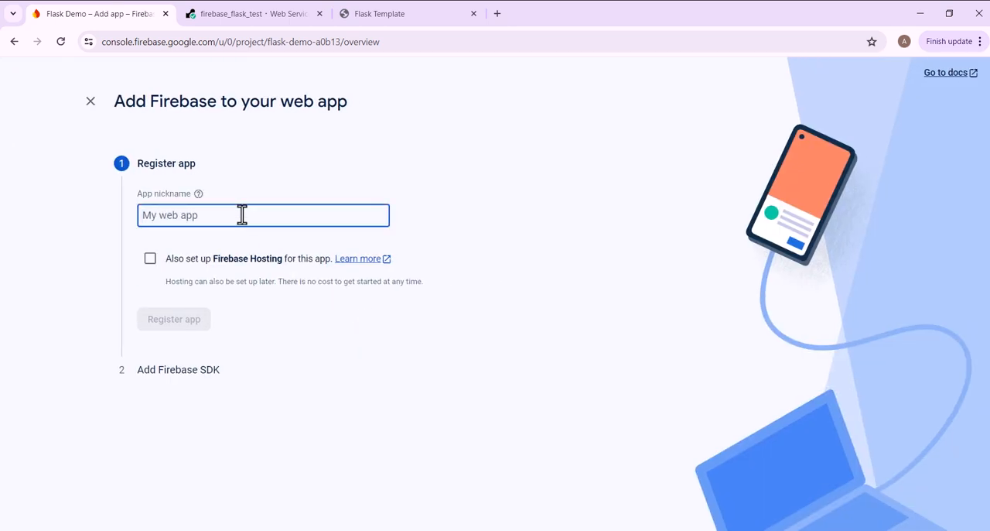
pyautogui.write('Flask Demo')
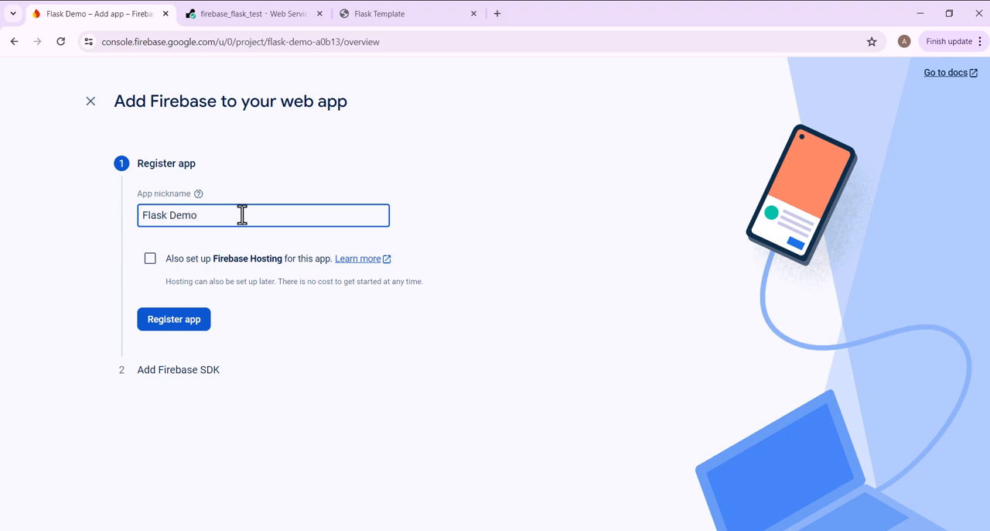
pyautogui.moveTo(173, 319)
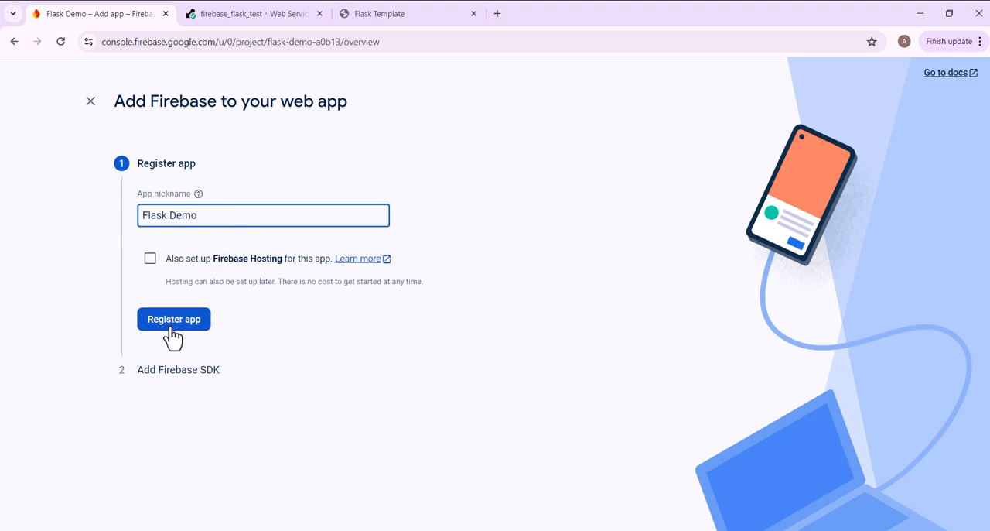
pyautogui.click(174, 319)
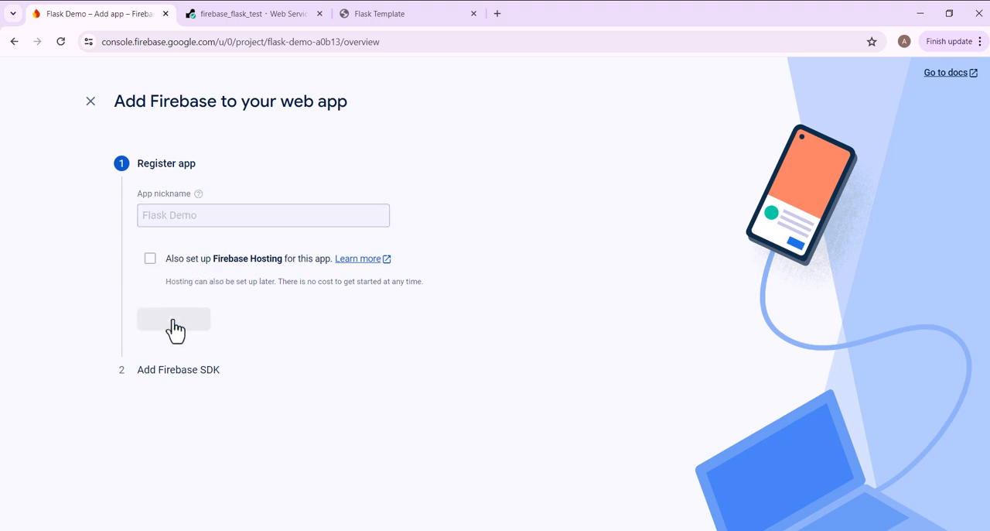
pyautogui.moveTo(256, 325)
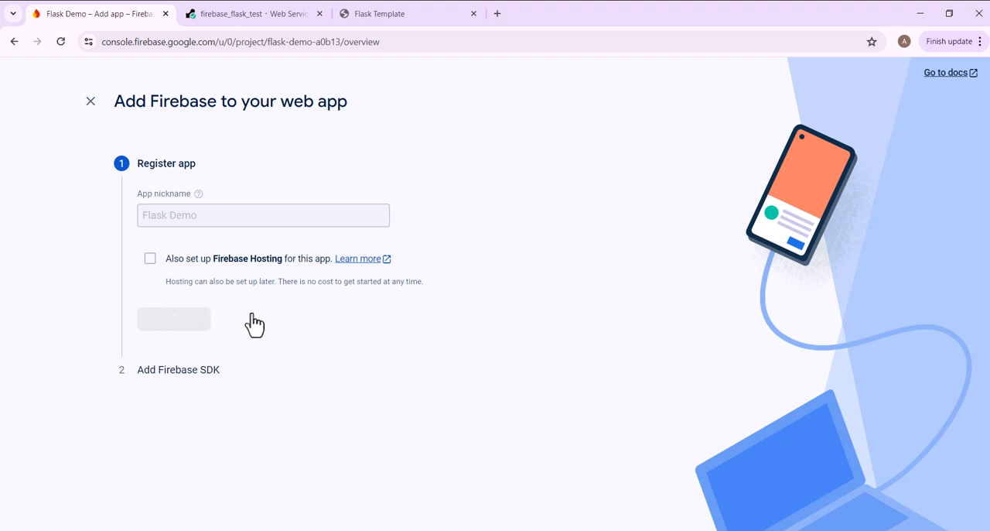
pyautogui.click(173, 318)
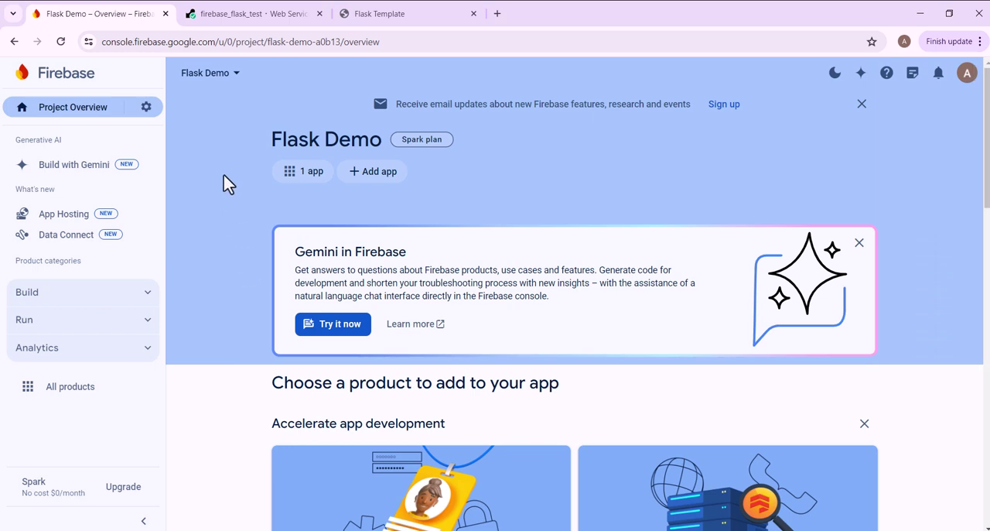
# Go to Project settings from the gear menu and scroll toward SDK setup and configuration
pyautogui.click(145, 107)
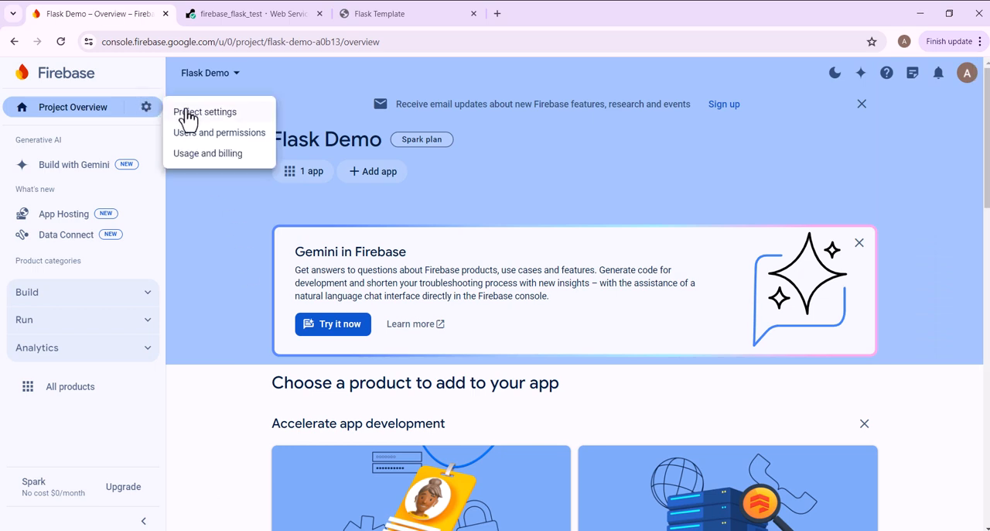
pyautogui.click(204, 111)
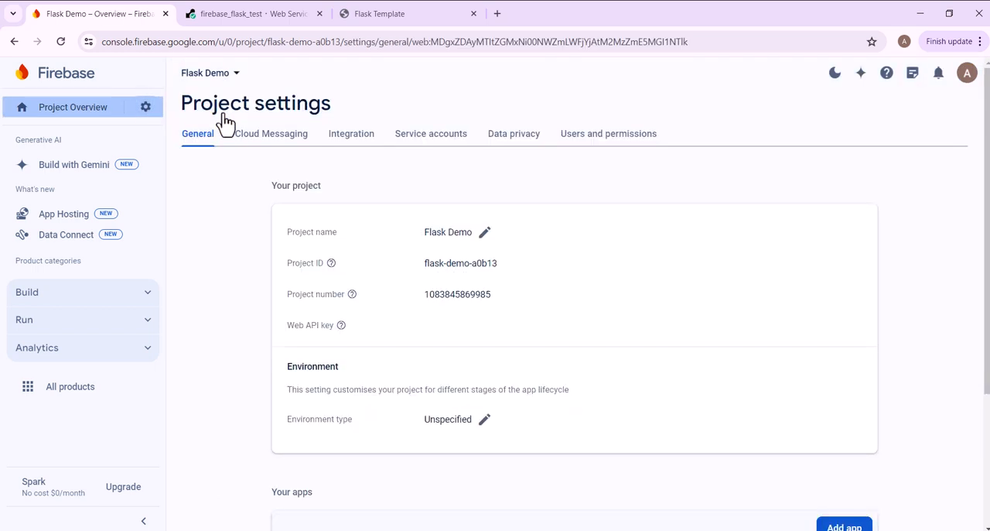
pyautogui.scroll(-3)
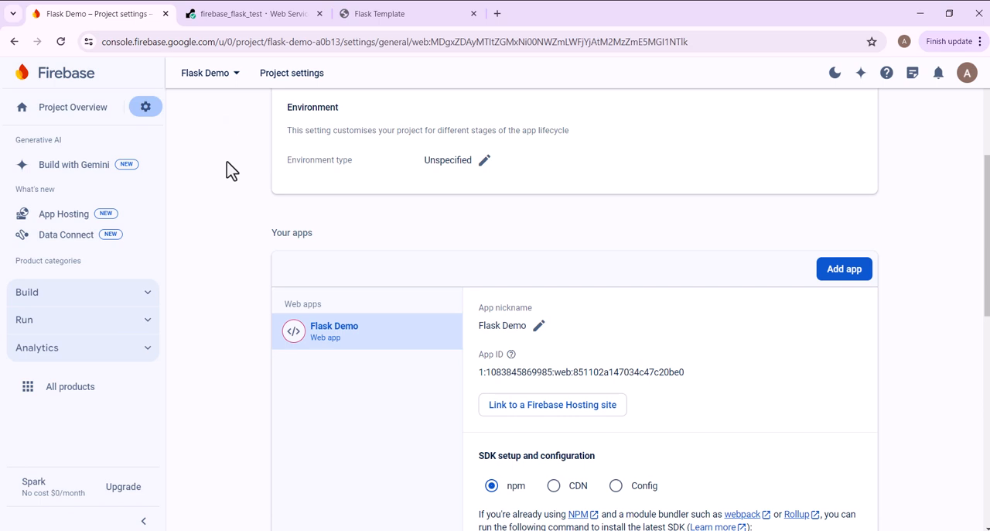
pyautogui.scroll(-3)
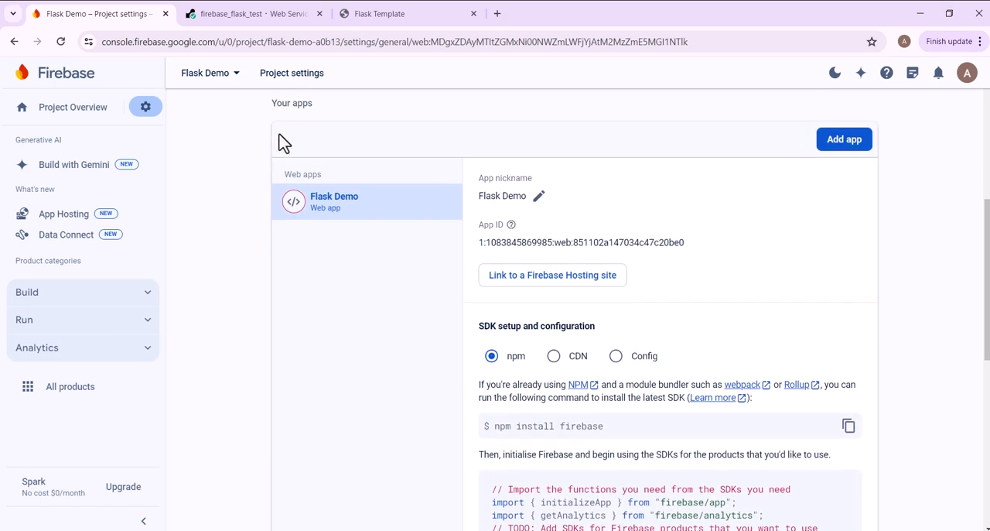
# Choose the Config option to show the firebaseConfig object snippet
pyautogui.scroll(-3)
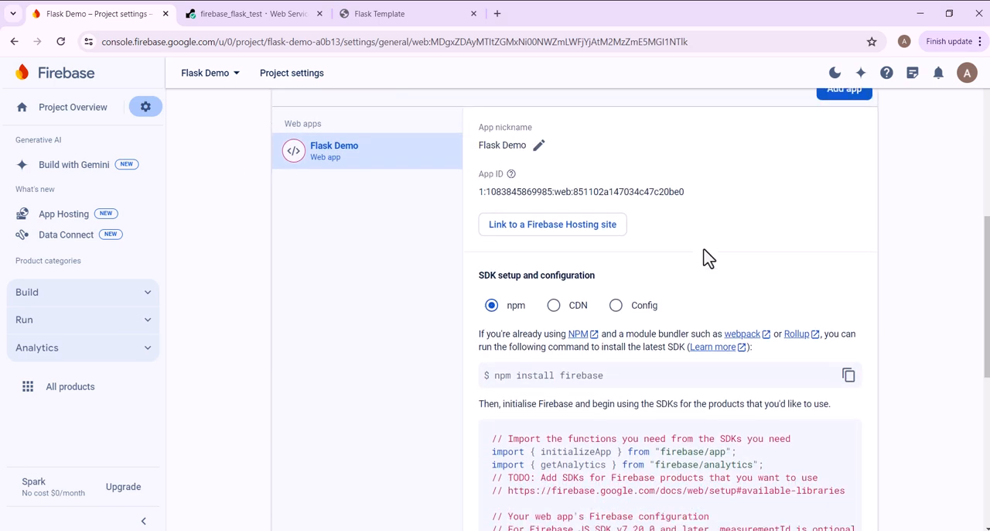
pyautogui.scroll(-3)
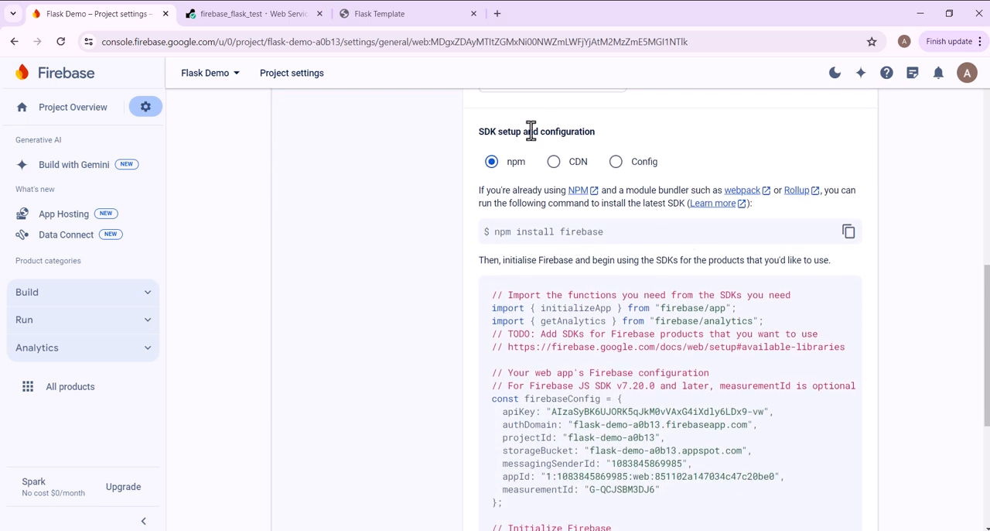
pyautogui.moveTo(605, 141)
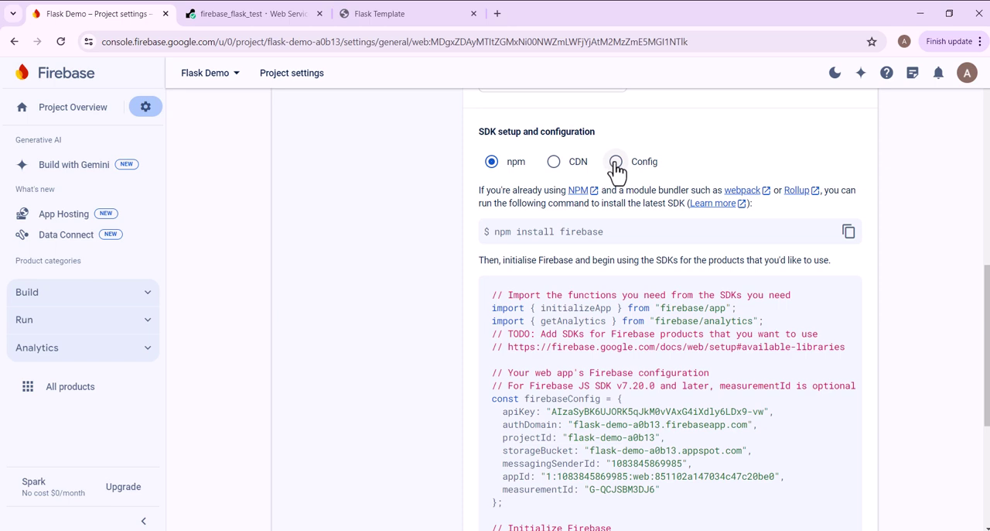
pyautogui.click(616, 161)
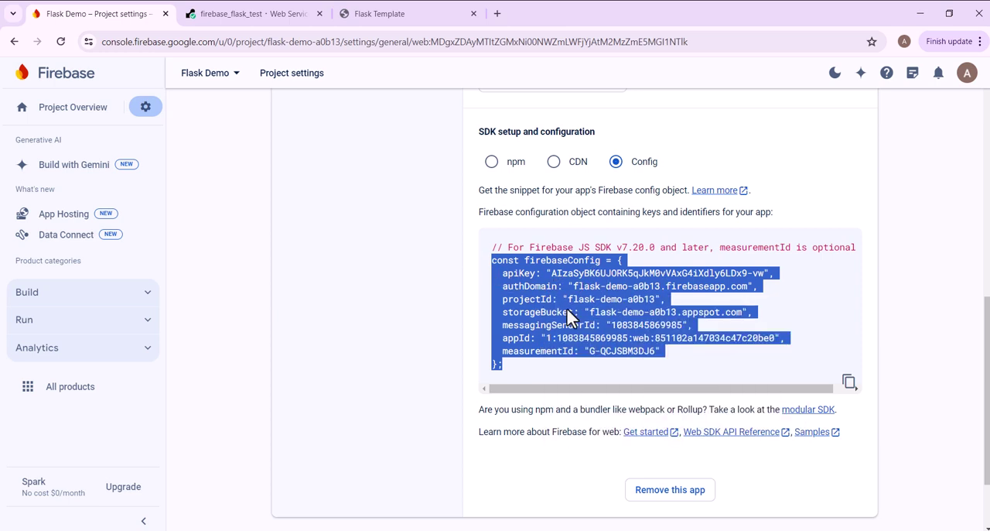
pyautogui.moveTo(523, 409)
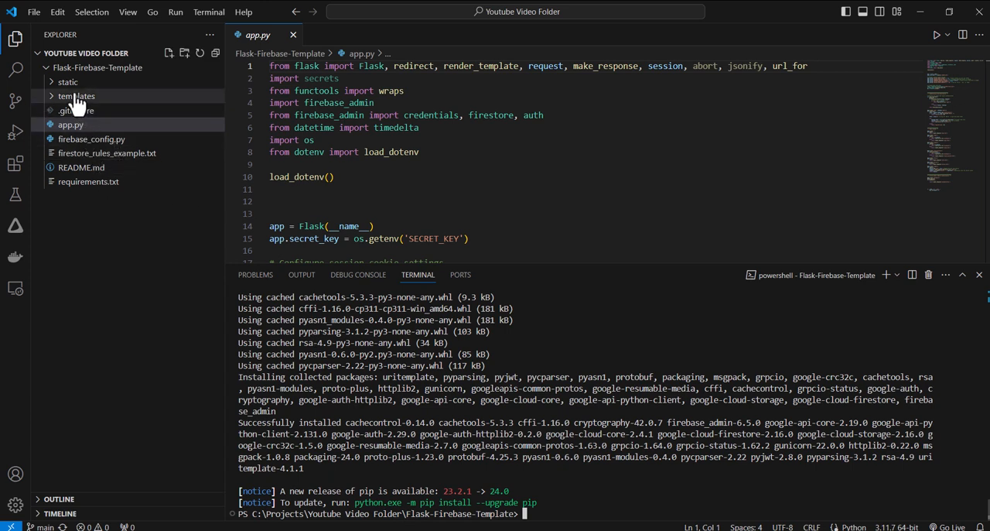
# Paste the copied Flask Demo config into firebaseConfig in static/firebase-config.js
pyautogui.click(68, 81)
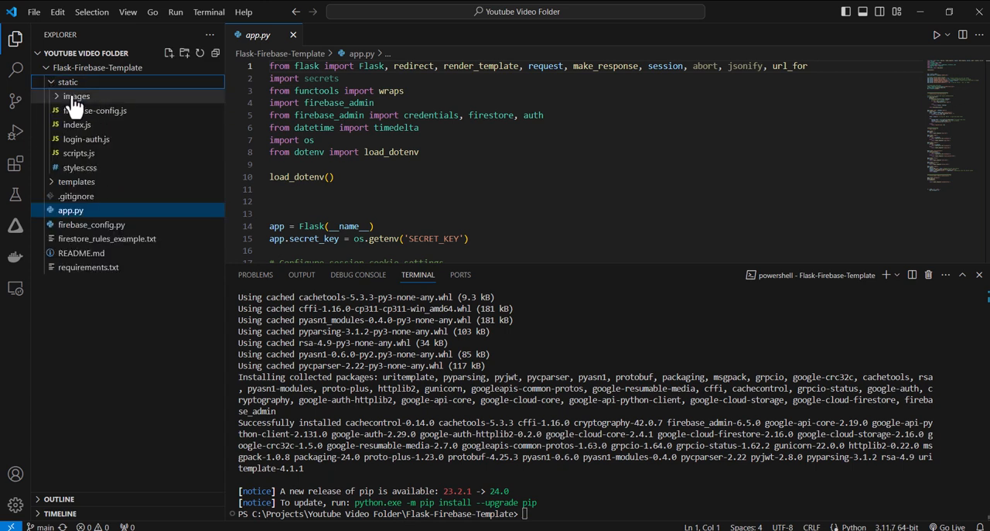
pyautogui.moveTo(95, 109)
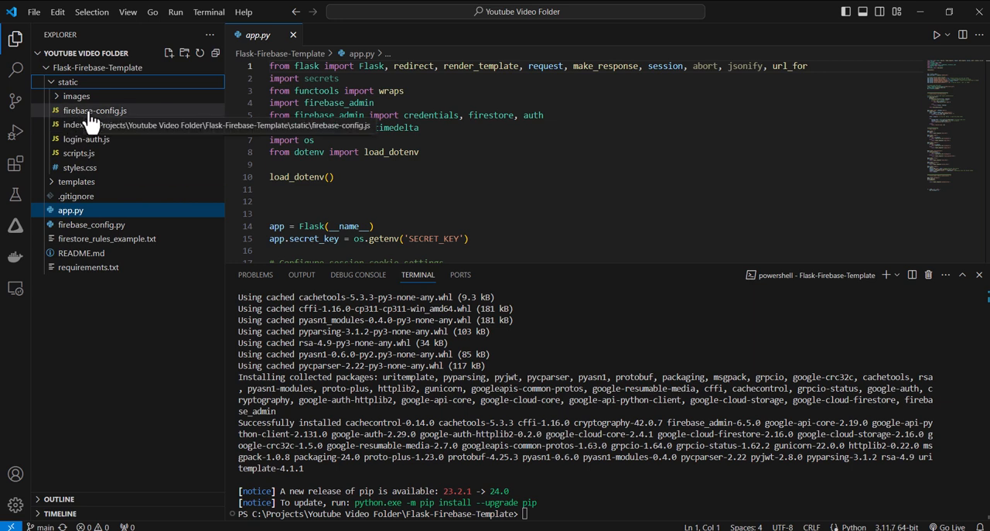
pyautogui.moveTo(116, 116)
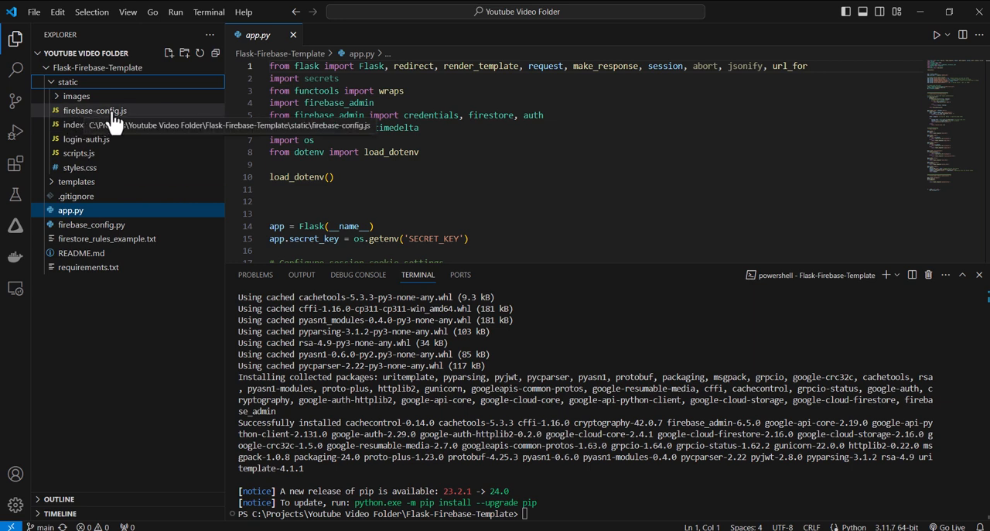
pyautogui.click(94, 110)
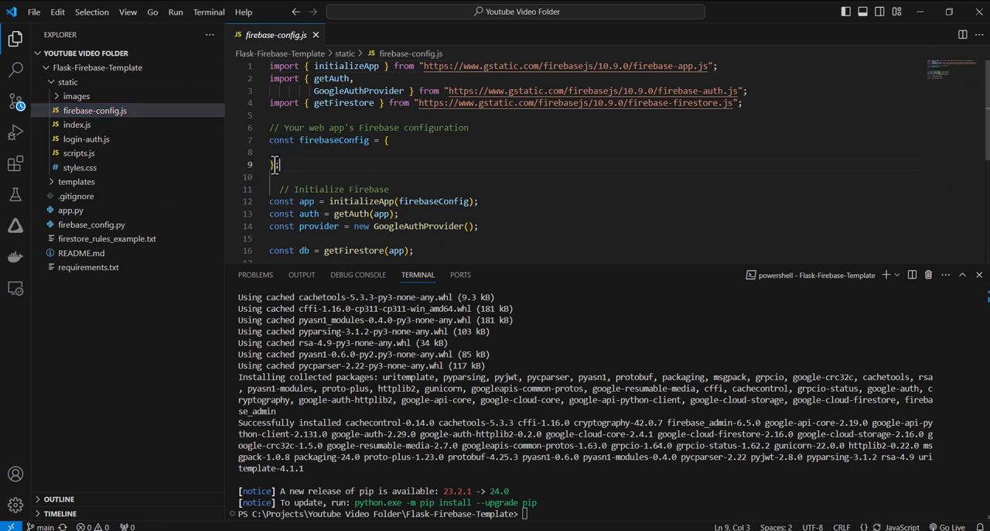
pyautogui.rightClick(333, 140)
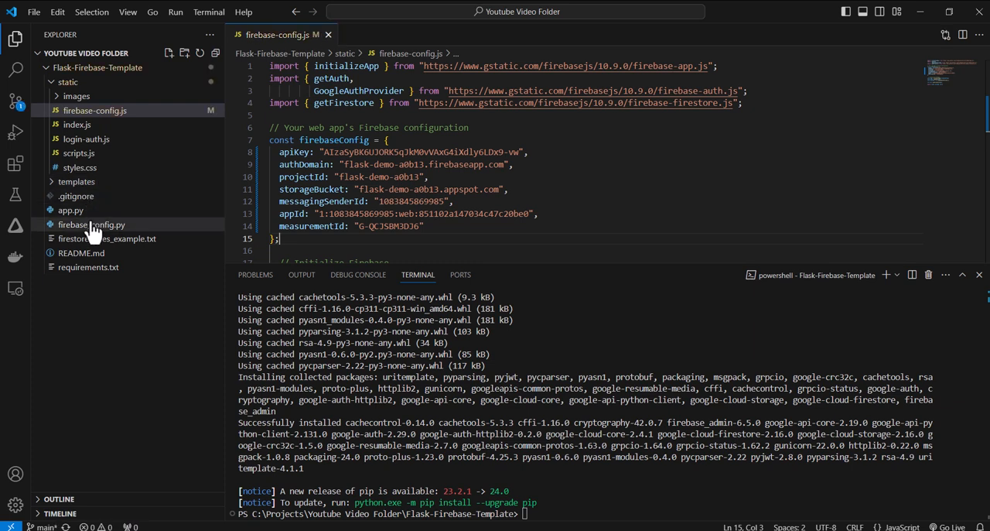
pyautogui.moveTo(91, 224)
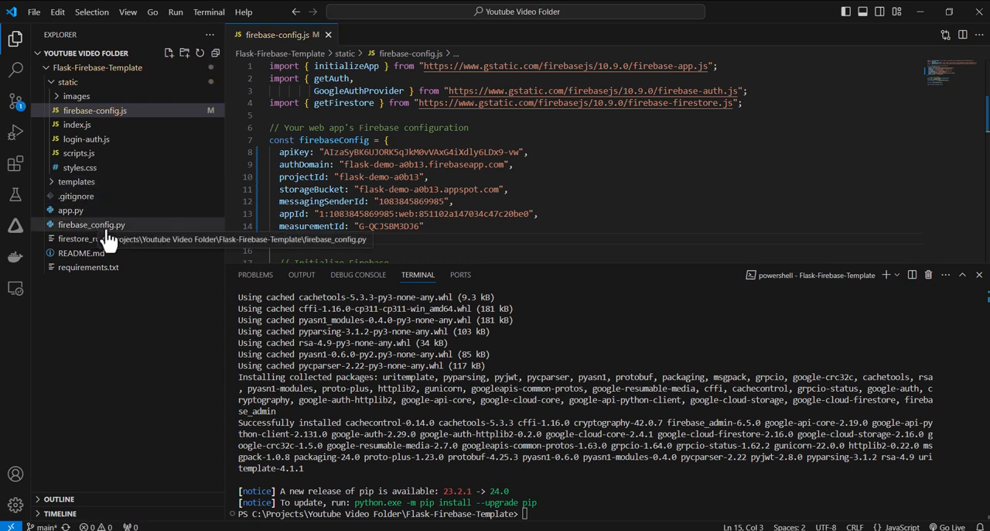
pyautogui.moveTo(91, 225)
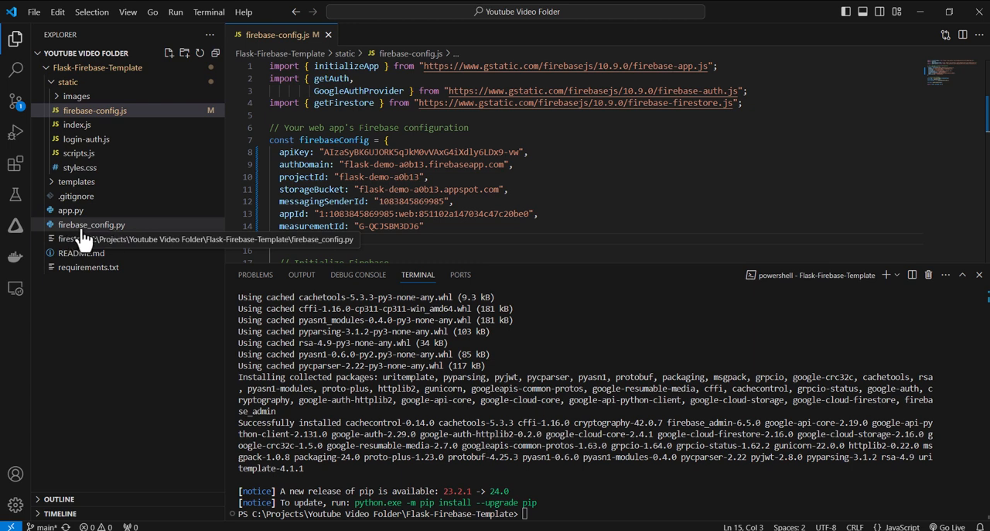
# Open the root firebase_config.py and paste the Flask Demo firebaseConfig values below the comment
pyautogui.click(91, 225)
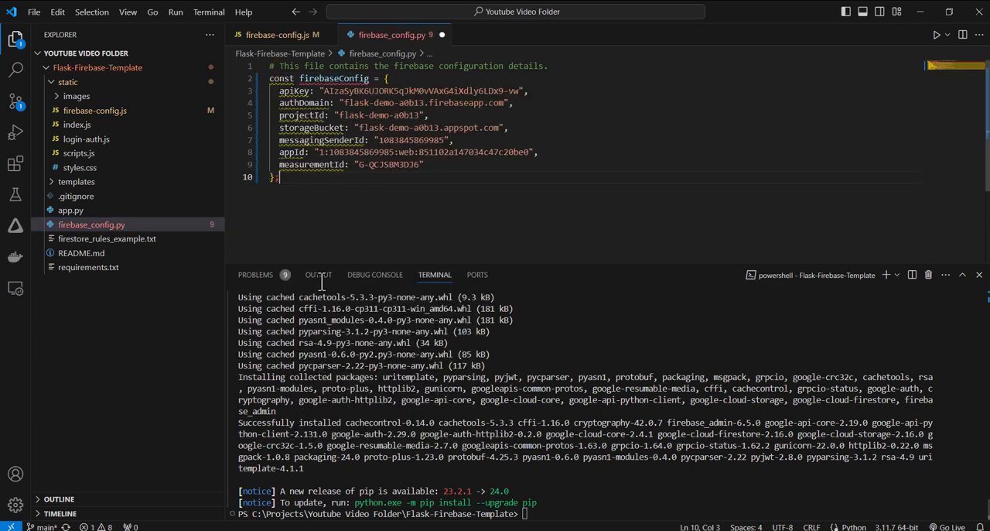
pyautogui.moveTo(281, 78)
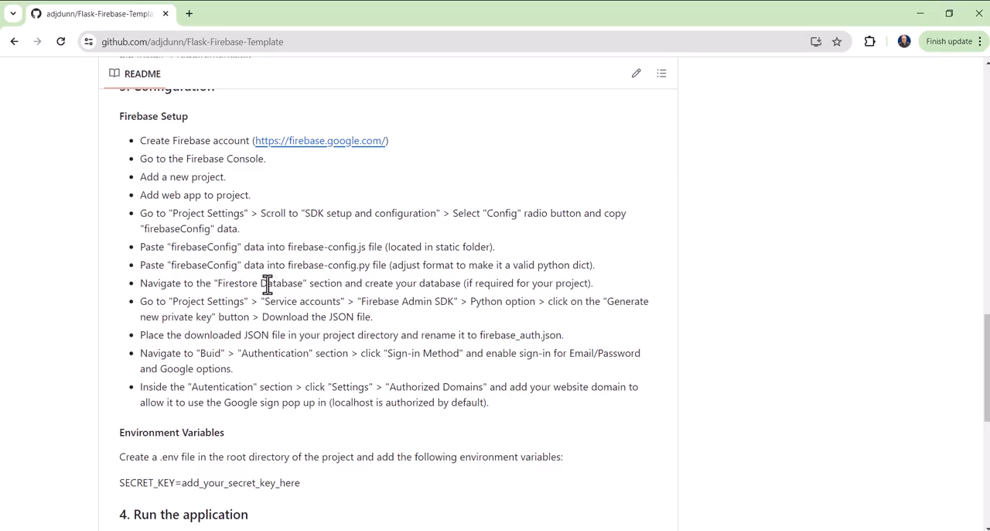
pyautogui.moveTo(136, 293)
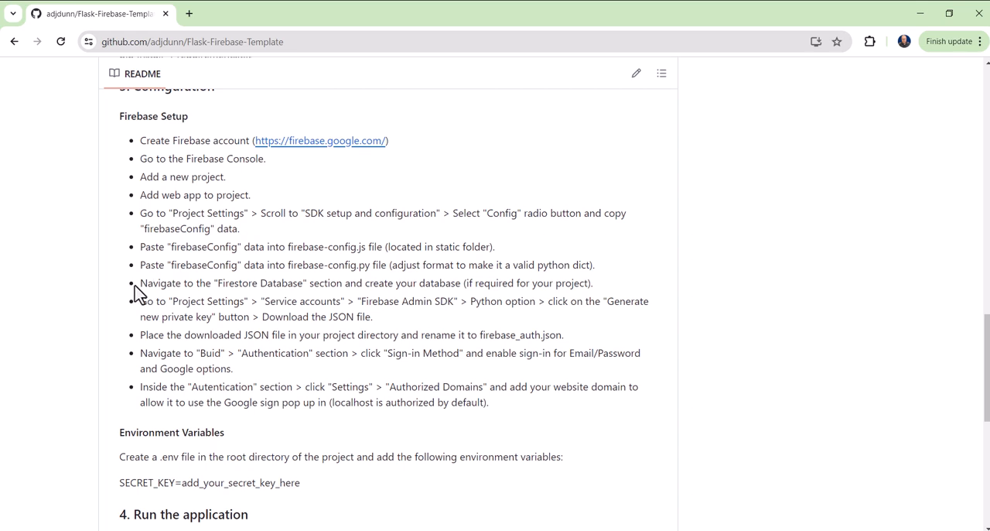
pyautogui.moveTo(142, 294)
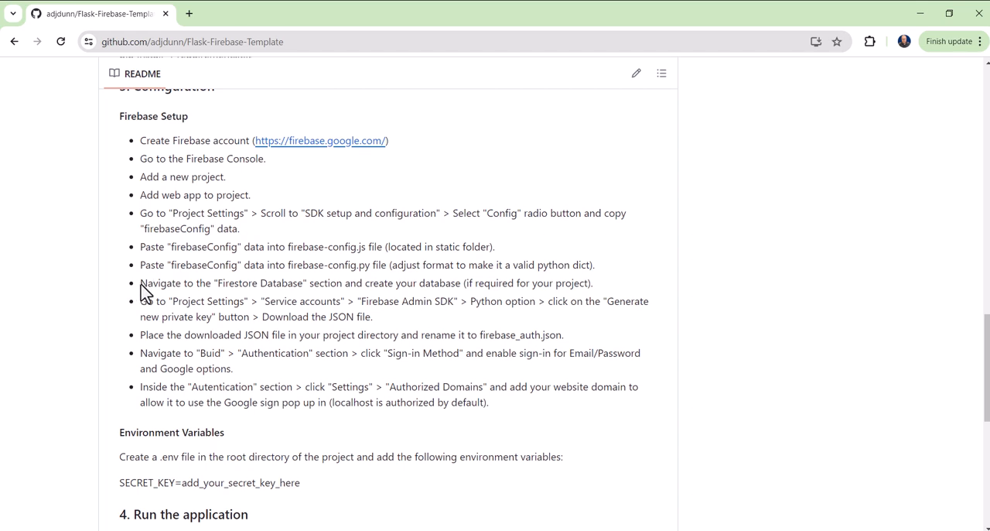
pyautogui.moveTo(250, 311)
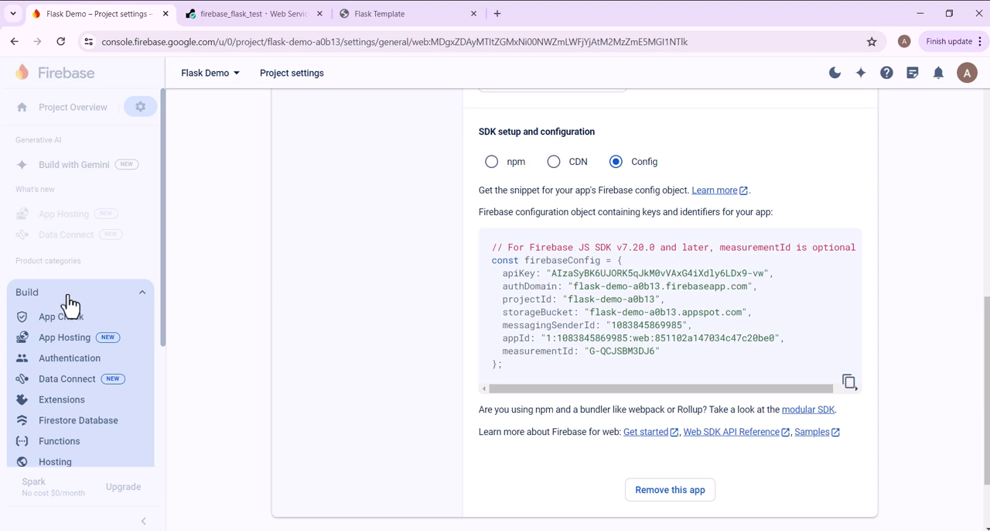
pyautogui.moveTo(78, 421)
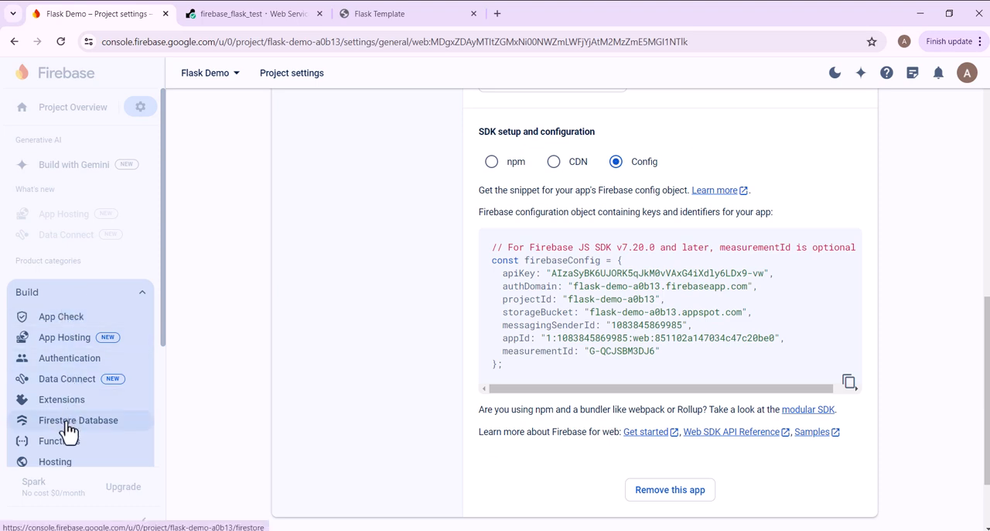
# Go to the Firestore Database page of the Flask Demo project
pyautogui.click(78, 420)
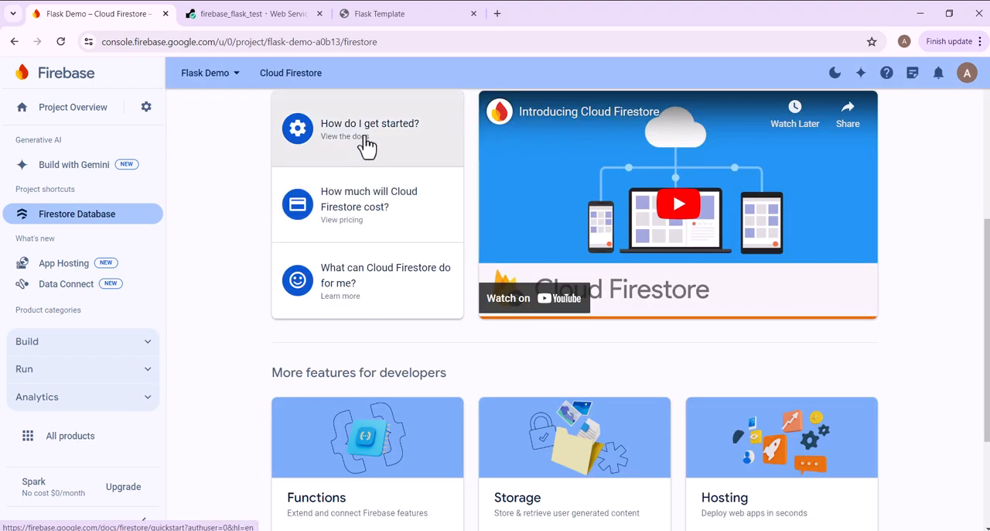
pyautogui.moveTo(359, 147)
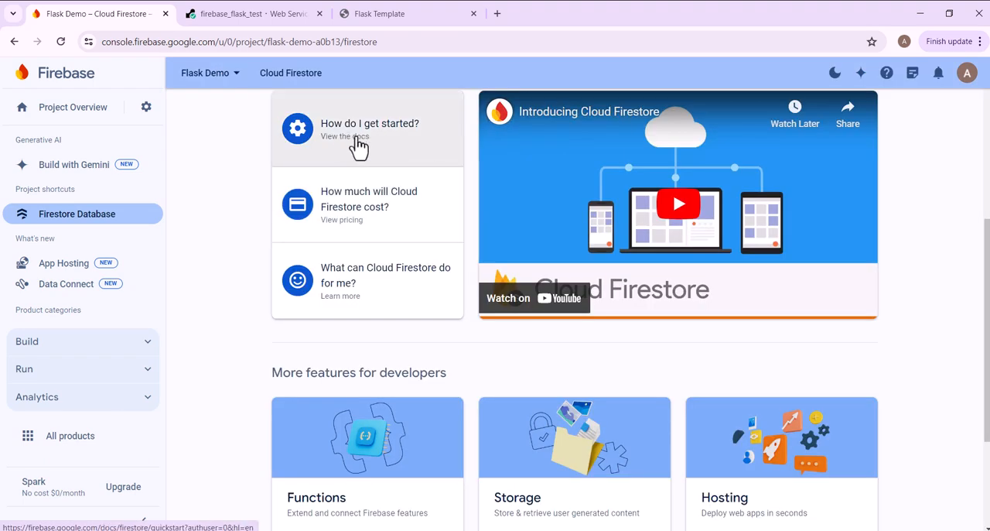
pyautogui.moveTo(359, 149)
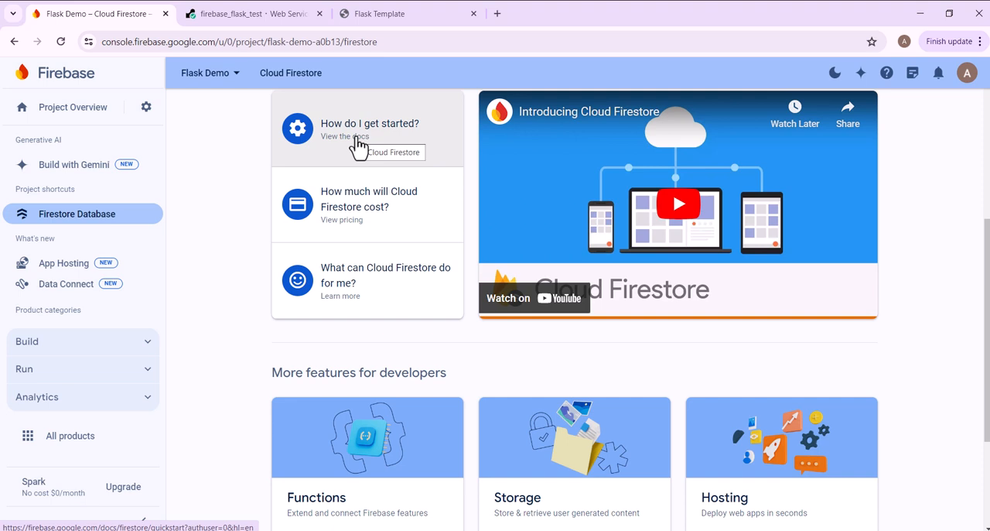
pyautogui.moveTo(275, 213)
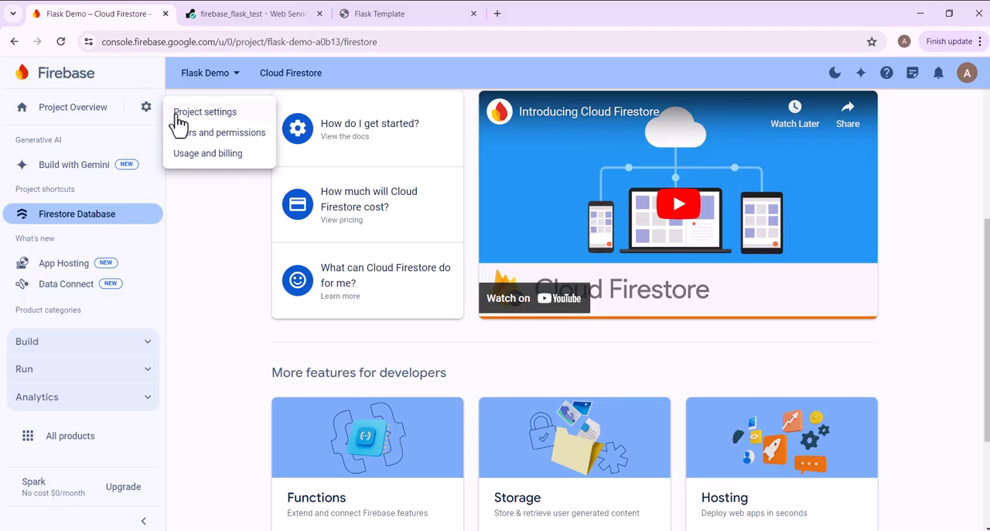
# Open Project settings > Service accounts and show the Python Admin SDK snippet
pyautogui.click(204, 111)
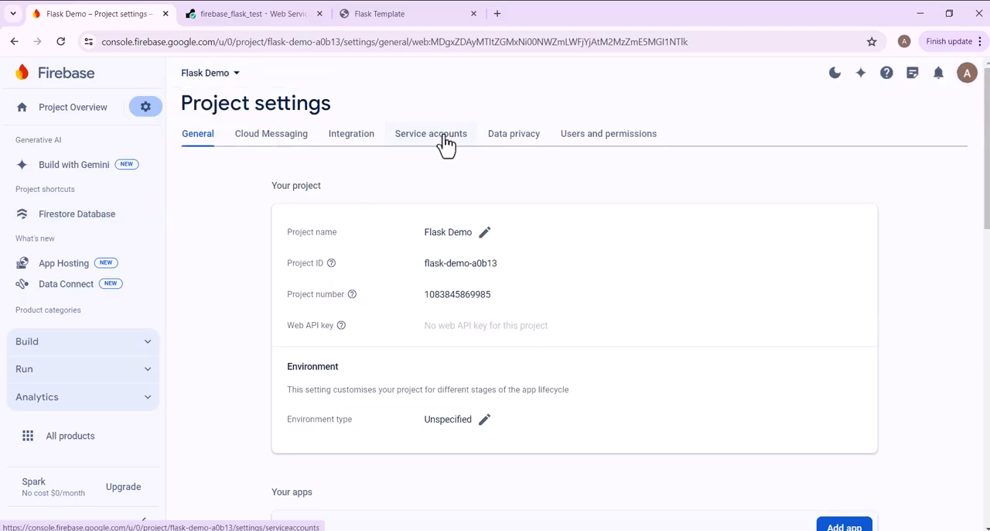
pyautogui.click(430, 133)
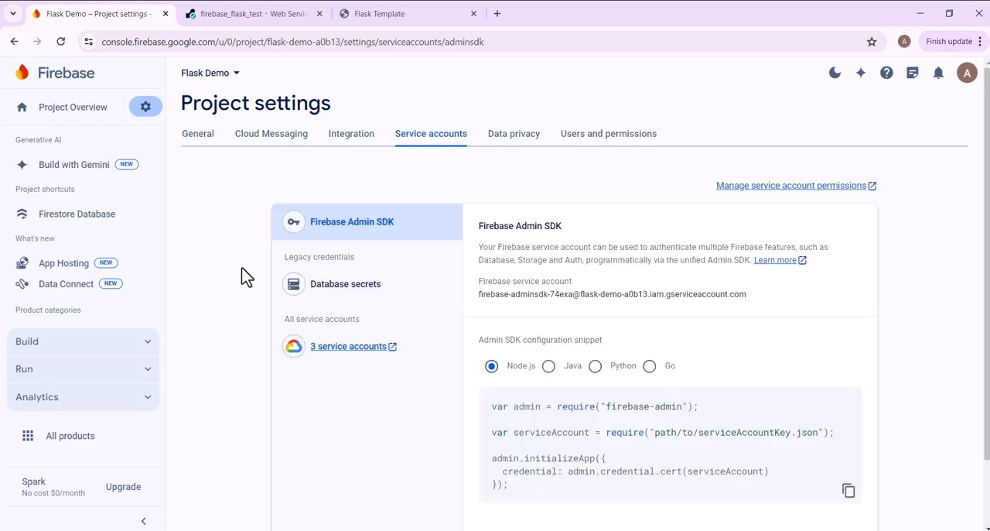
pyautogui.scroll(-3)
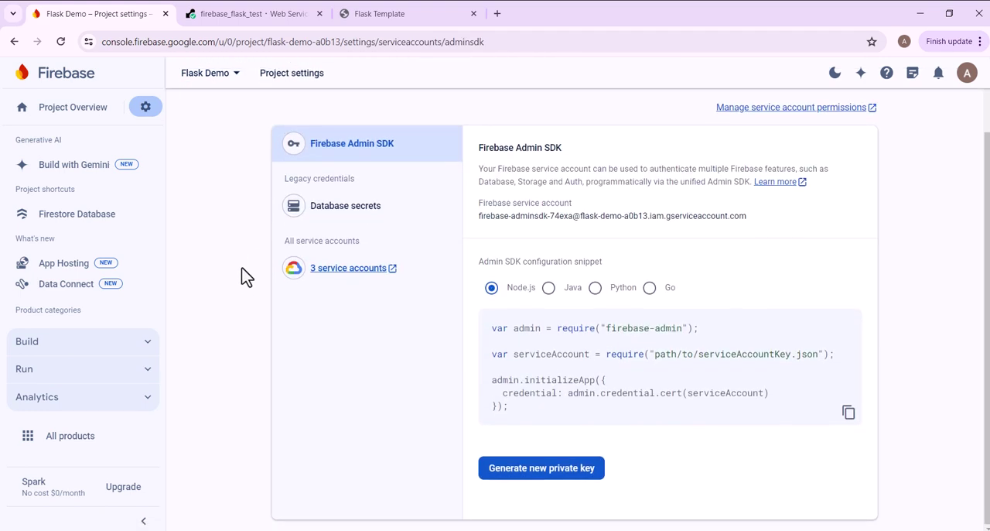
pyautogui.moveTo(595, 292)
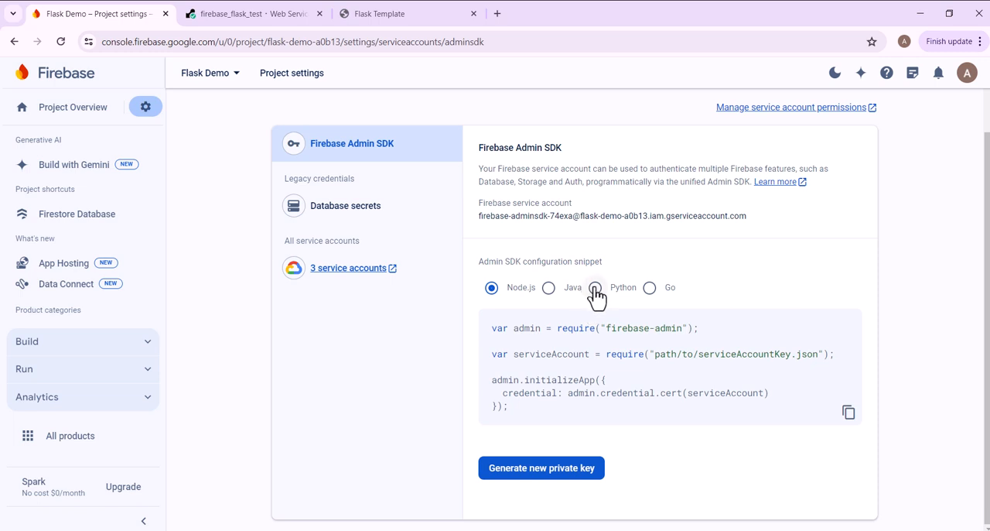
pyautogui.click(594, 288)
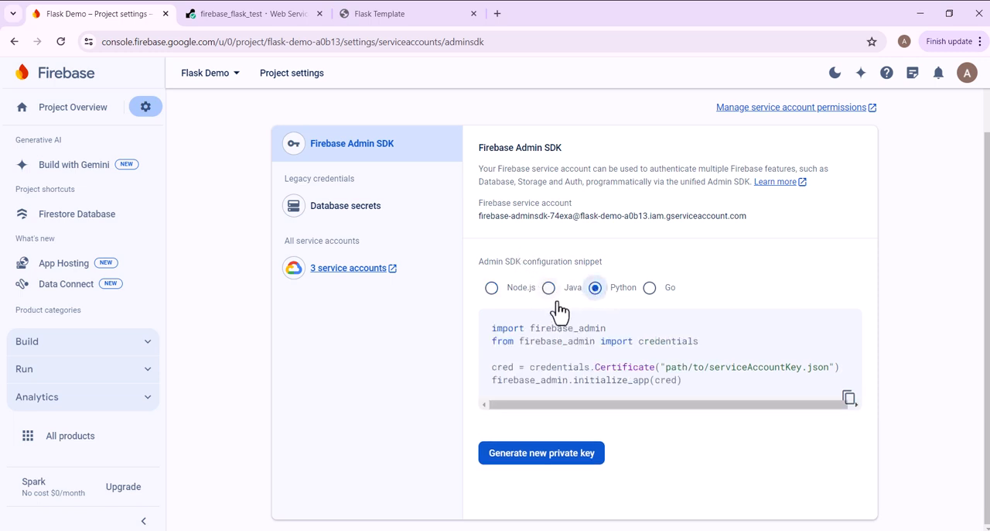
pyautogui.moveTo(541, 452)
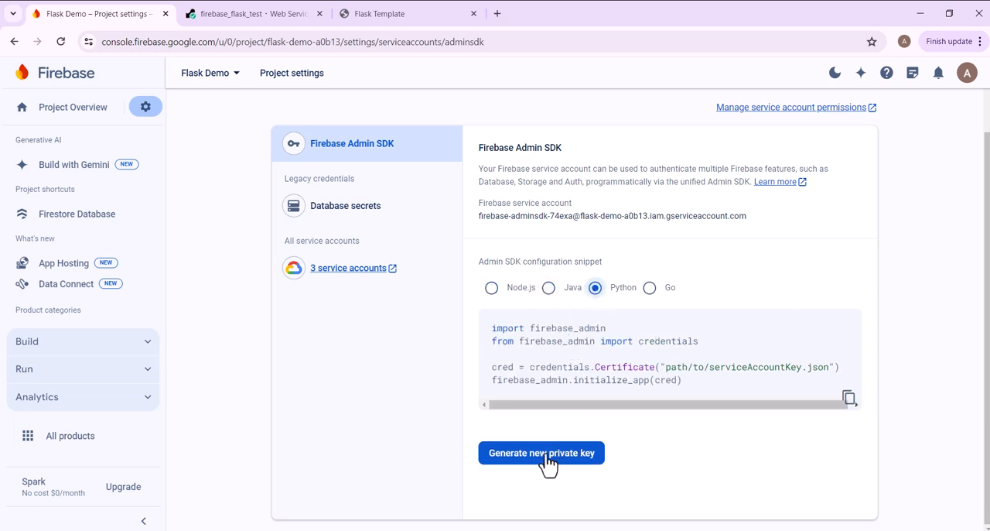
# Generate and confirm a new private key for the Firebase Admin SDK service account
pyautogui.click(542, 452)
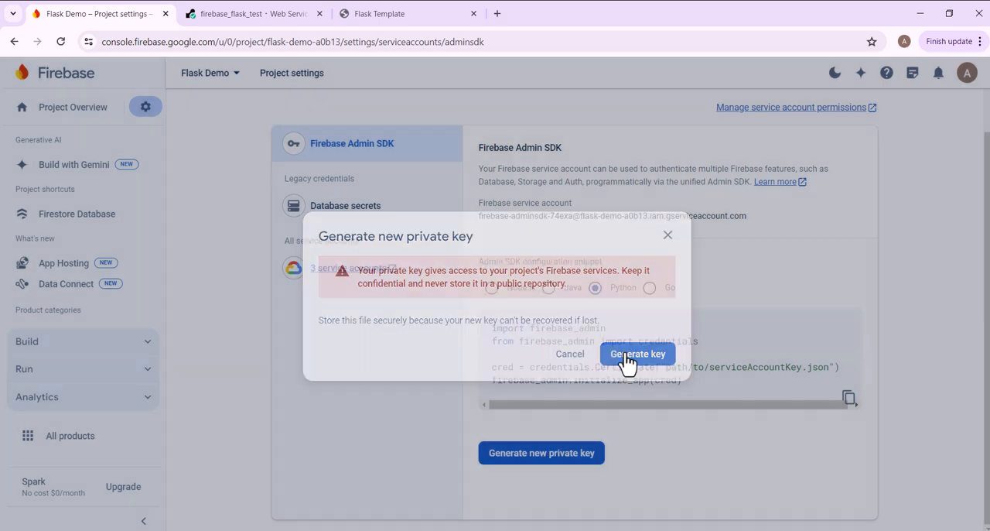
pyautogui.click(638, 353)
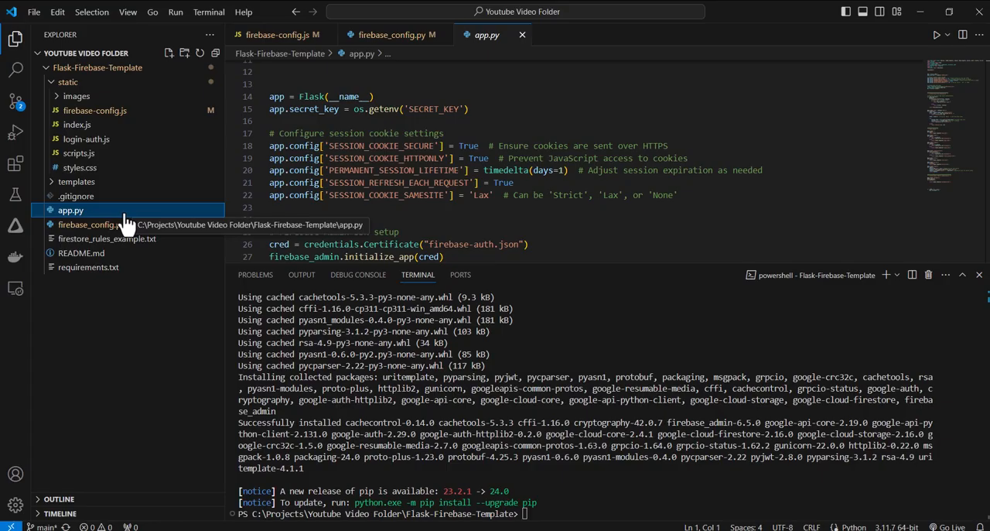
pyautogui.moveTo(169, 53)
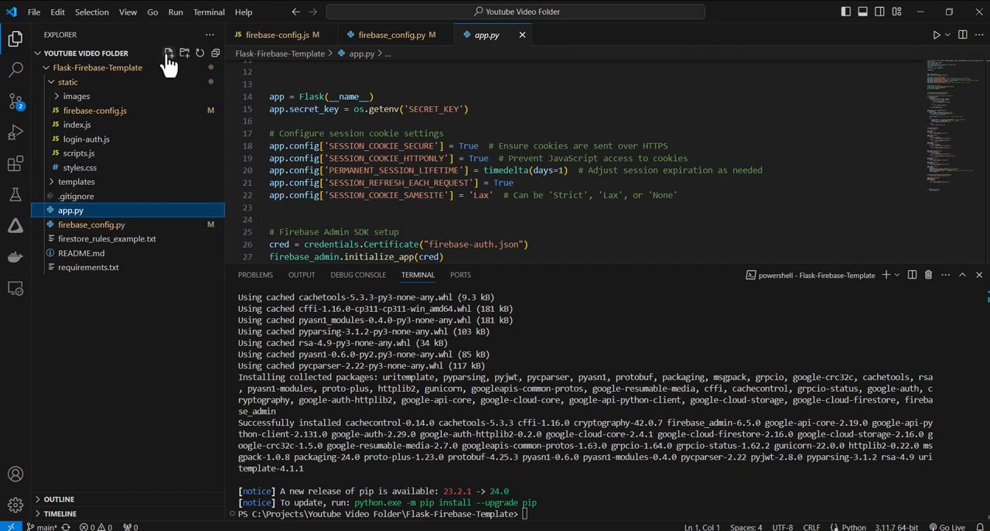
# Create a new firebase-auth.json file in the project root, matching app.py's credentials path
pyautogui.click(169, 53)
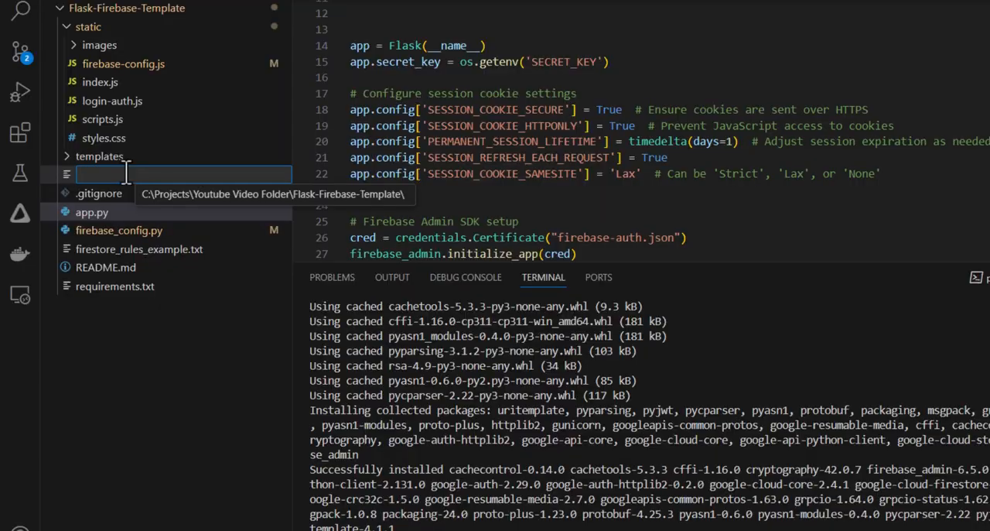
pyautogui.write('firebase-')
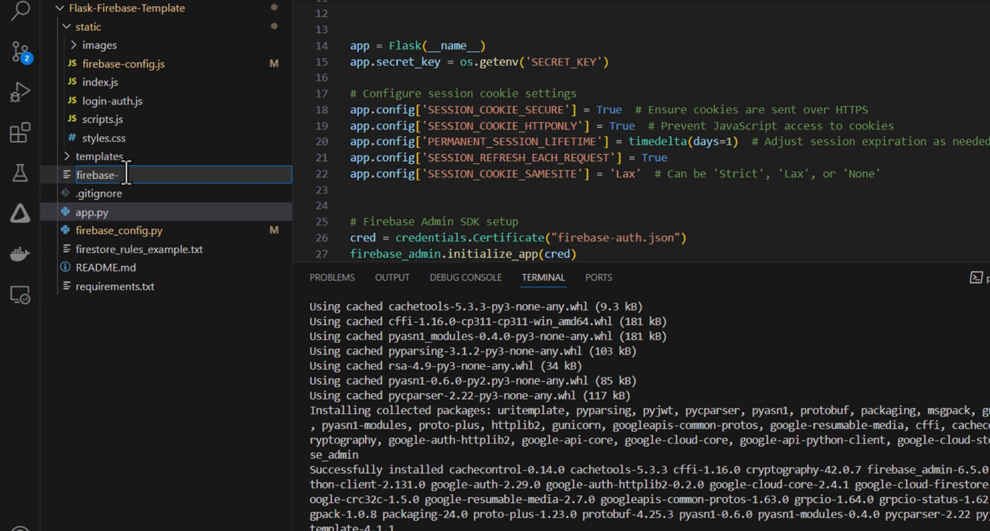
pyautogui.write('a')
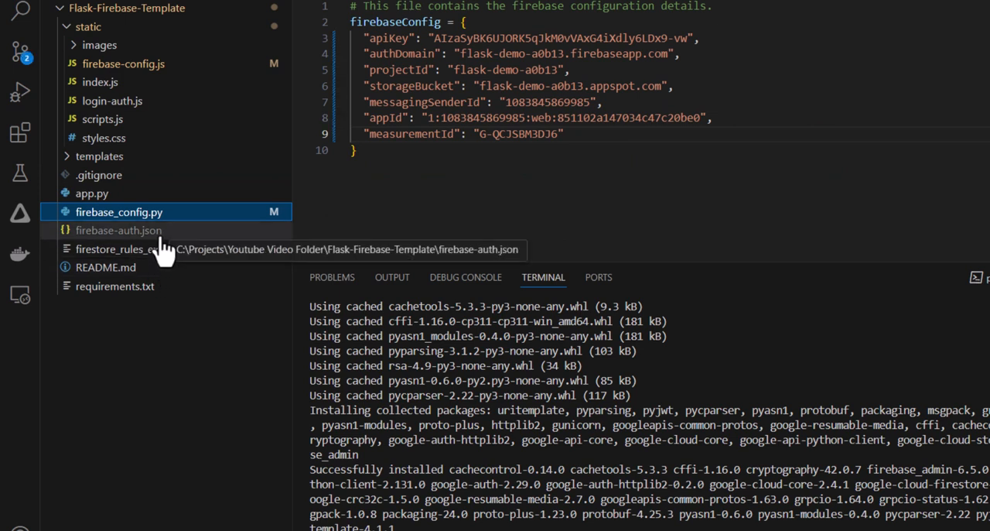
pyautogui.moveTo(139, 247)
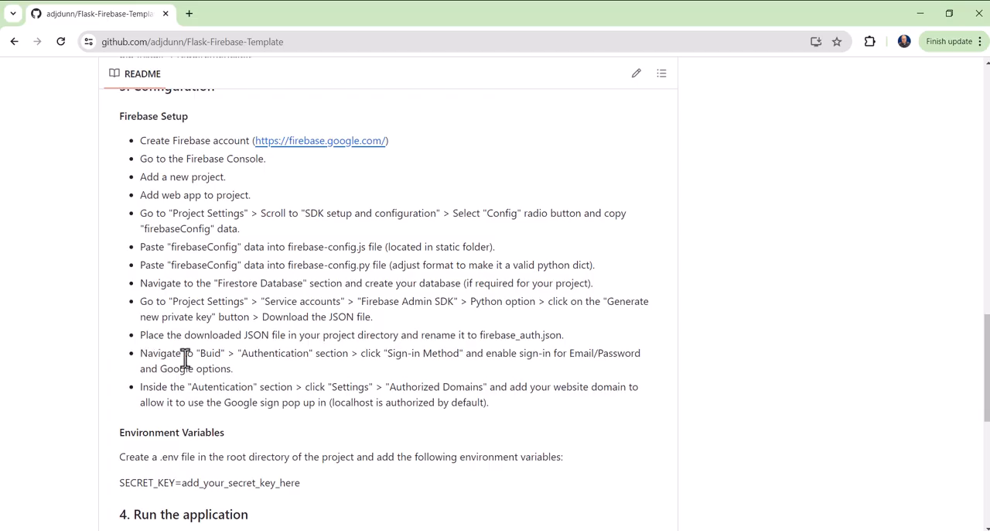
pyautogui.moveTo(220, 359)
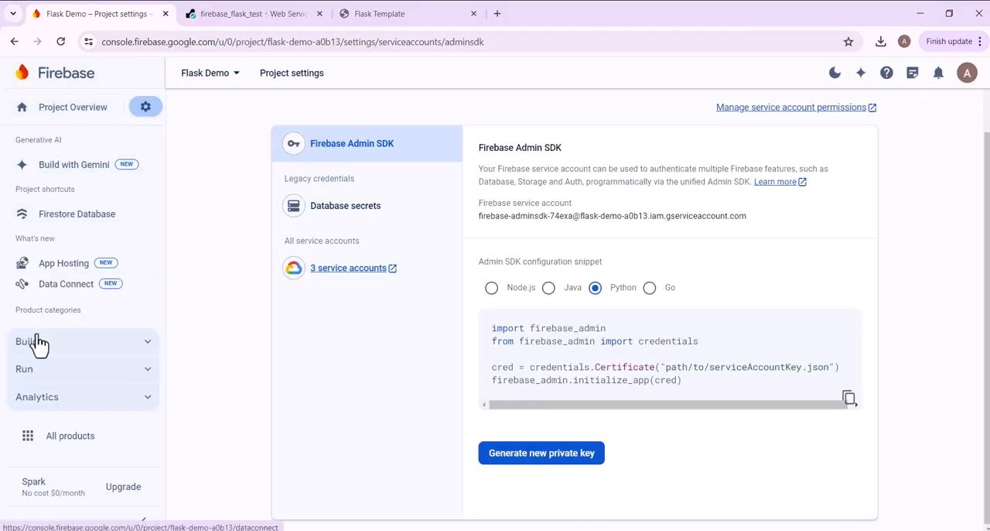
# Open Build > Authentication, get started and show the sign-in providers list
pyautogui.click(26, 342)
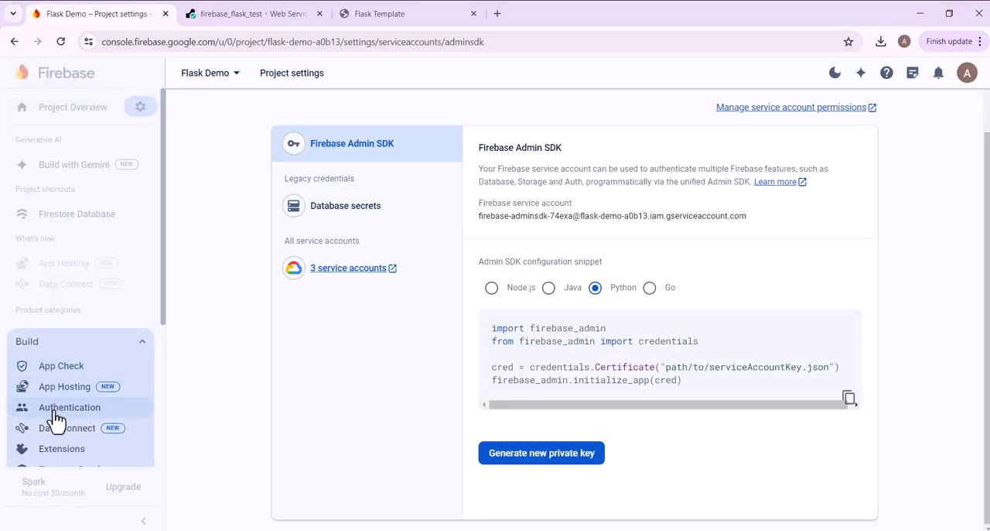
pyautogui.click(68, 407)
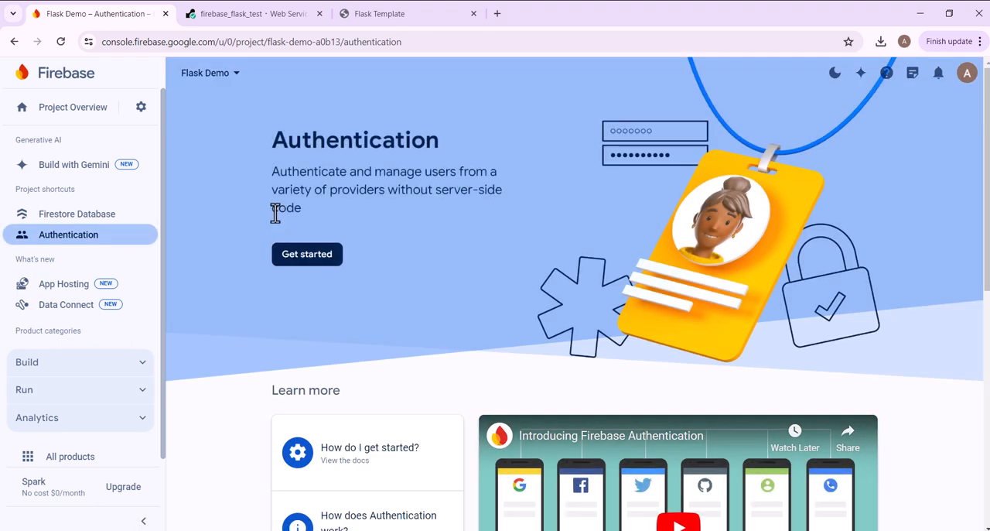
pyautogui.click(306, 253)
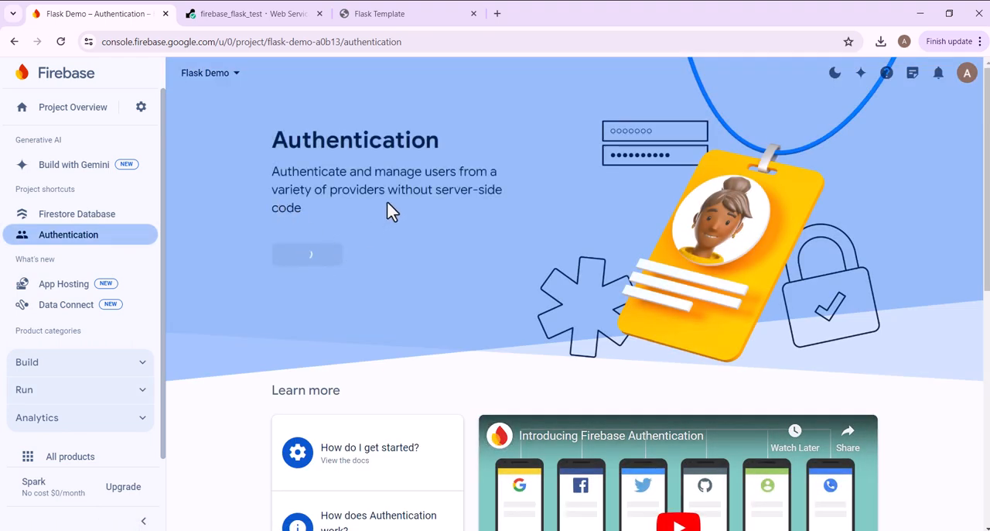
pyautogui.click(306, 254)
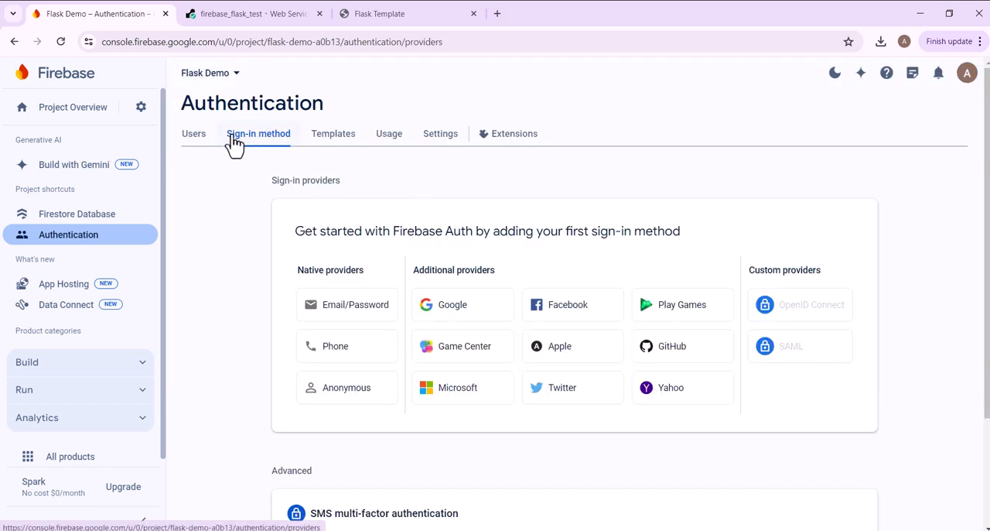
pyautogui.moveTo(288, 319)
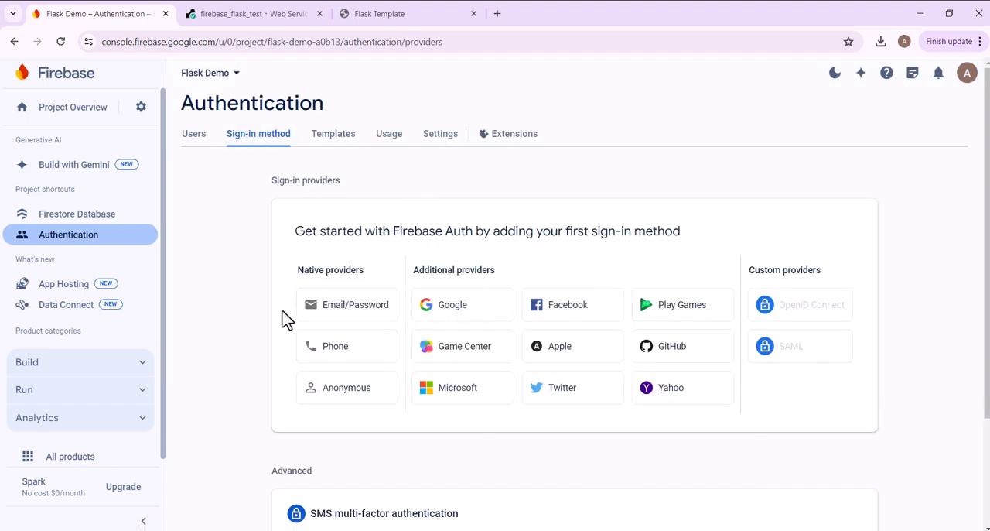
pyautogui.moveTo(347, 303)
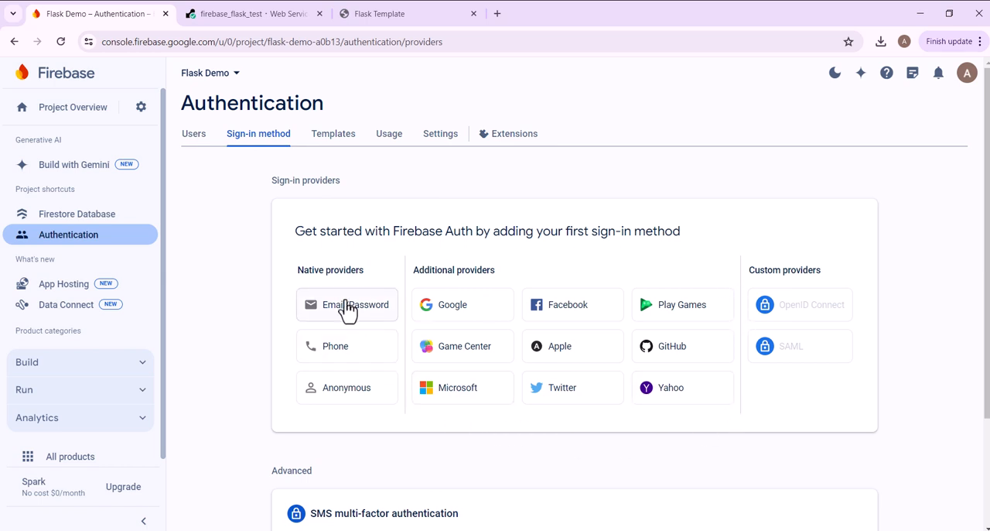
pyautogui.moveTo(472, 314)
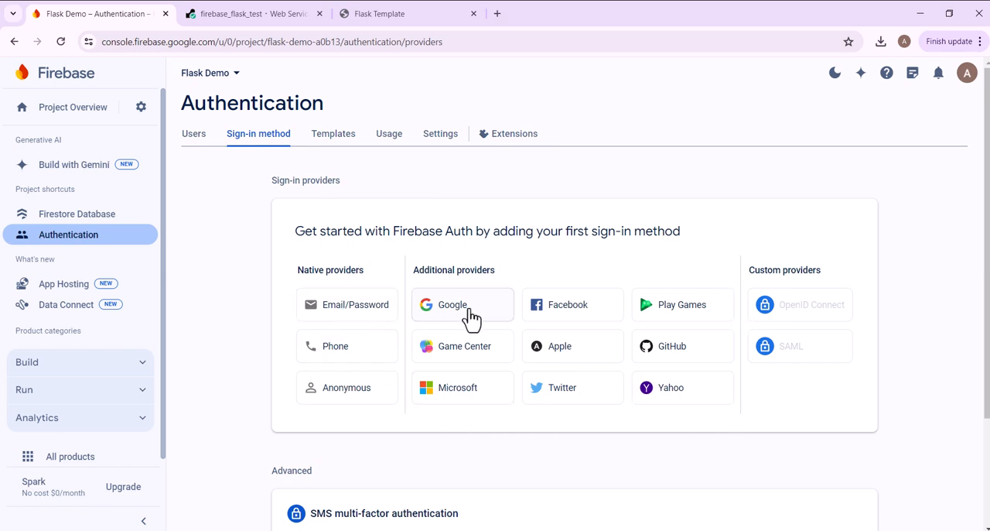
pyautogui.moveTo(347, 303)
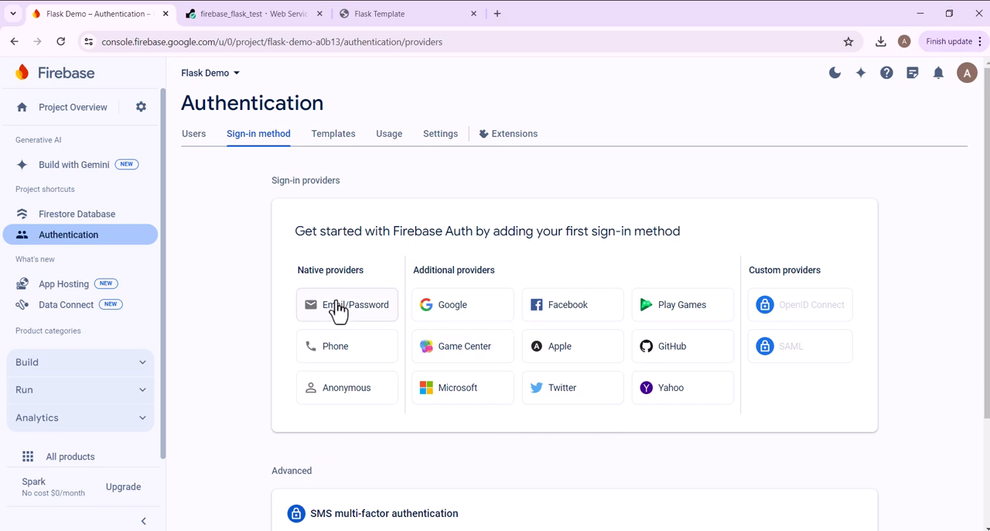
pyautogui.moveTo(347, 316)
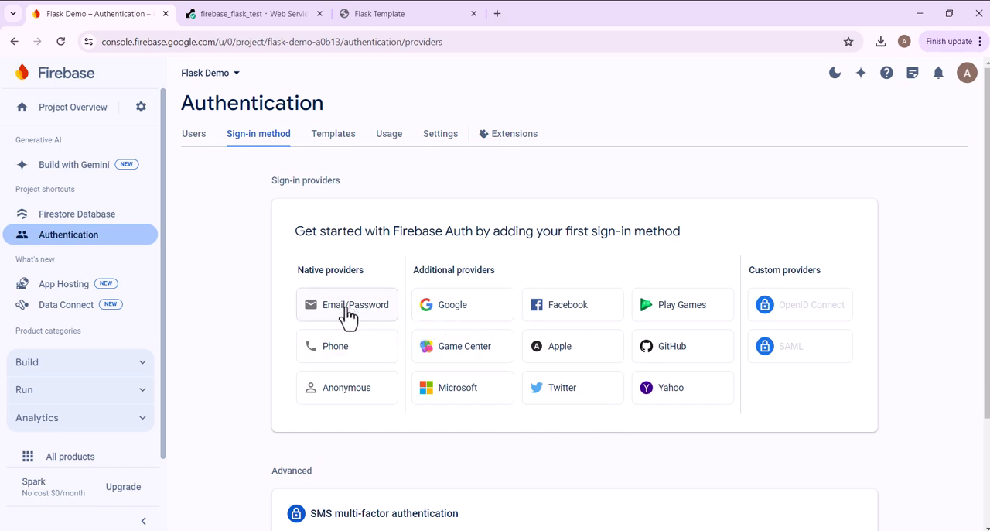
# Enable Email/Password as a sign-in provider and save it
pyautogui.click(356, 304)
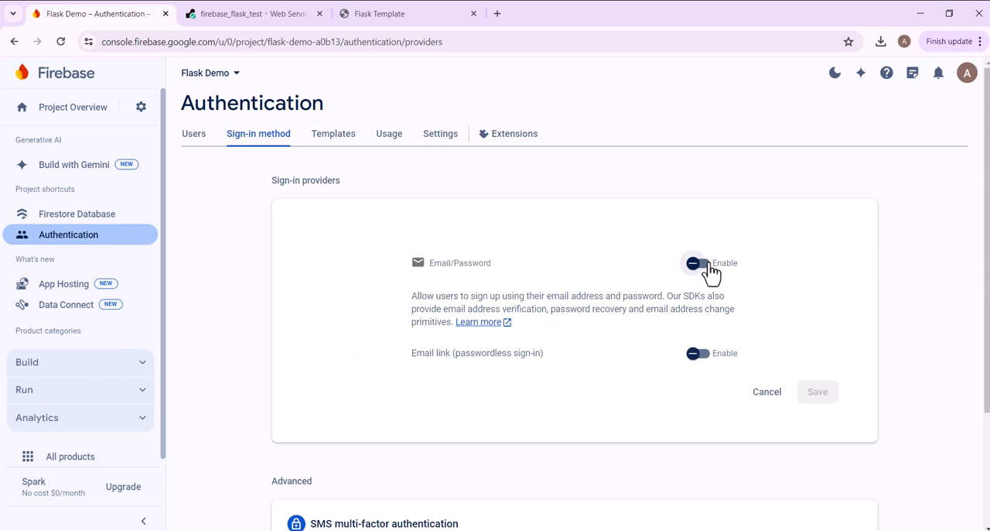
pyautogui.click(697, 263)
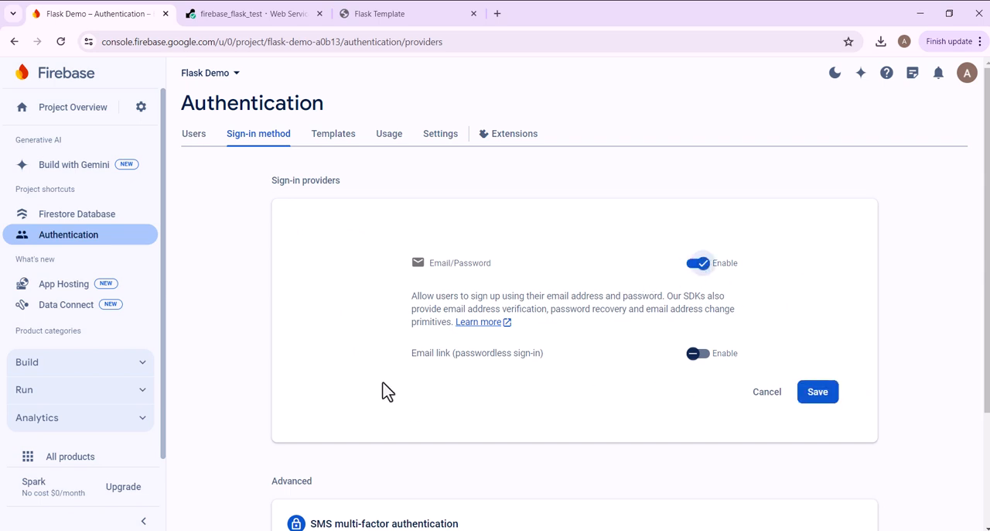
pyautogui.moveTo(477, 352)
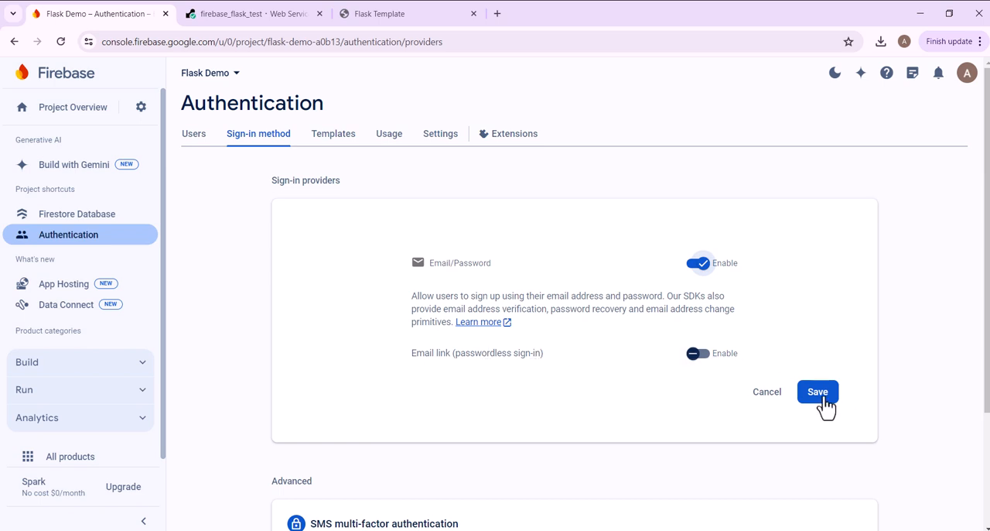
pyautogui.click(817, 390)
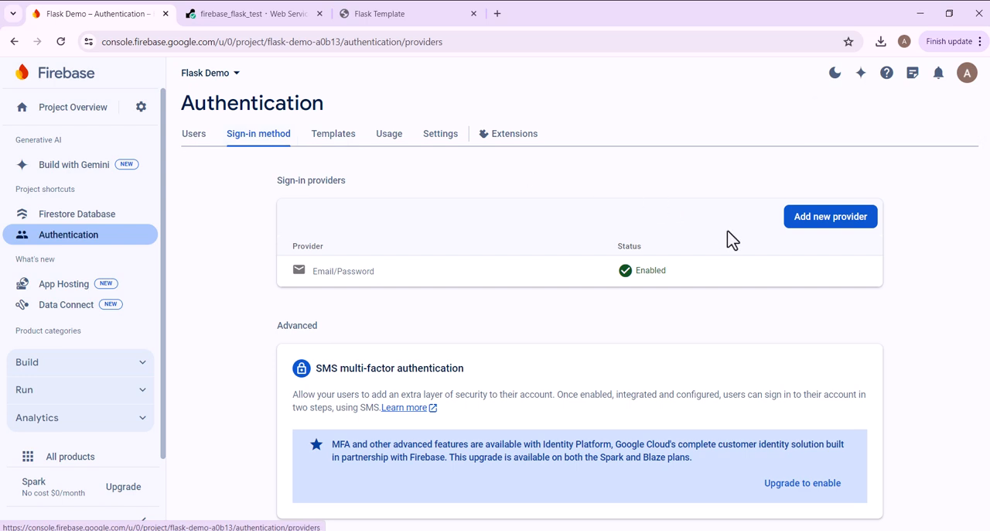
# Add Google as a second sign-in provider with the support email and save
pyautogui.click(829, 216)
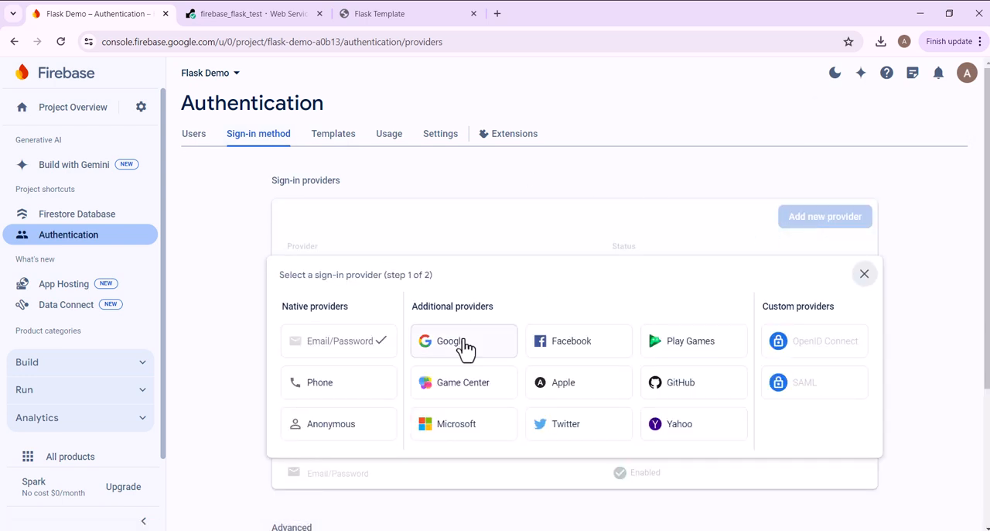
pyautogui.click(450, 341)
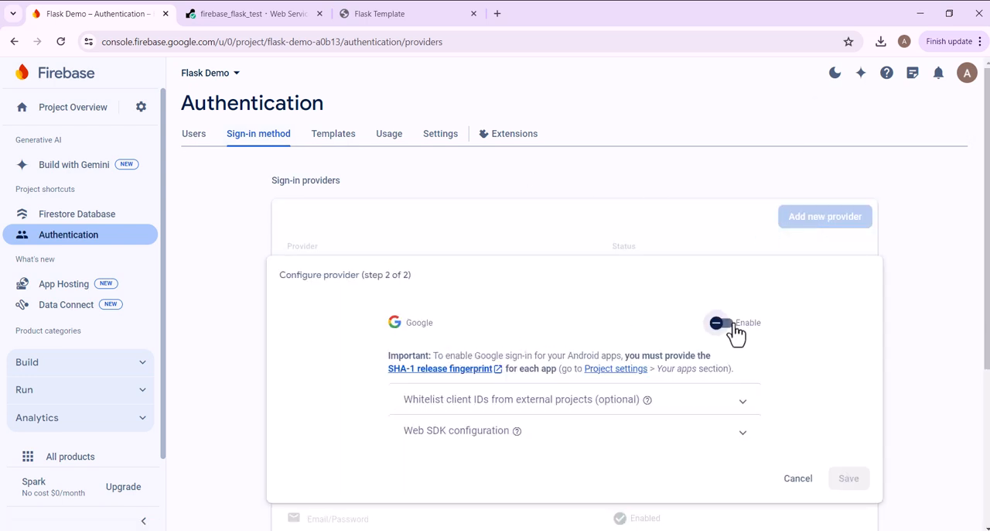
pyautogui.click(721, 322)
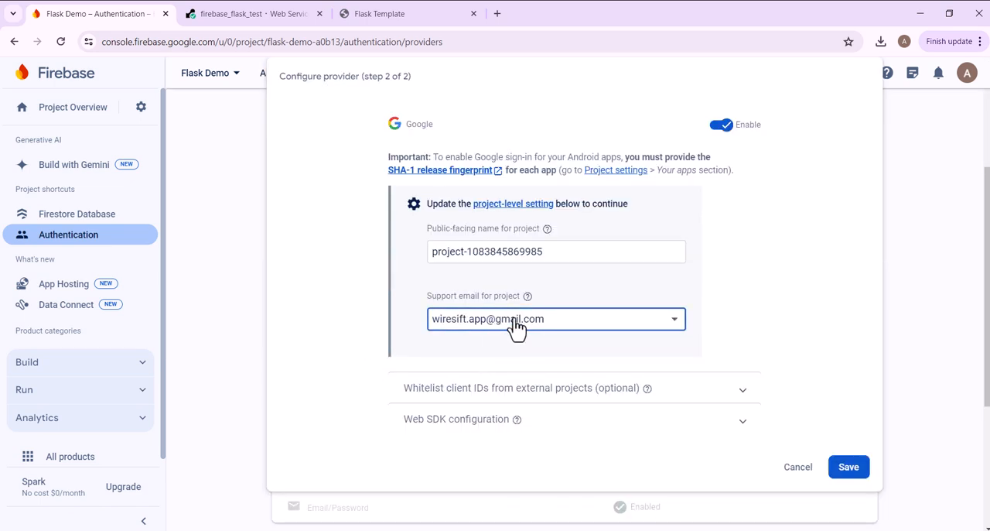
pyautogui.moveTo(628, 328)
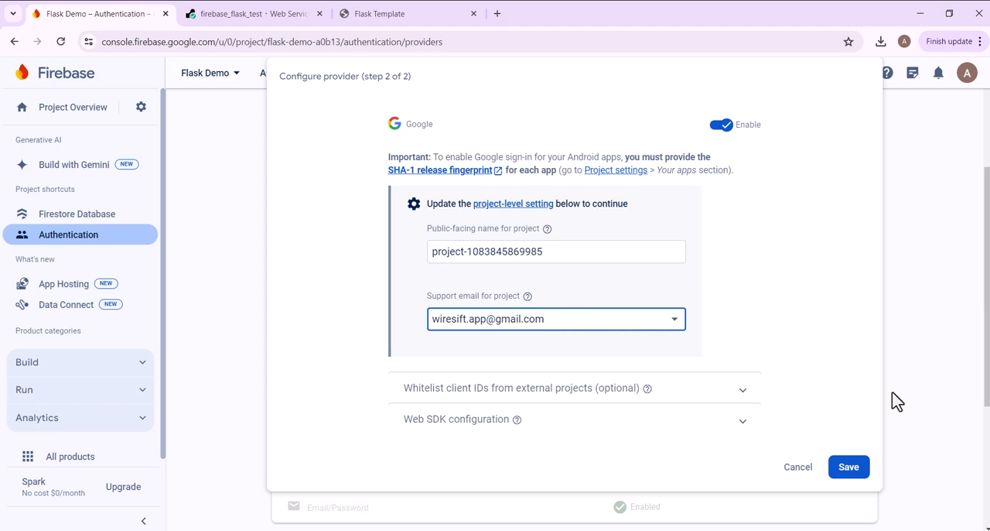
pyautogui.click(848, 467)
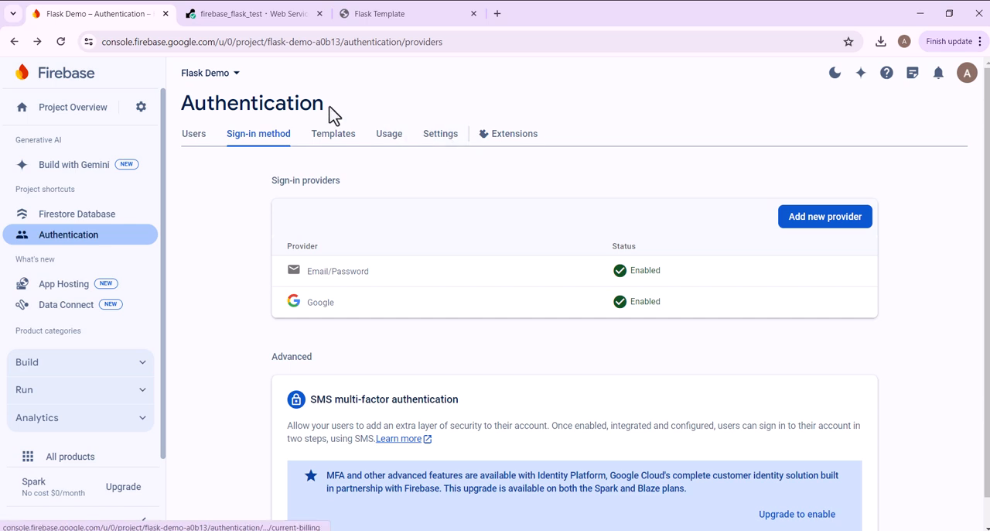
pyautogui.moveTo(439, 133)
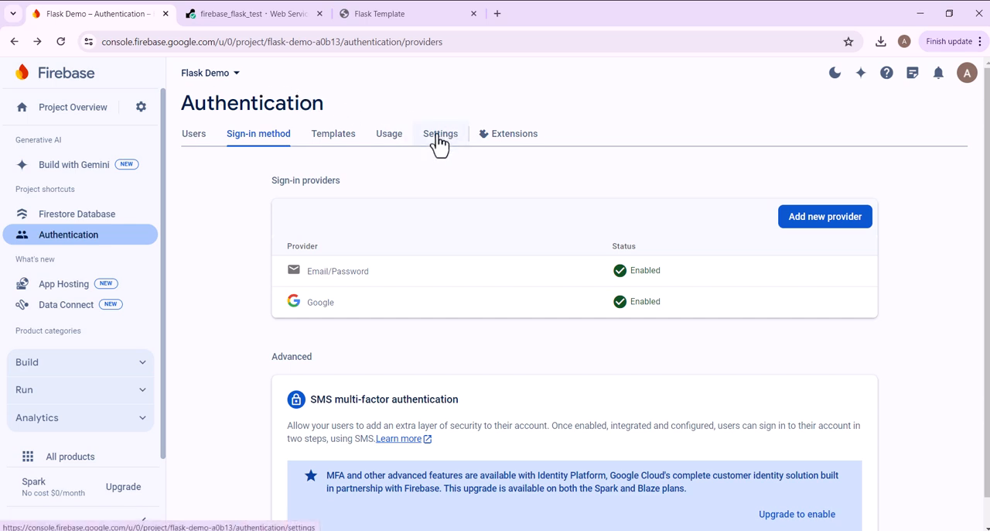
# Check localhost appears under Authorised domains, then return to the README's environment variables section
pyautogui.click(440, 133)
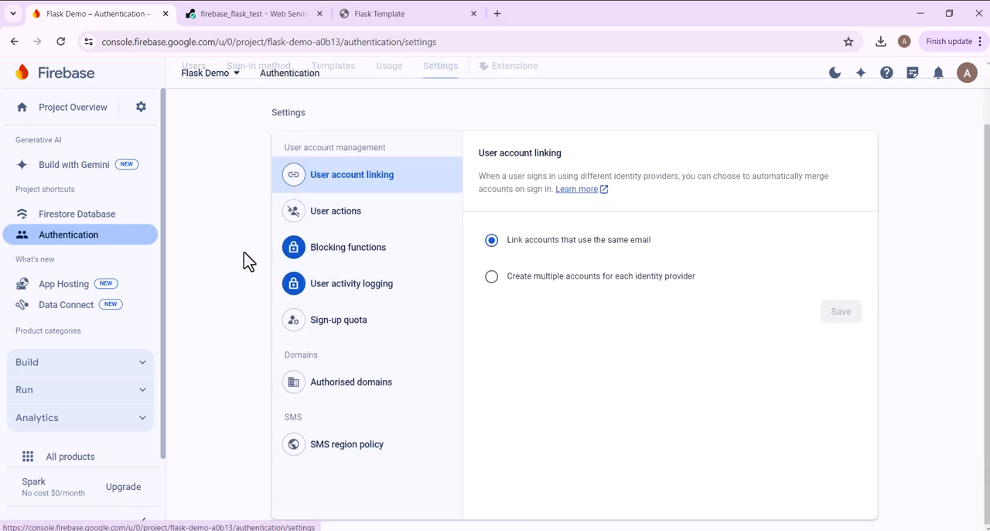
pyautogui.click(350, 382)
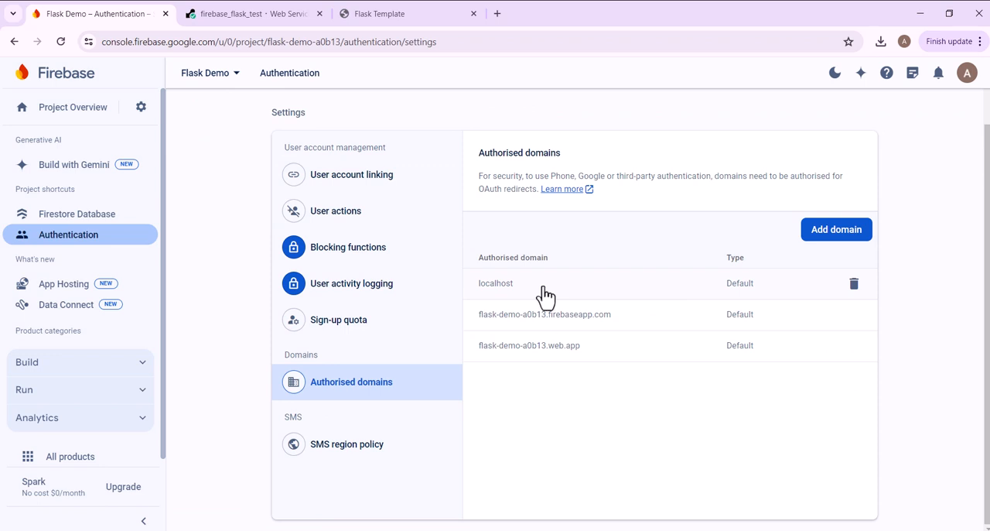
pyautogui.moveTo(529, 293)
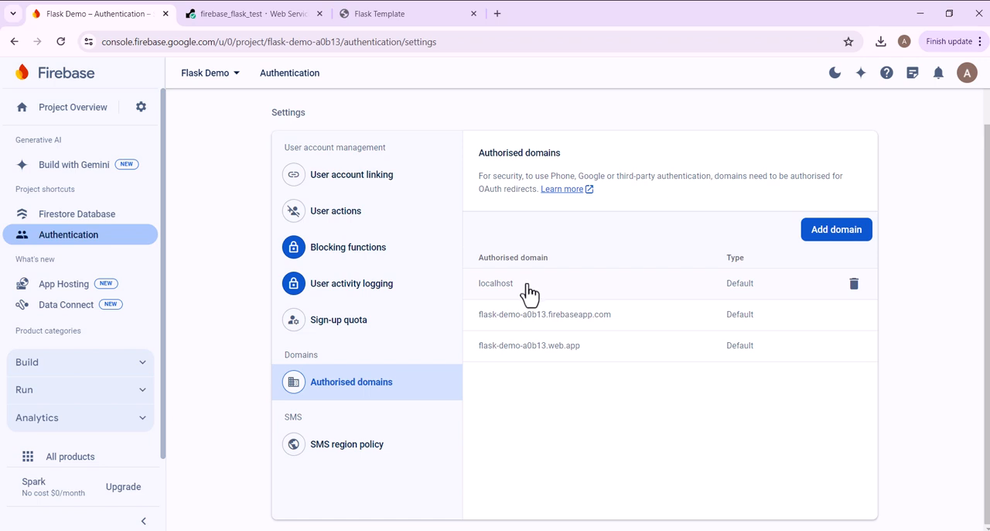
pyautogui.moveTo(585, 176)
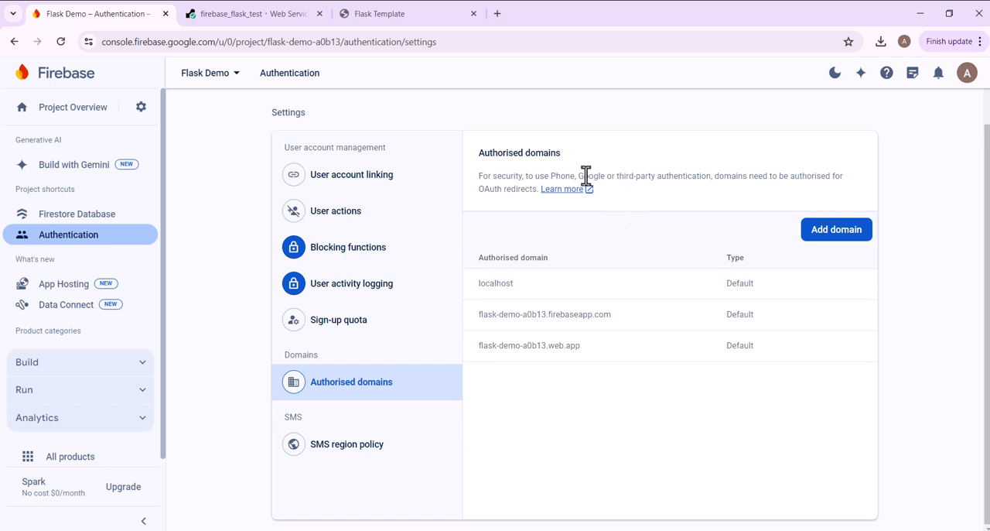
pyautogui.moveTo(631, 246)
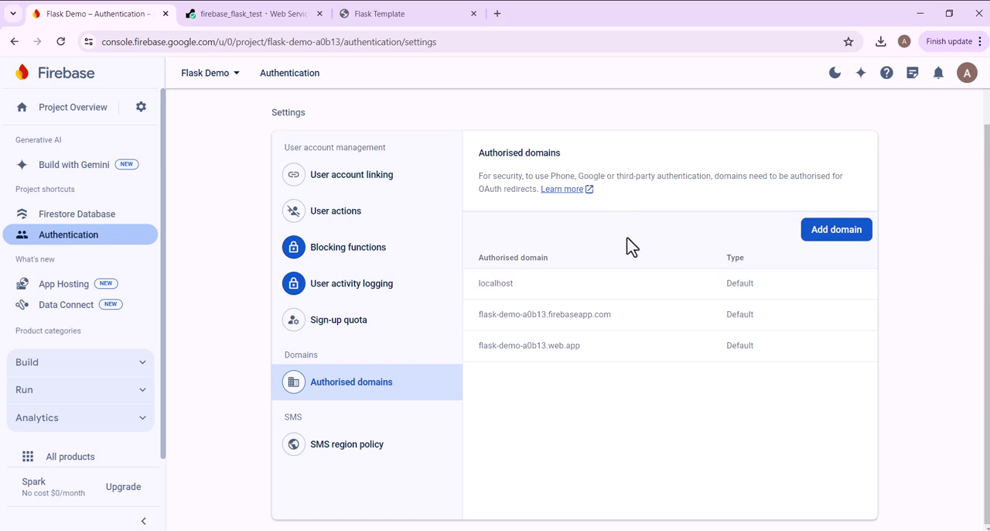
pyautogui.moveTo(236, 192)
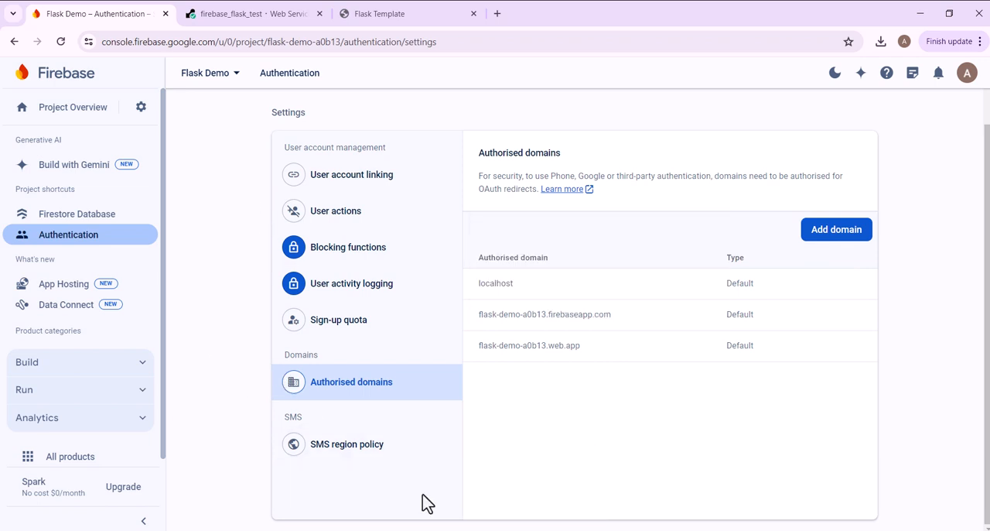
pyautogui.click(379, 12)
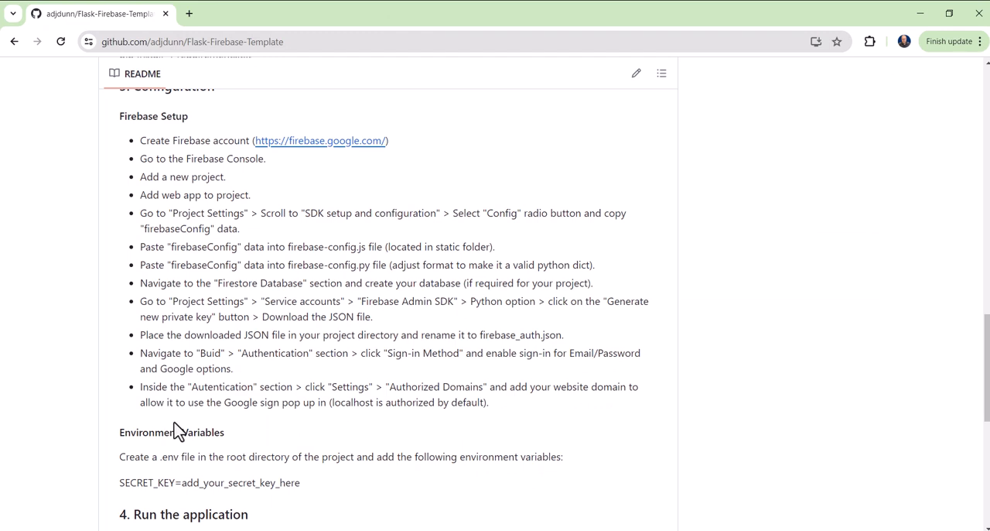
pyautogui.scroll(-3)
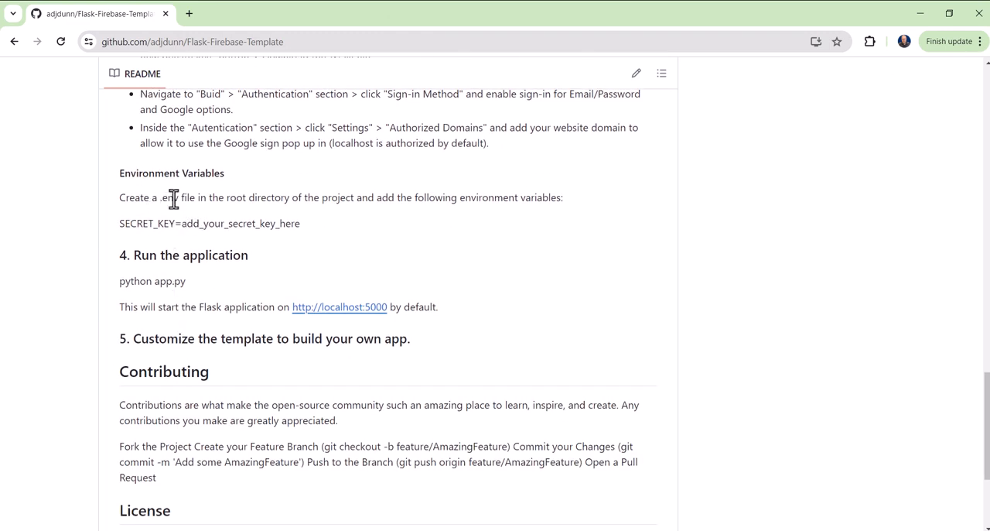
pyautogui.moveTo(445, 514)
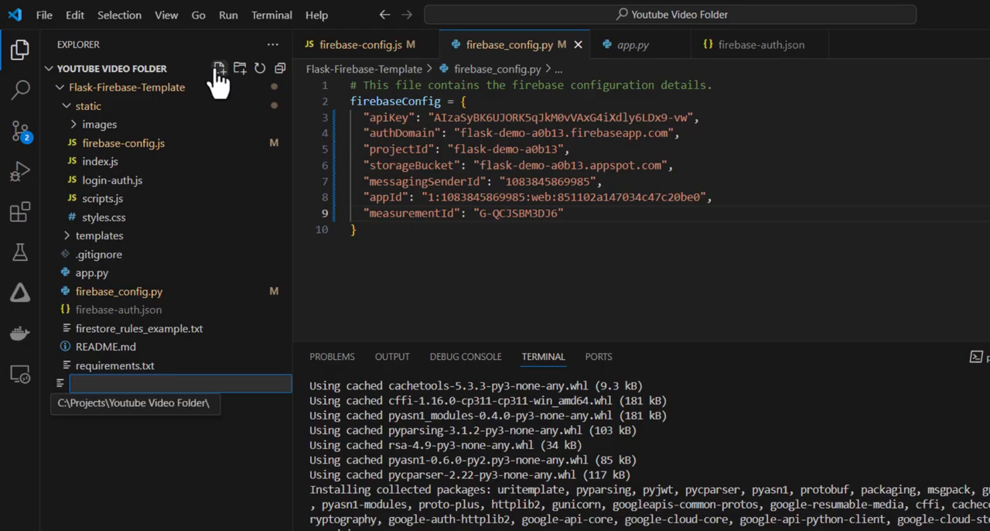
# Create a .env file and paste the SECRET_KEY line into it
pyautogui.write('.')
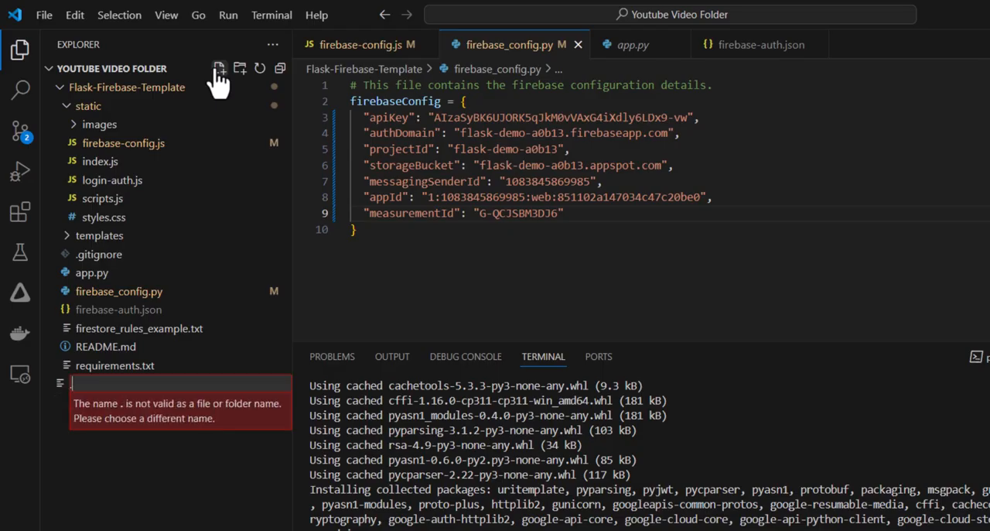
pyautogui.write('env')
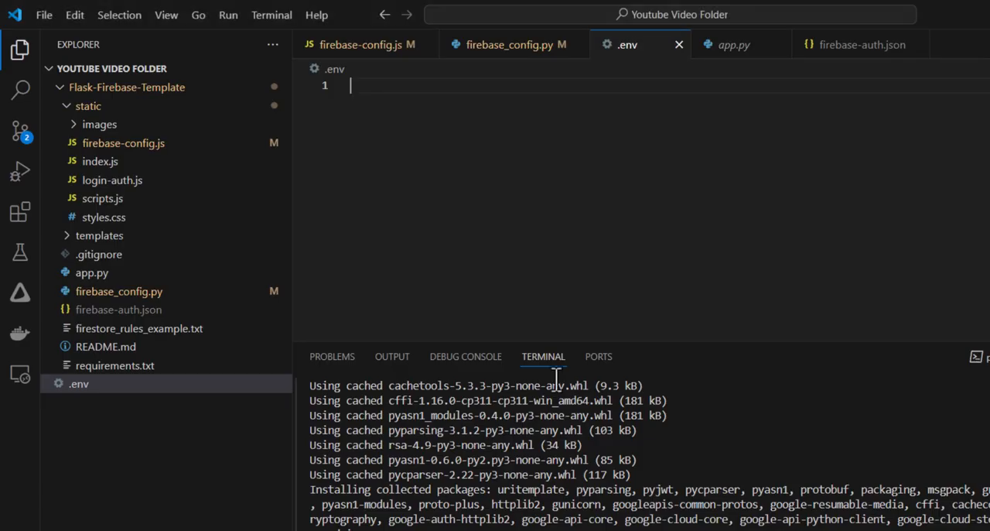
pyautogui.rightClick(356, 85)
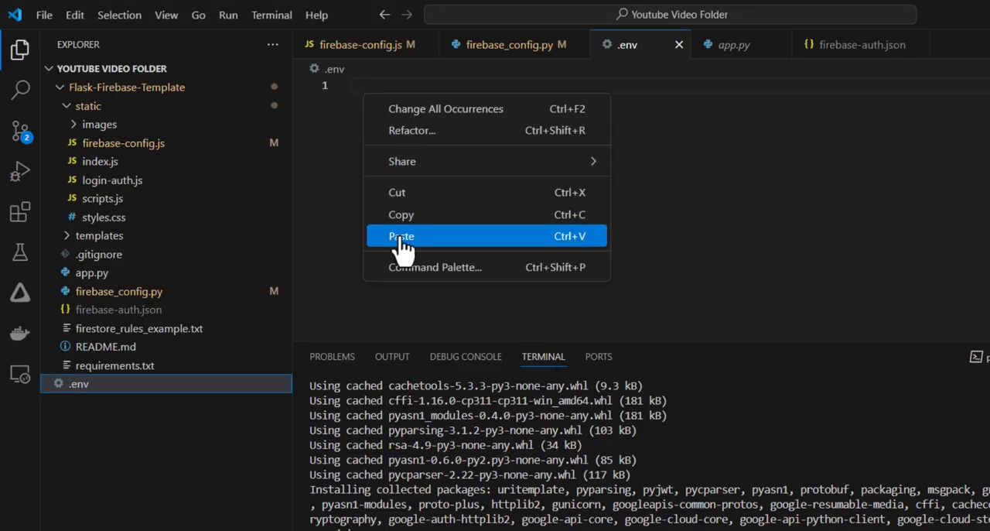
pyautogui.click(401, 235)
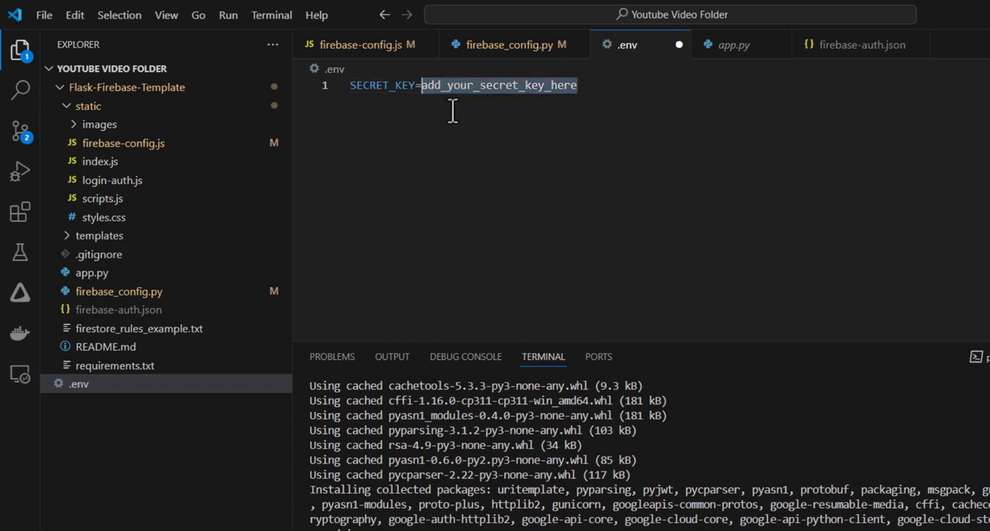
# Replace the SECRET_KEY placeholder with a long random character string
pyautogui.write('sajdkhflkwer8ewiuryeoiu')
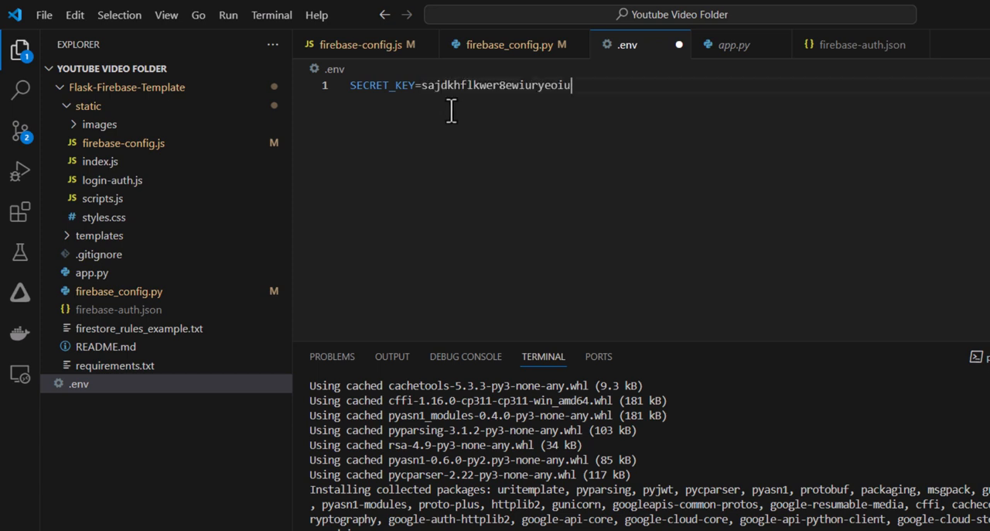
pyautogui.write('ewoiasdfskjgfskjgswieyriufskjgfsd')
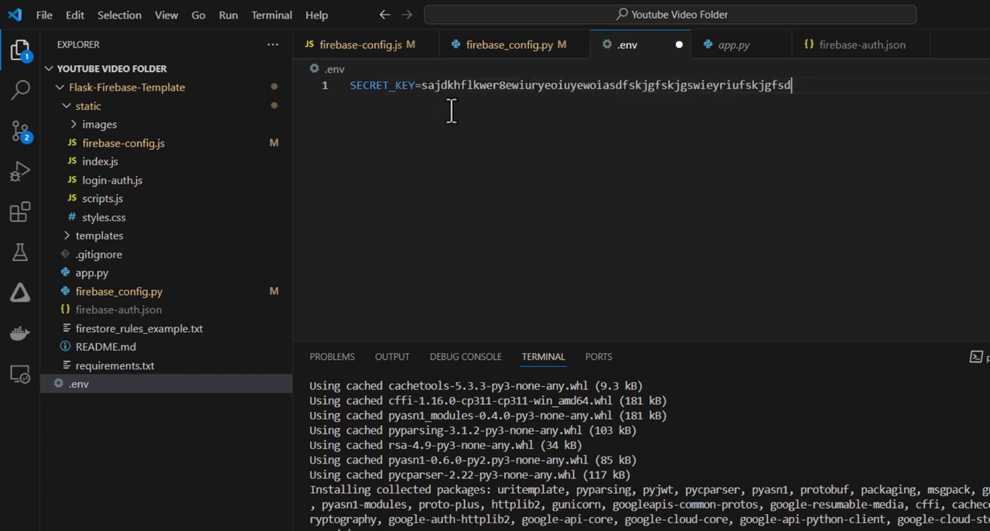
pyautogui.write('dgfdsjkg')
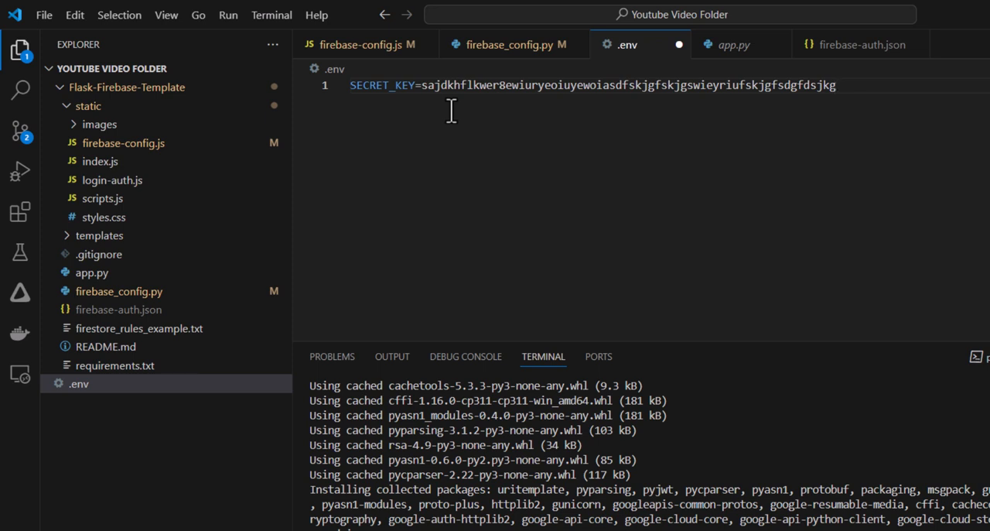
pyautogui.moveTo(421, 102)
pyautogui.write('python app.p')
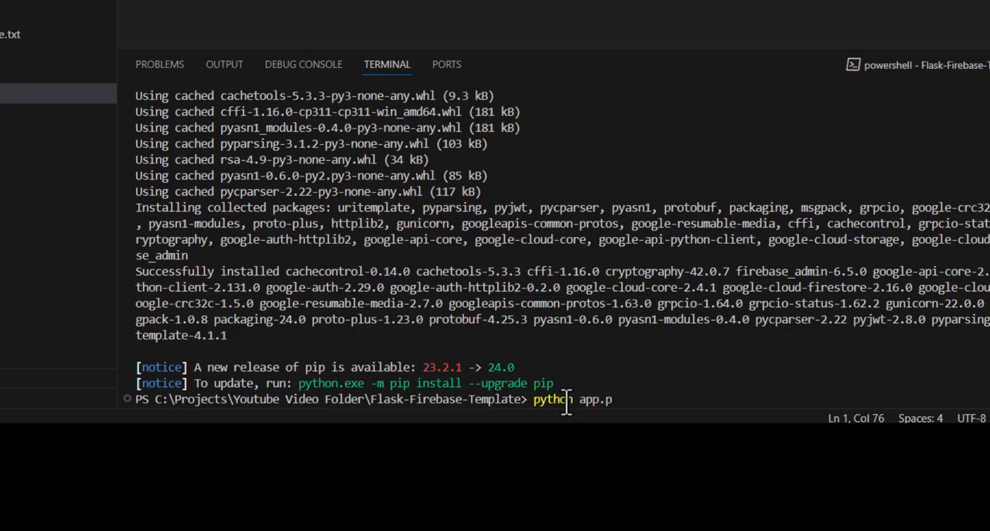
# Run python app.py in the terminal so the Flask Template loads at localhost:5000
pyautogui.press('Return')
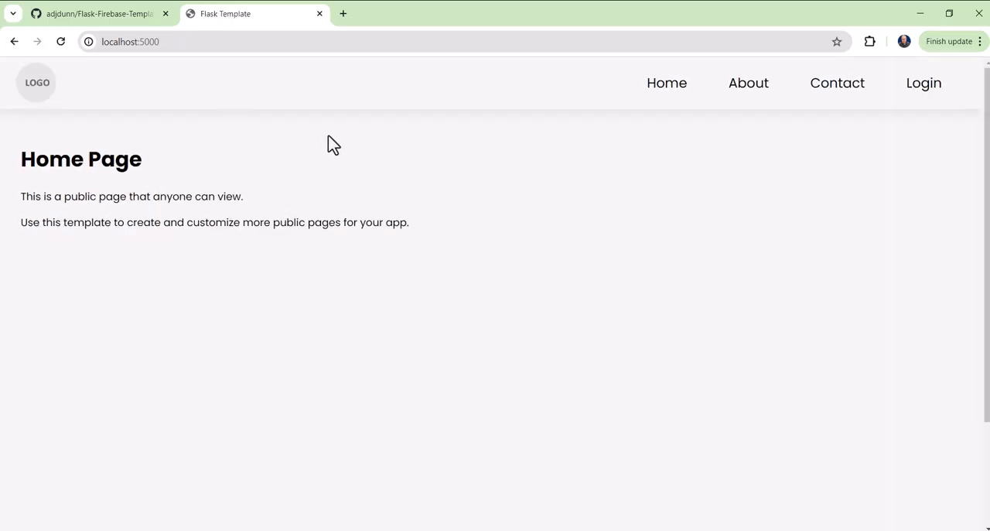
pyautogui.moveTo(39, 161)
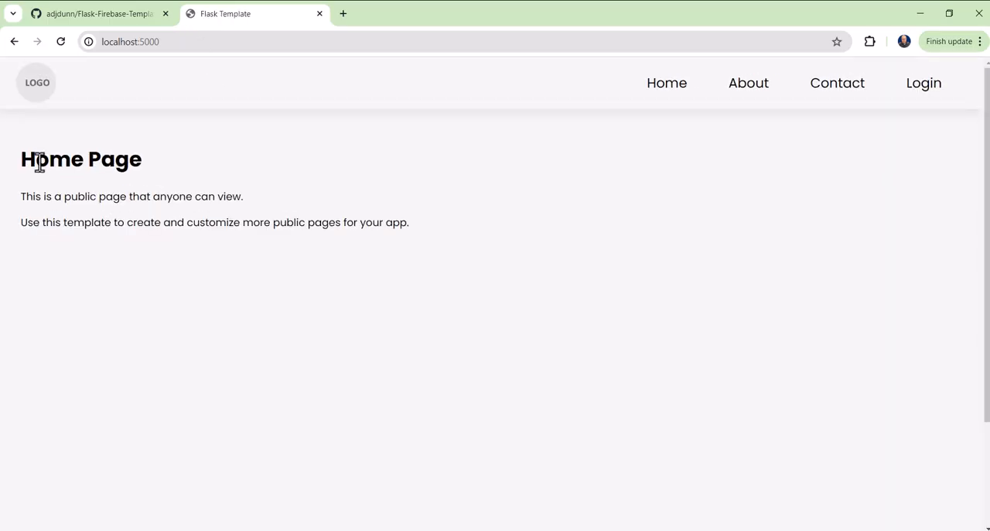
pyautogui.moveTo(924, 84)
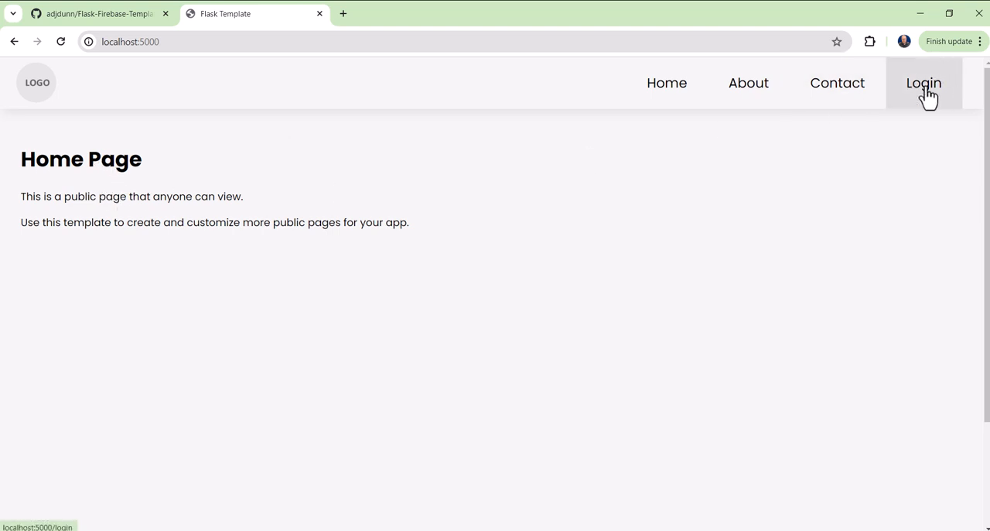
# Log in with Google on the local app and reach the protected Dashboard page
pyautogui.click(922, 84)
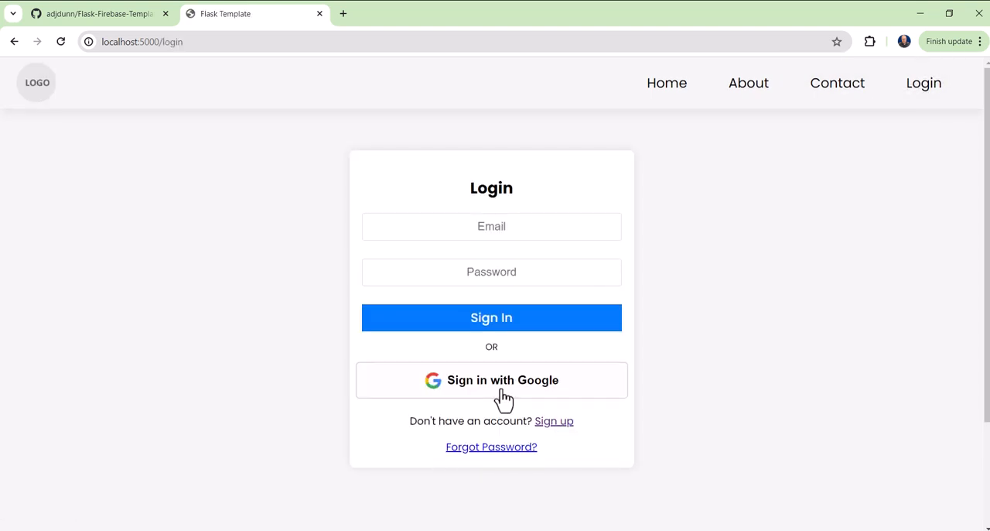
pyautogui.click(492, 379)
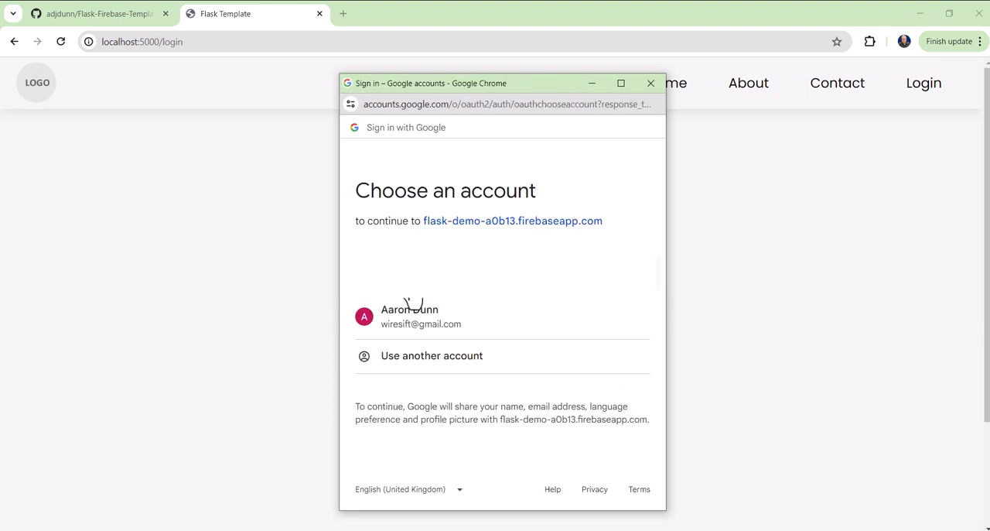
pyautogui.moveTo(410, 317)
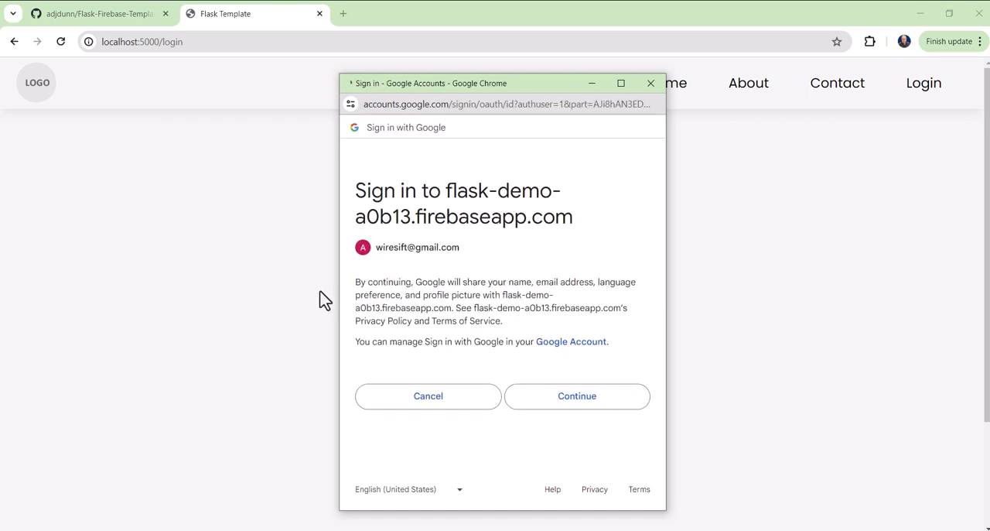
pyautogui.click(576, 396)
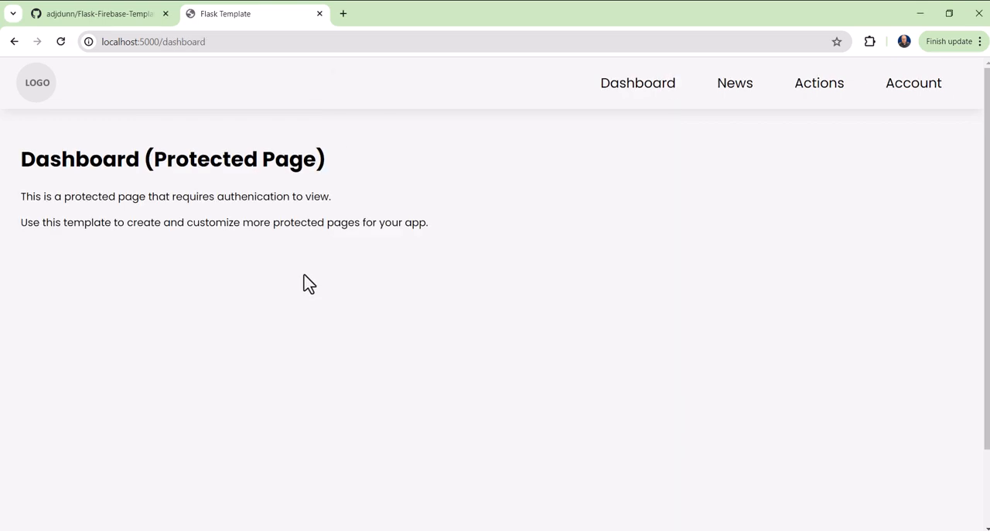
pyautogui.moveTo(489, 187)
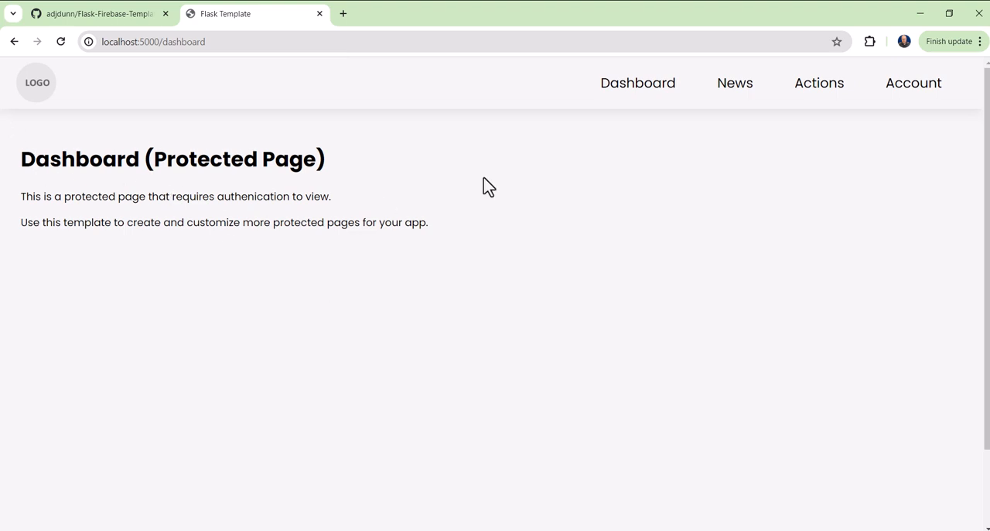
# Log out of the app and go to the login page at localhost:5000/login
pyautogui.click(913, 84)
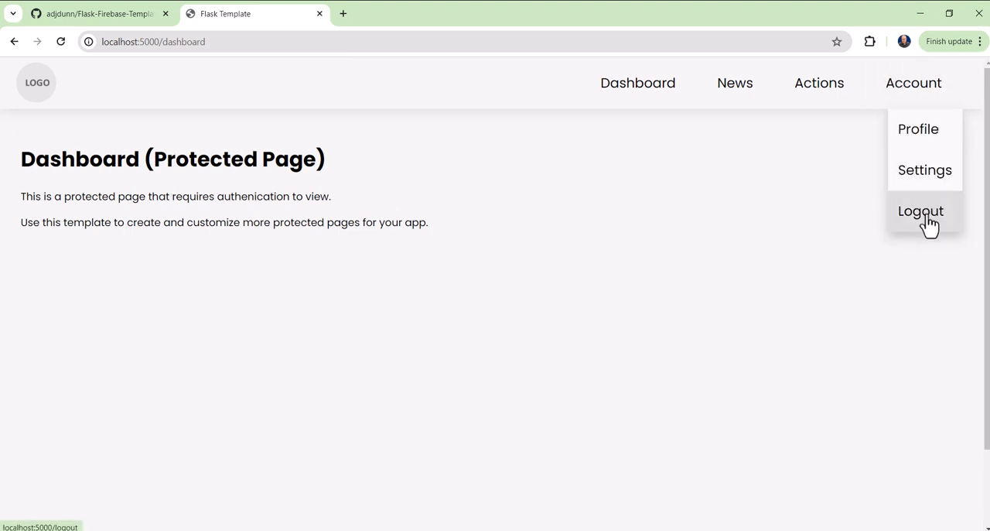
pyautogui.click(921, 211)
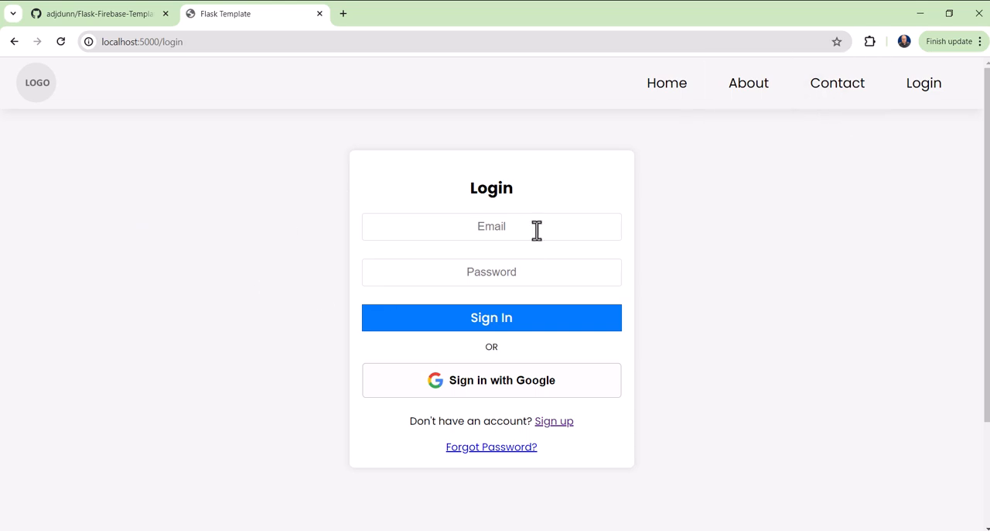
pyautogui.click(666, 84)
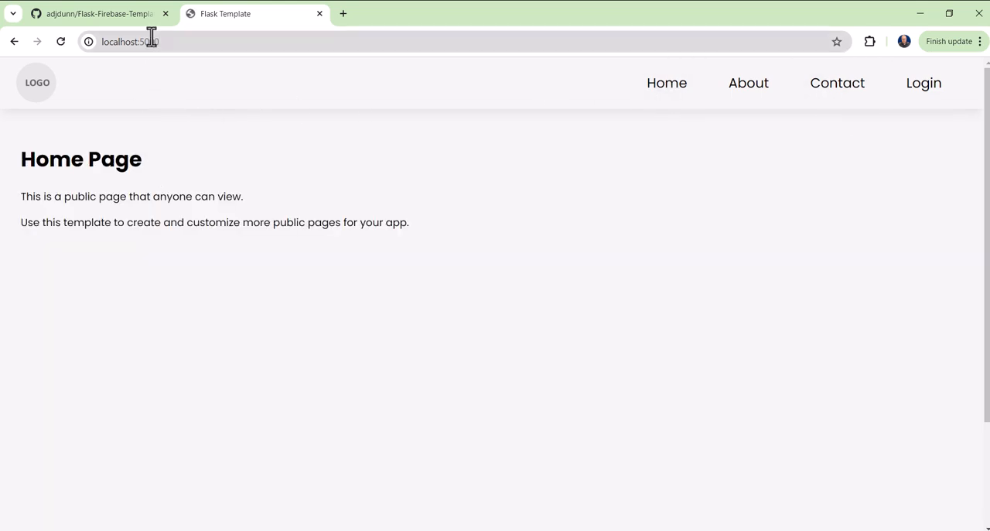
pyautogui.click(130, 40)
pyautogui.write('/login')
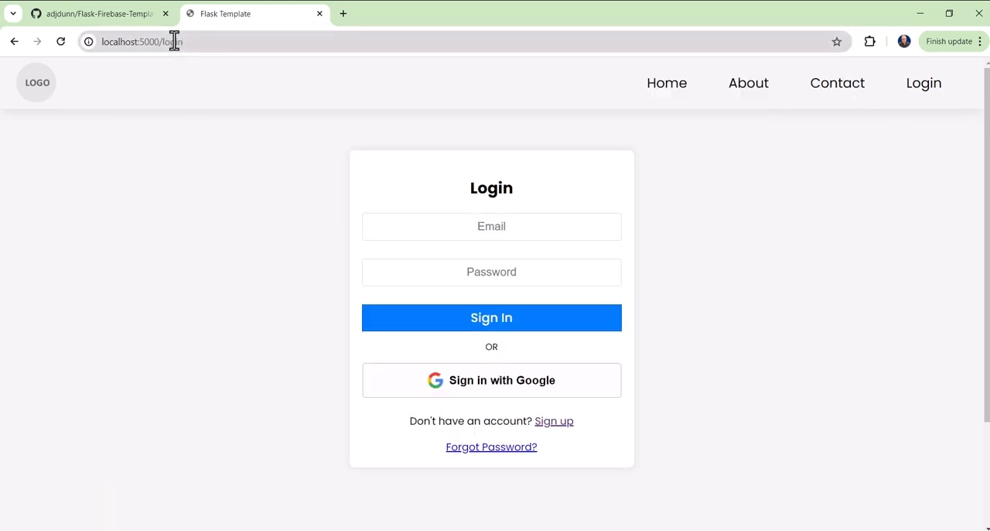
pyautogui.moveTo(523, 226)
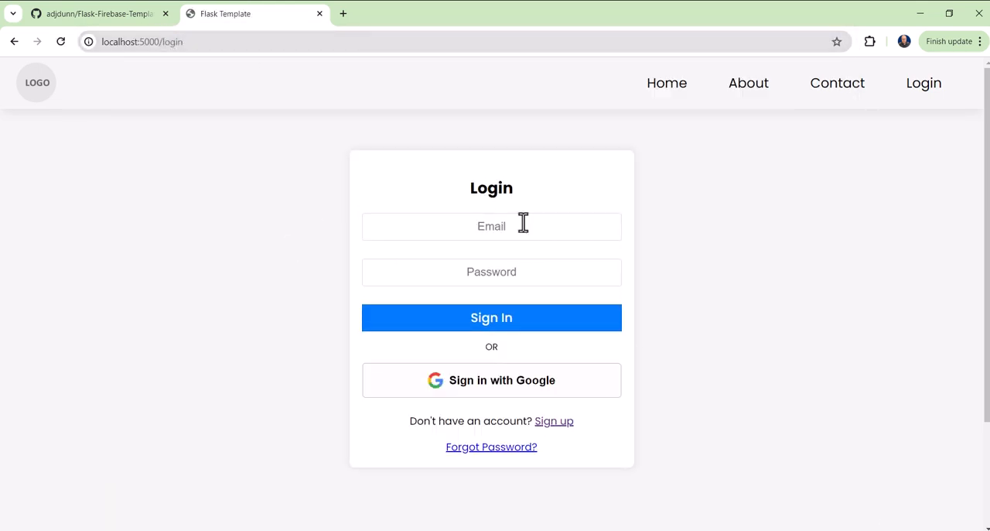
# Visit the Forgot Password reset page, then return to the login page
pyautogui.click(492, 446)
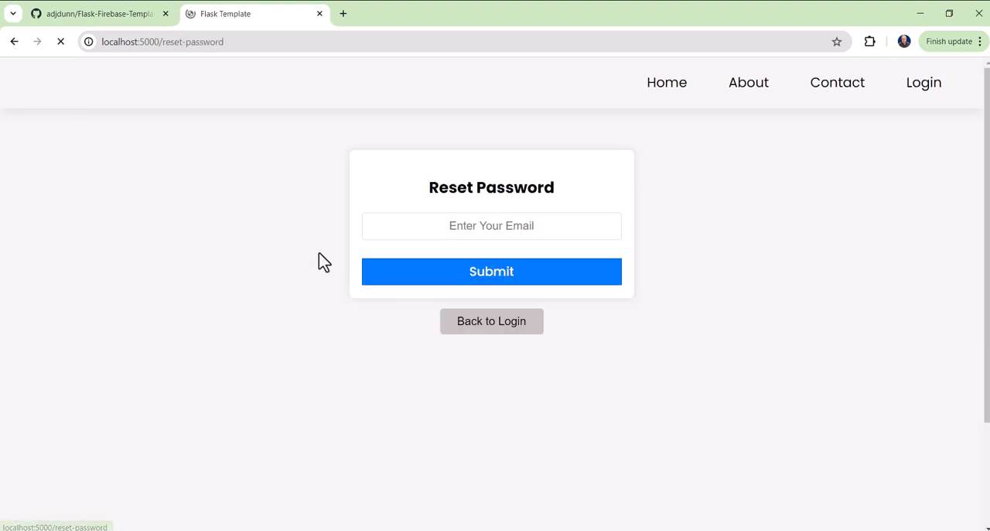
pyautogui.click(492, 322)
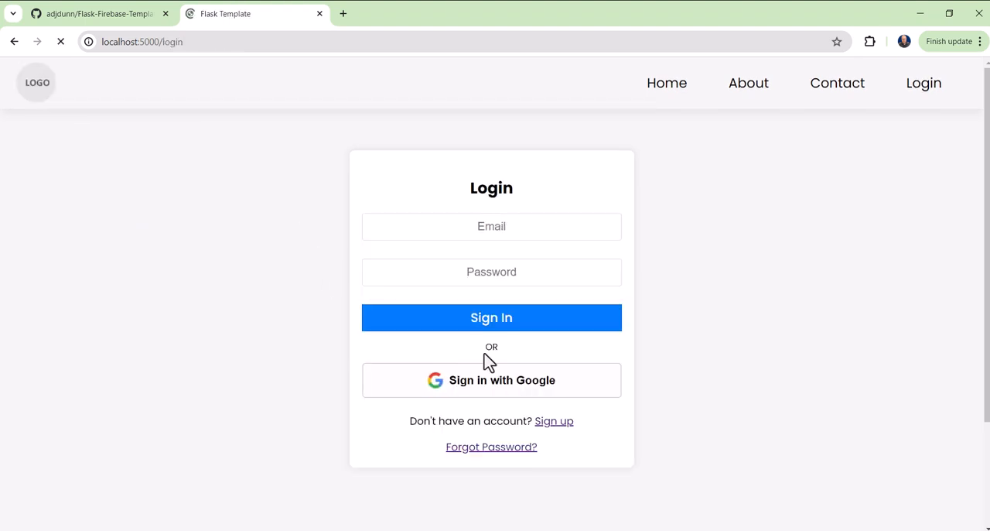
pyautogui.moveTo(828, 192)
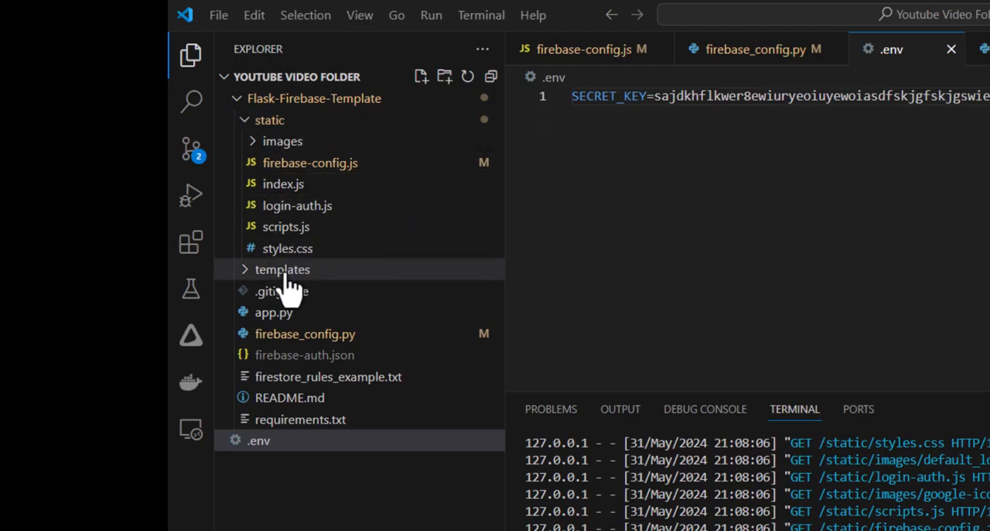
# Read through templates/dashboard.html, then review static/styles.css with the file list visible
pyautogui.click(281, 269)
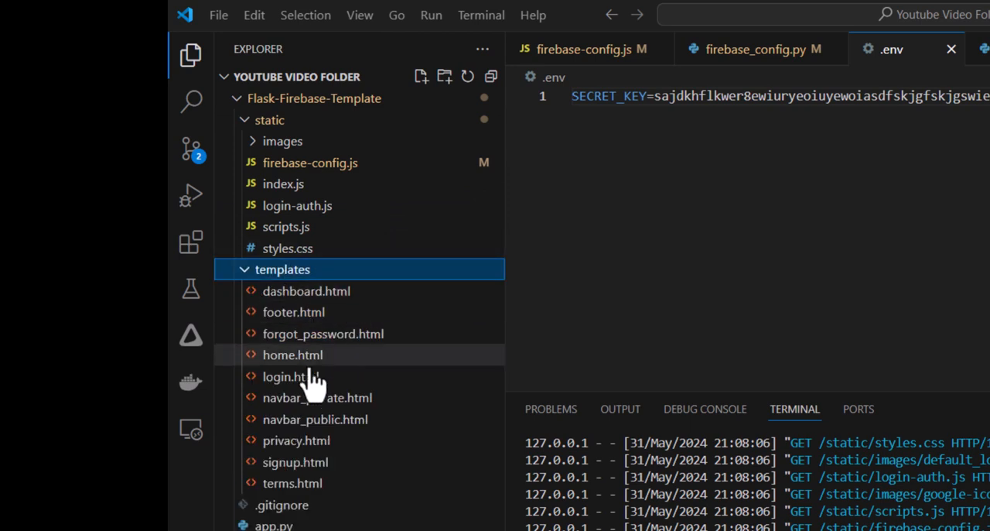
pyautogui.click(306, 291)
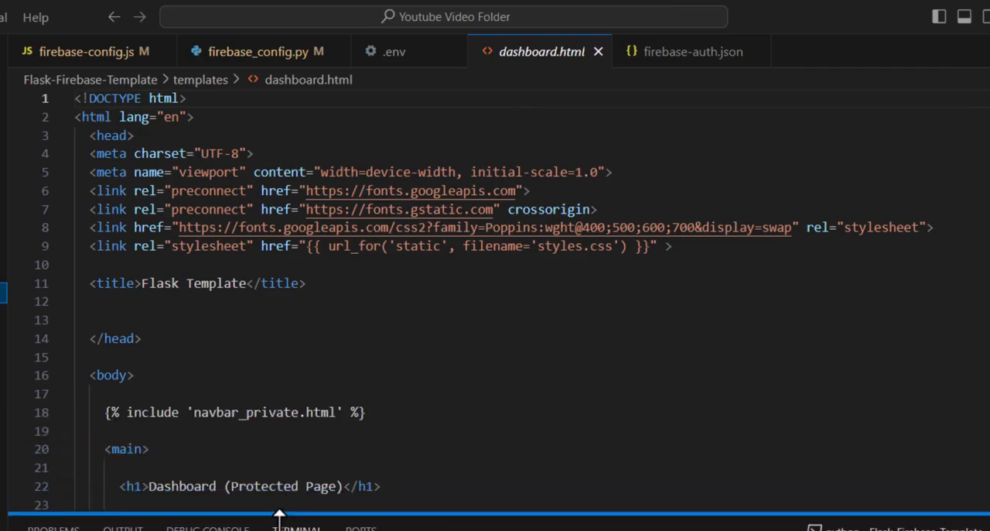
pyautogui.scroll(-3)
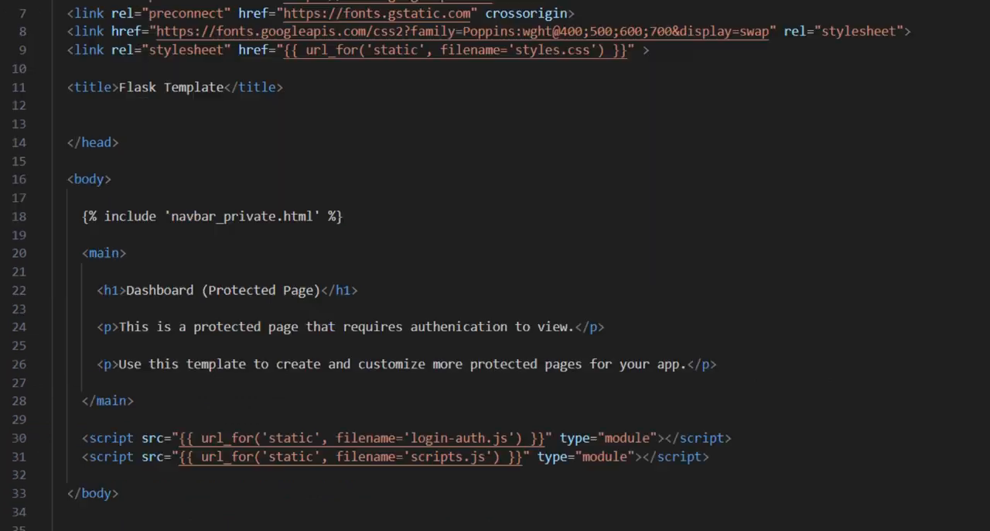
pyautogui.click(22, 17)
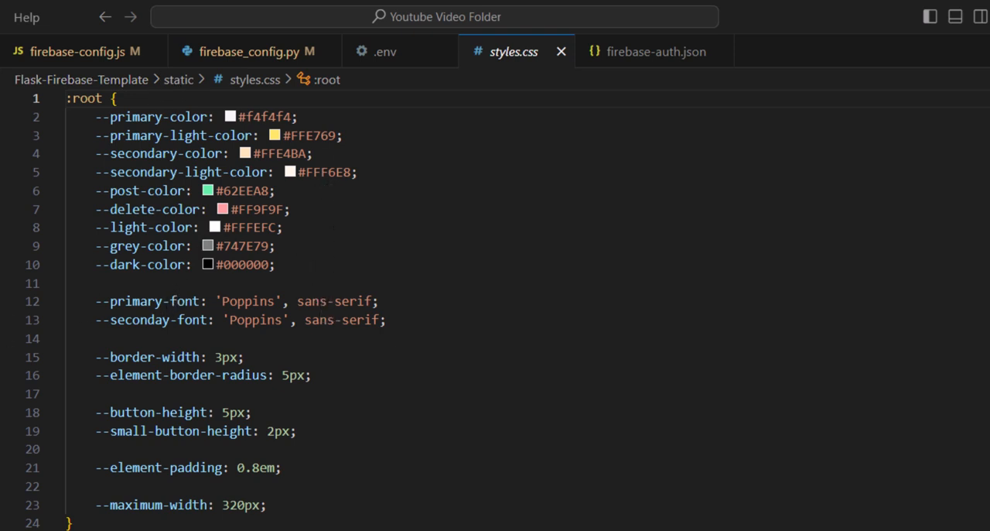
pyautogui.click(23, 112)
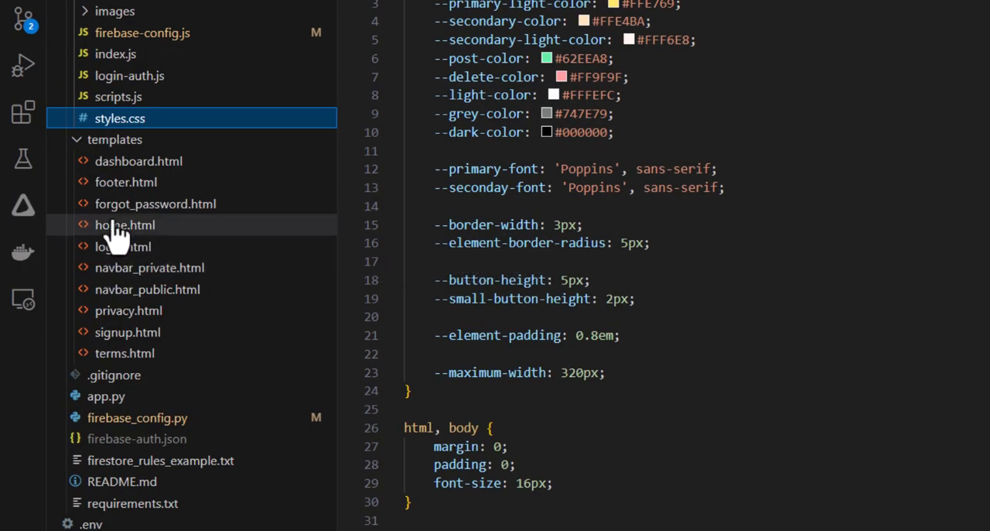
pyautogui.moveTo(93, 267)
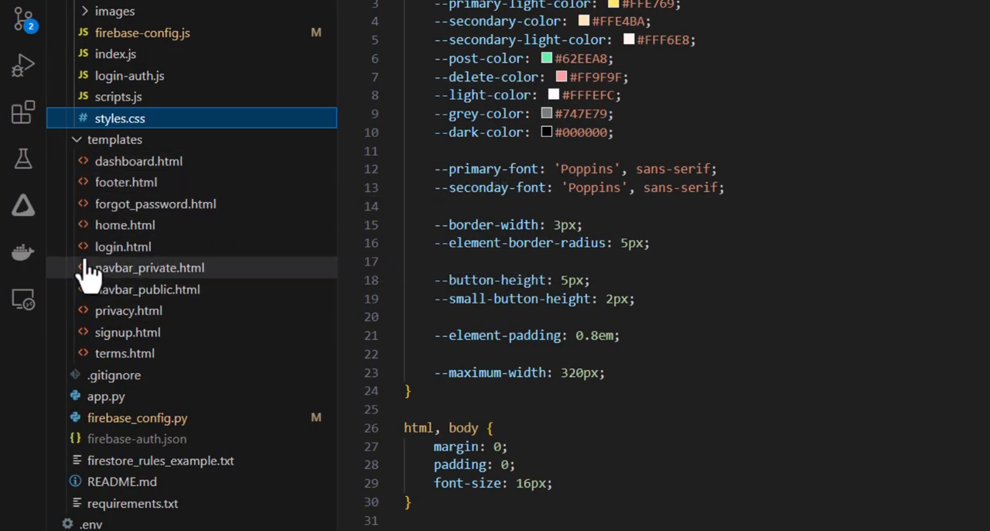
pyautogui.moveTo(114, 374)
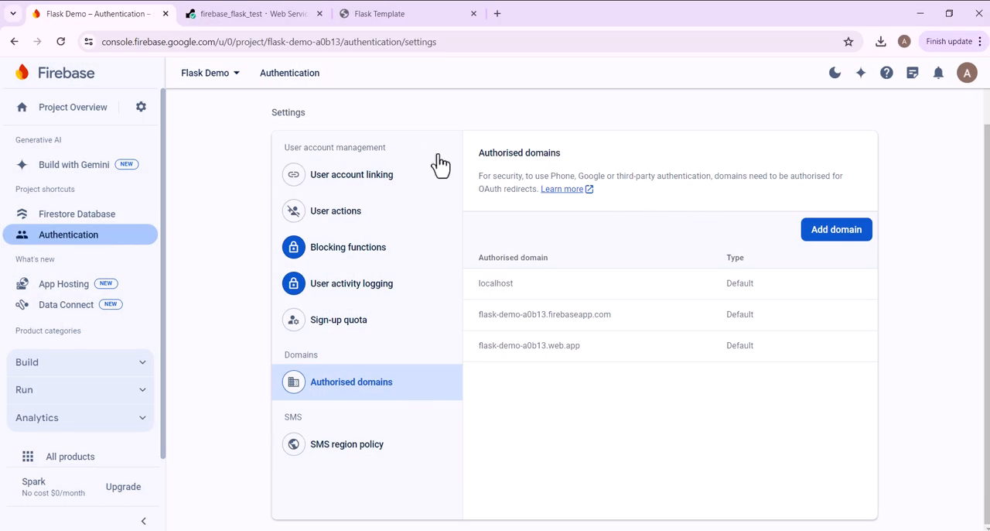
pyautogui.moveTo(68, 235)
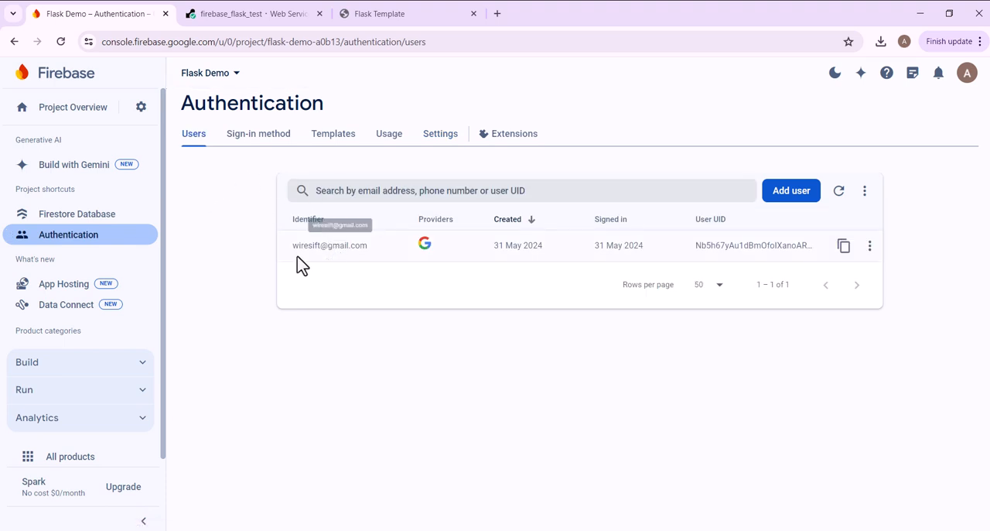
pyautogui.moveTo(348, 213)
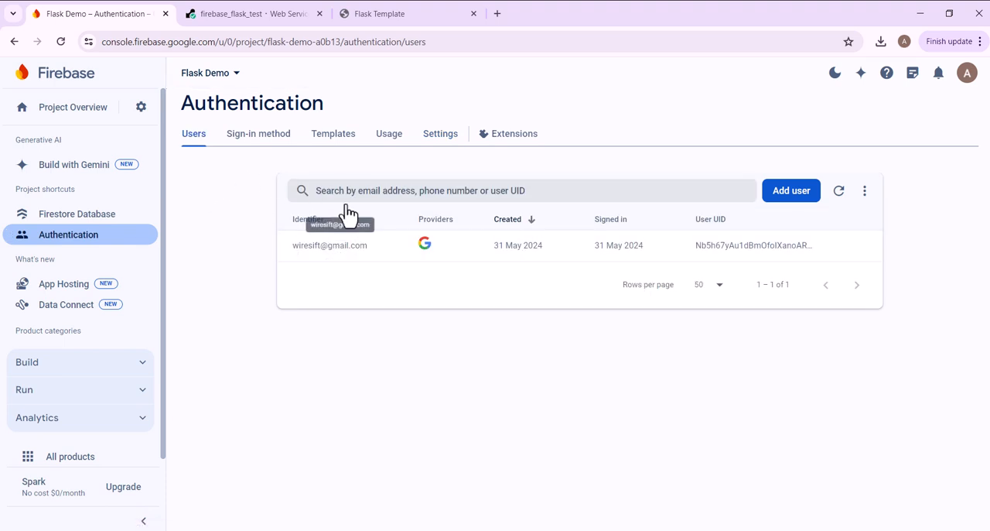
pyautogui.moveTo(687, 245)
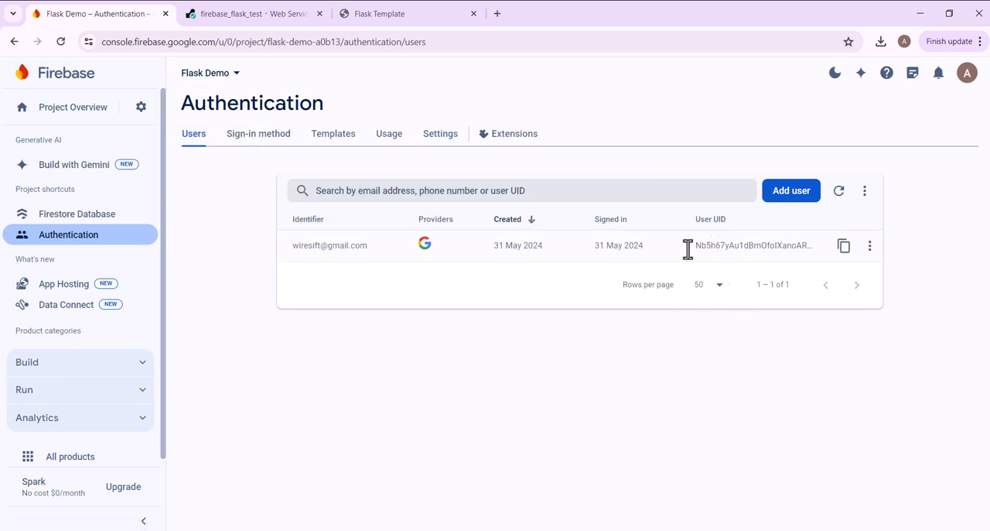
pyautogui.moveTo(378, 312)
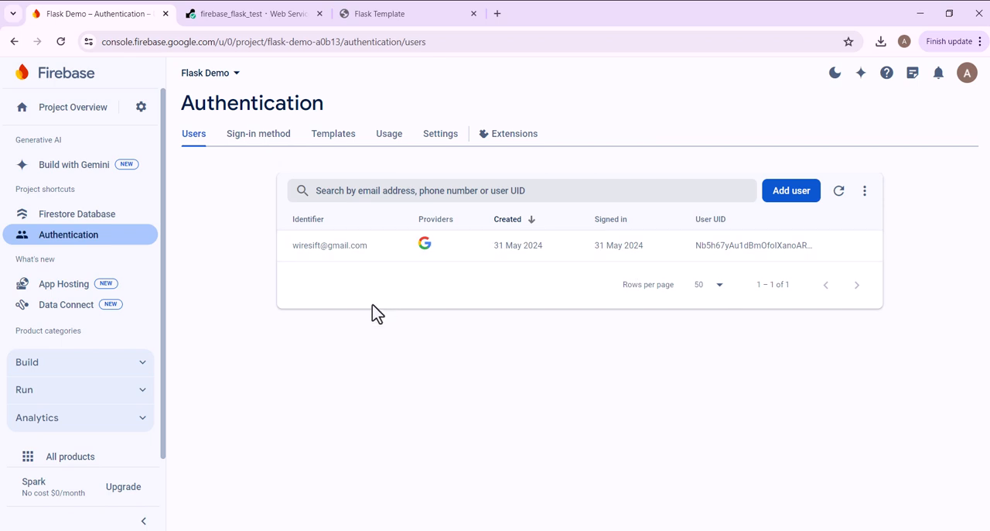
pyautogui.moveTo(402, 324)
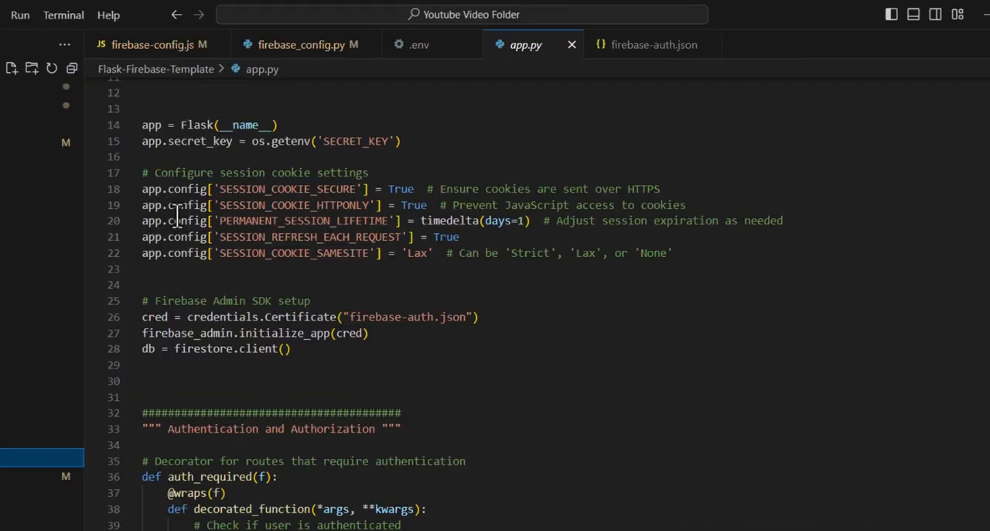
pyautogui.scroll(3)
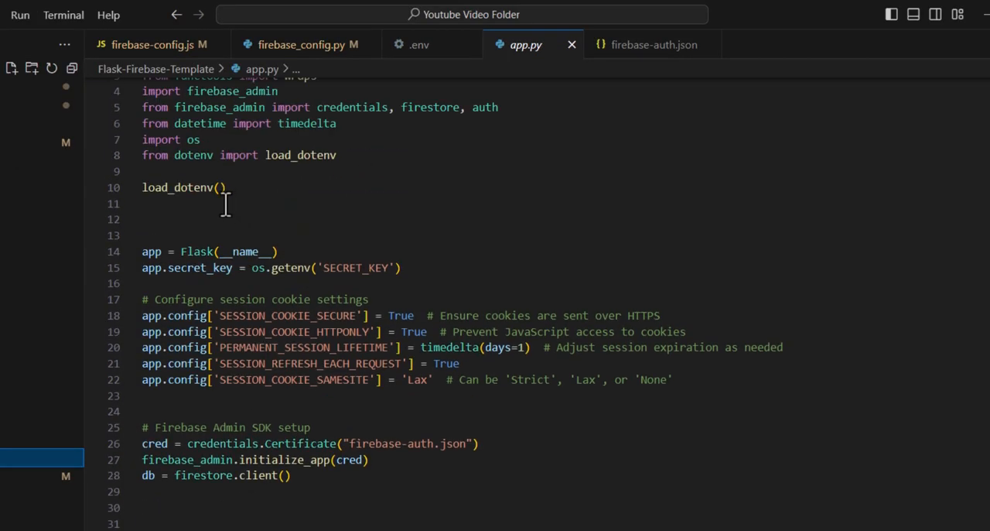
pyautogui.scroll(-3)
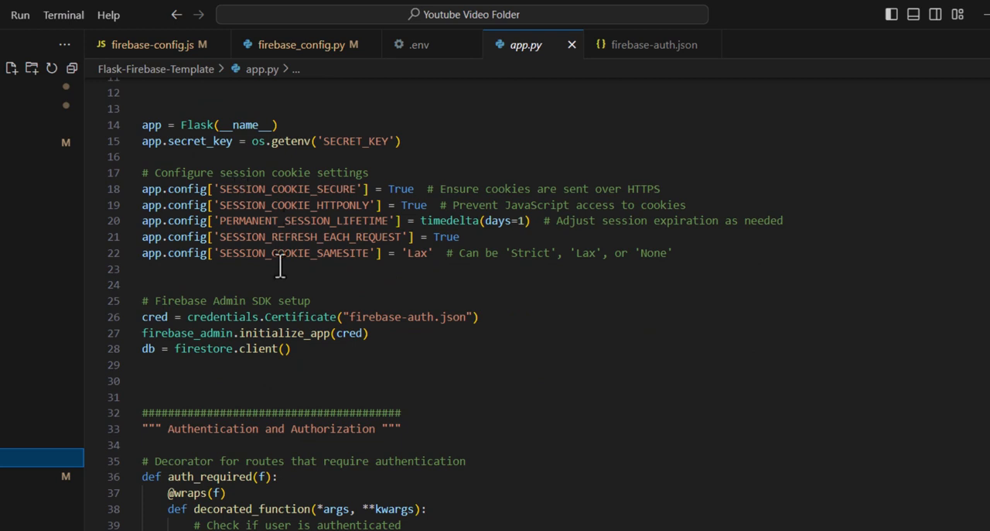
pyautogui.moveTo(343, 266)
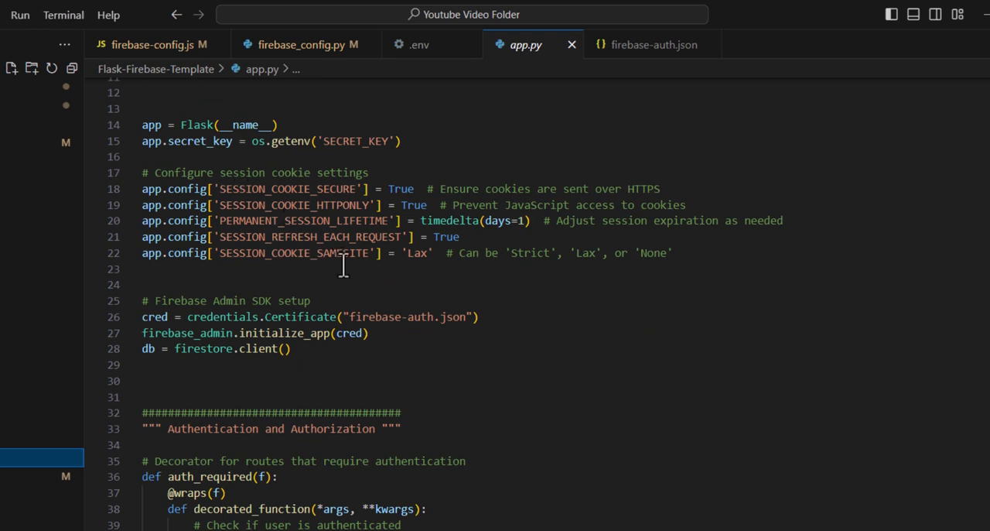
pyautogui.scroll(-3)
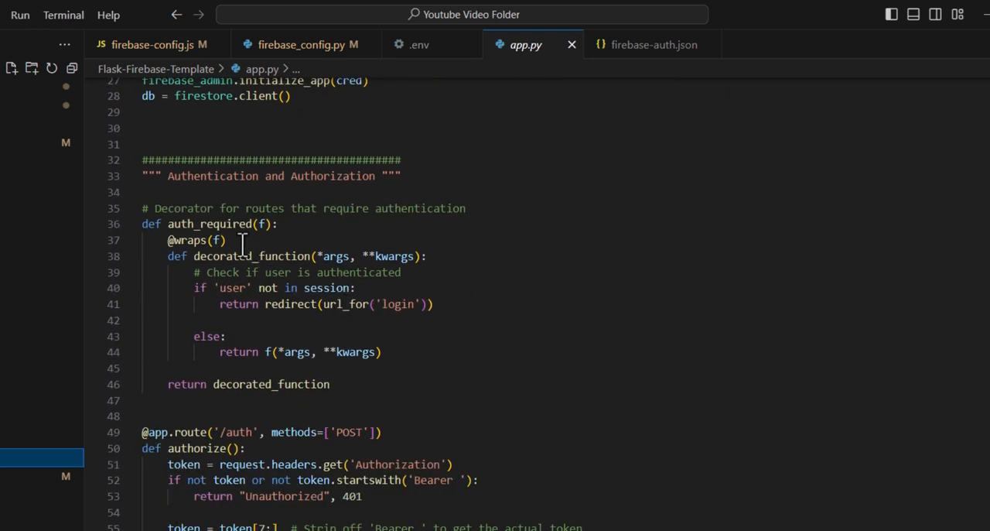
pyautogui.scroll(-3)
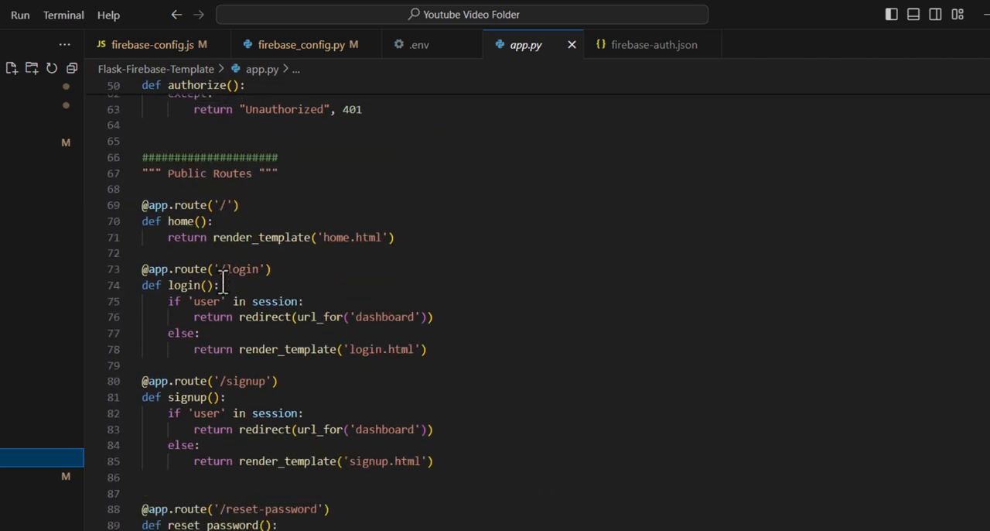
pyautogui.scroll(-3)
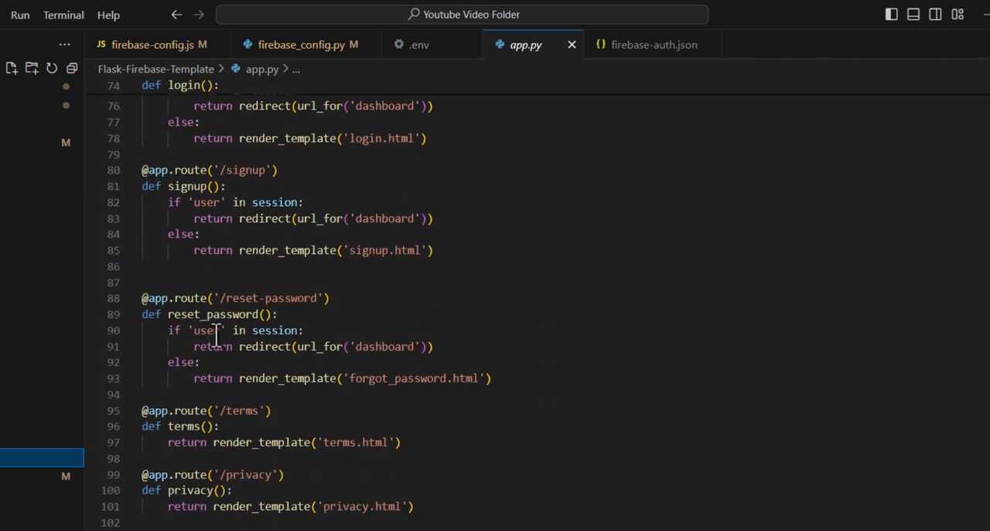
pyautogui.scroll(-3)
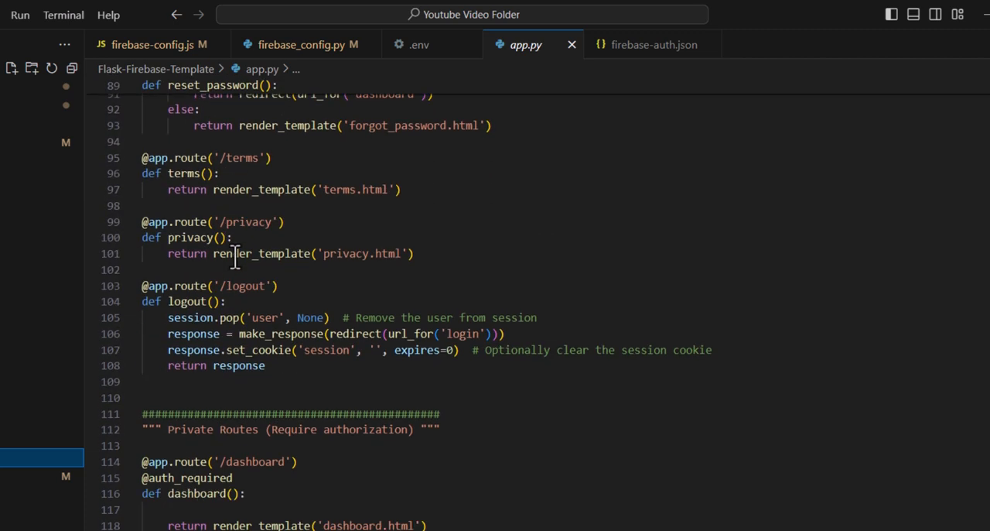
pyautogui.scroll(-3)
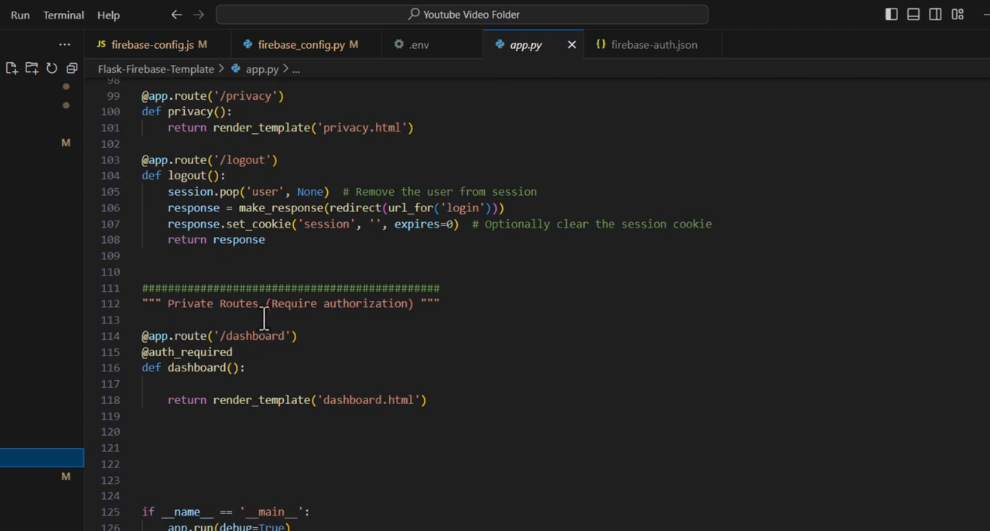
pyautogui.moveTo(254, 356)
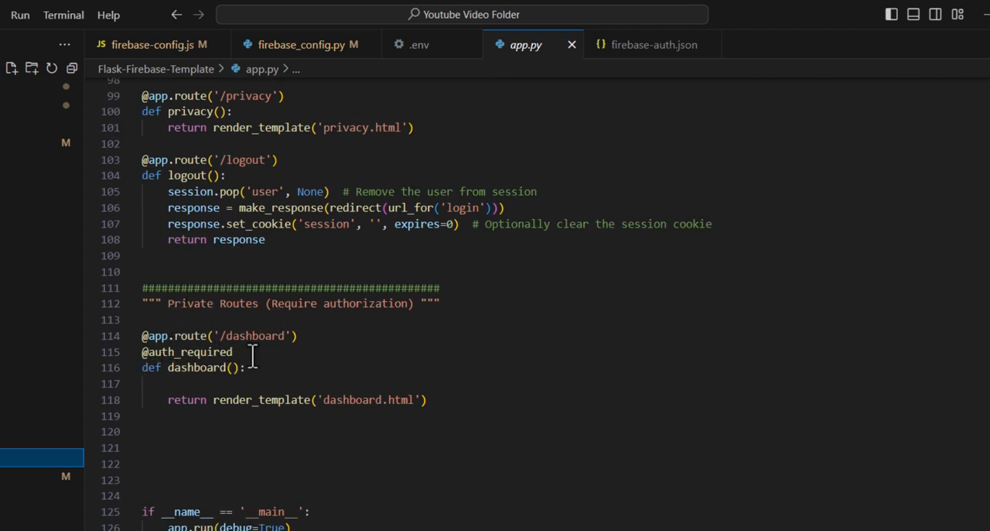